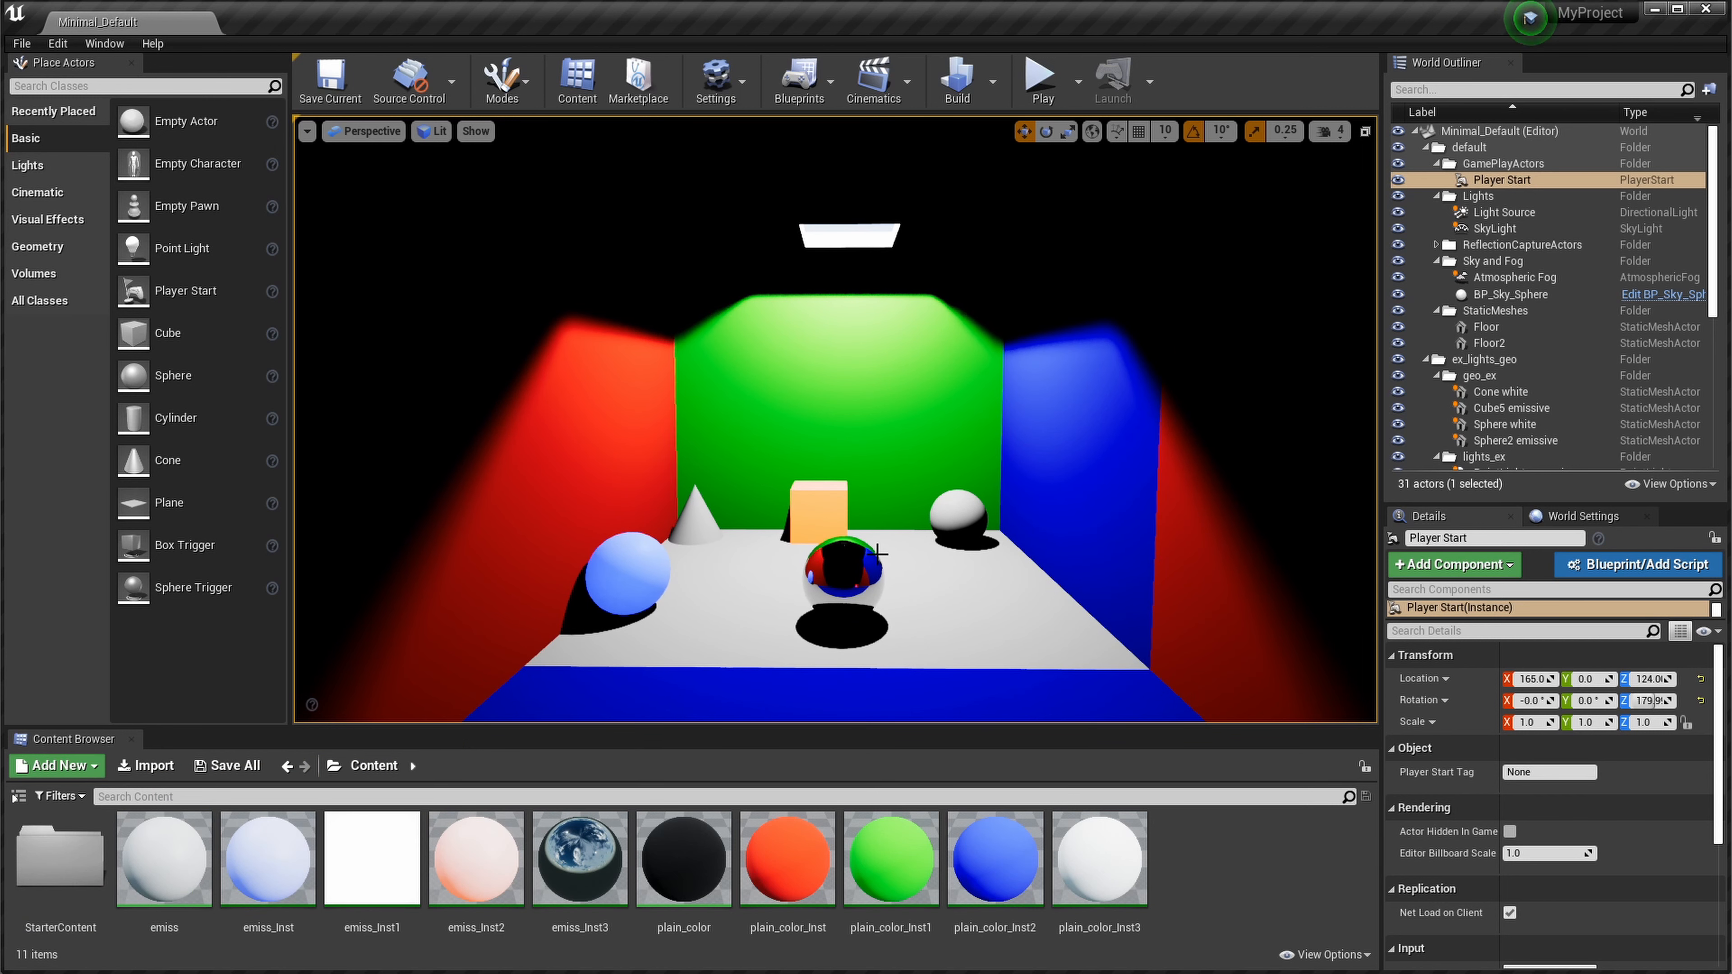
Step: Run the console command r.RTXGI.DDGIProbeVis 1 to enable the DDGI probe visualisation
key("`")
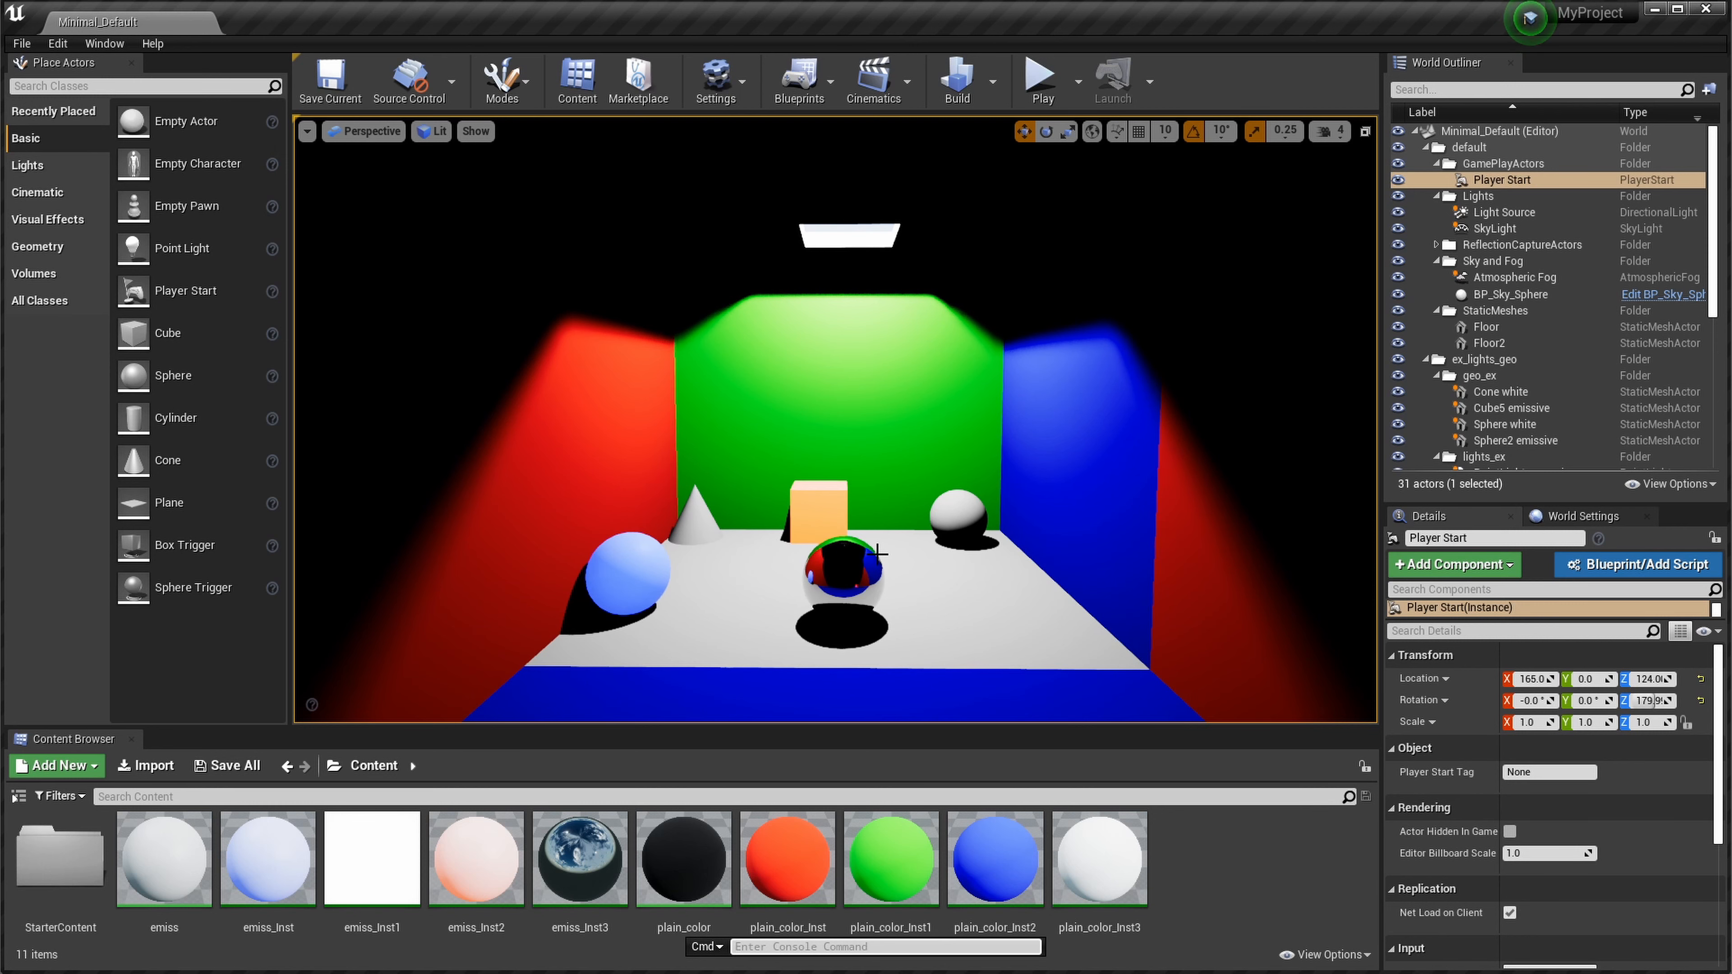
type("r.RTXGI.DDGIProbeVis")
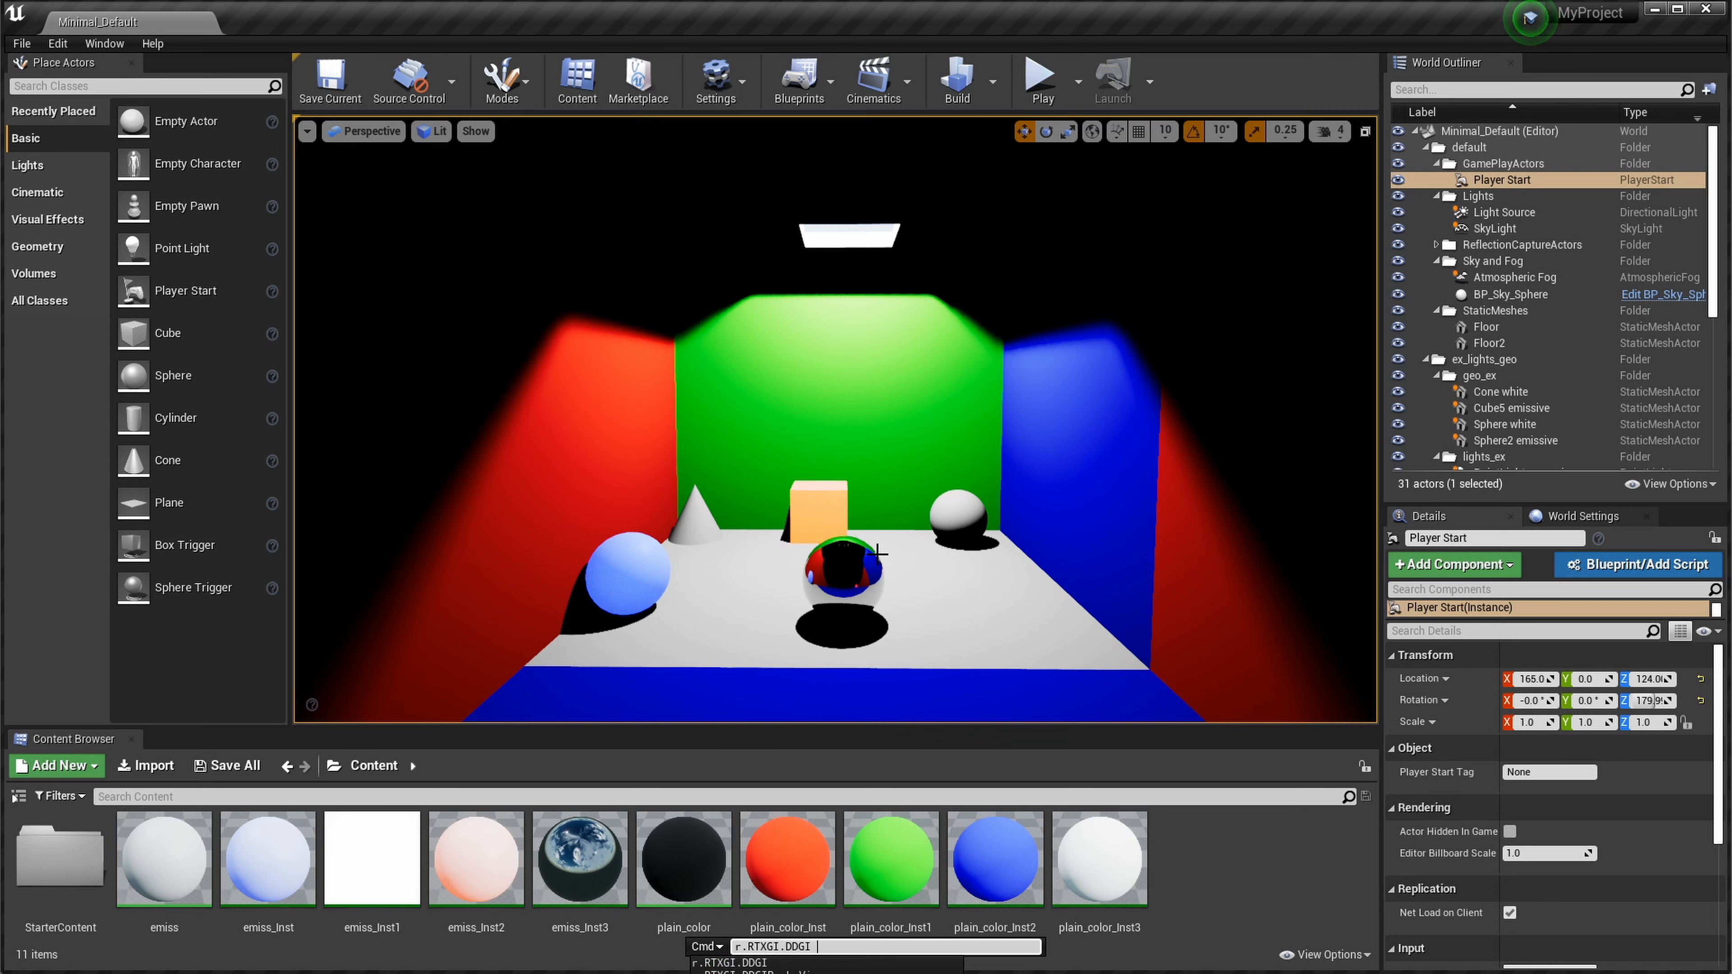
type("1")
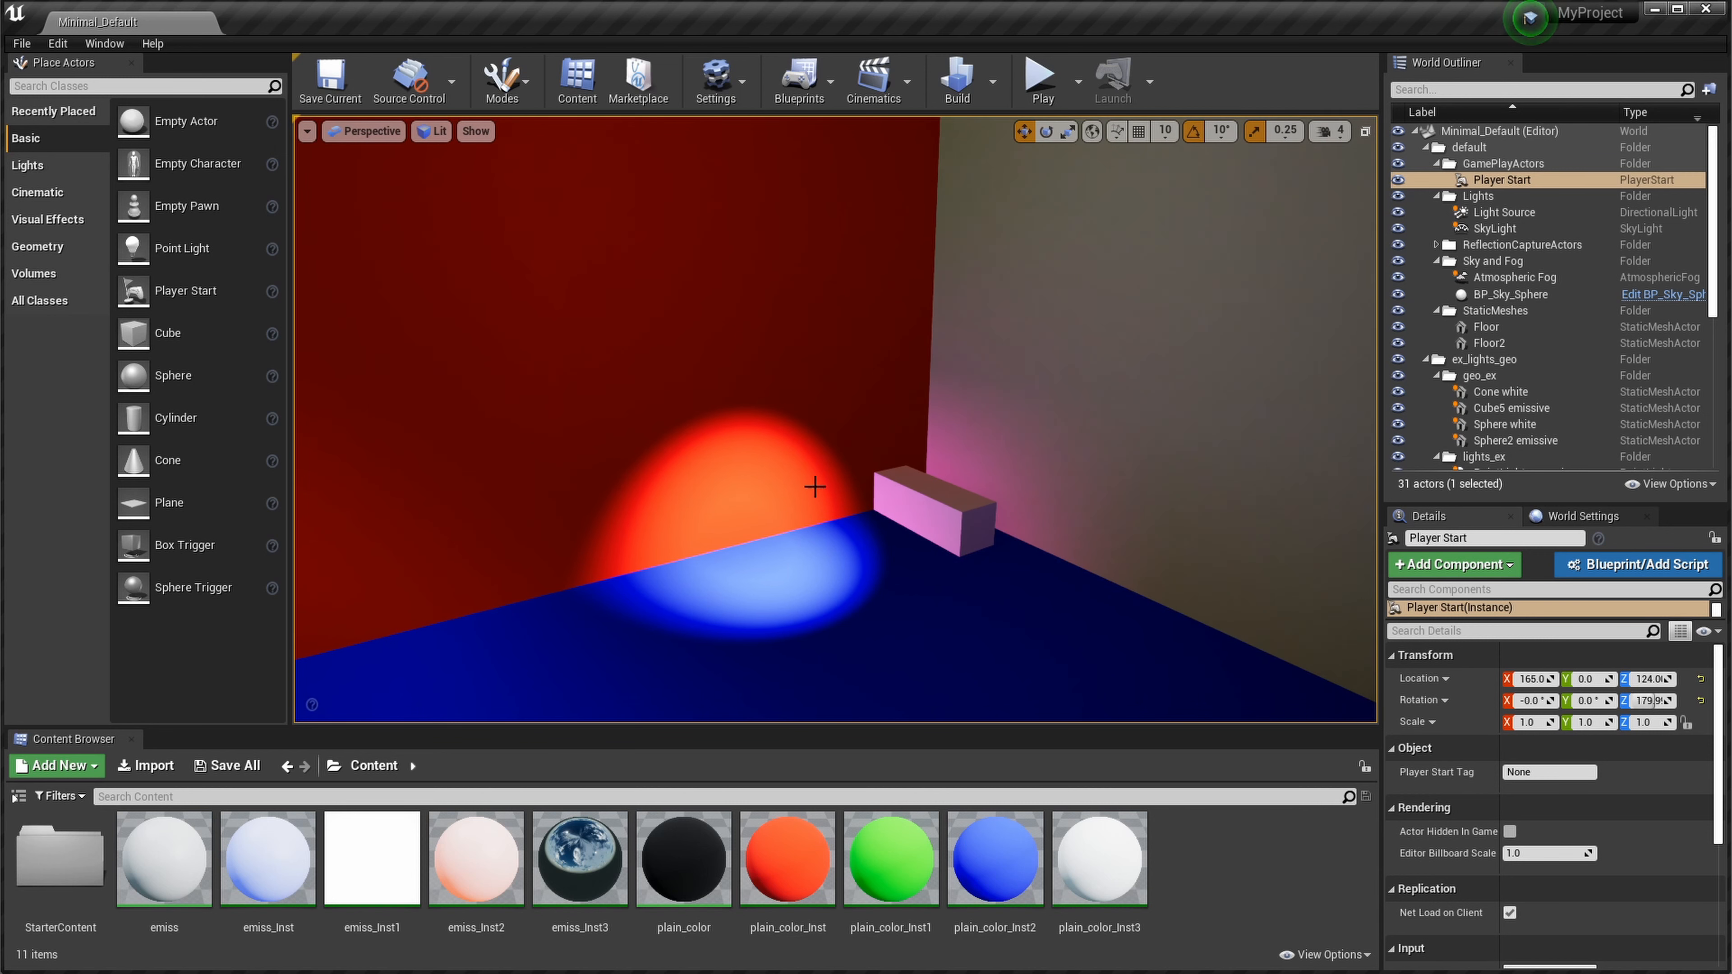
mouse_move(746, 487)
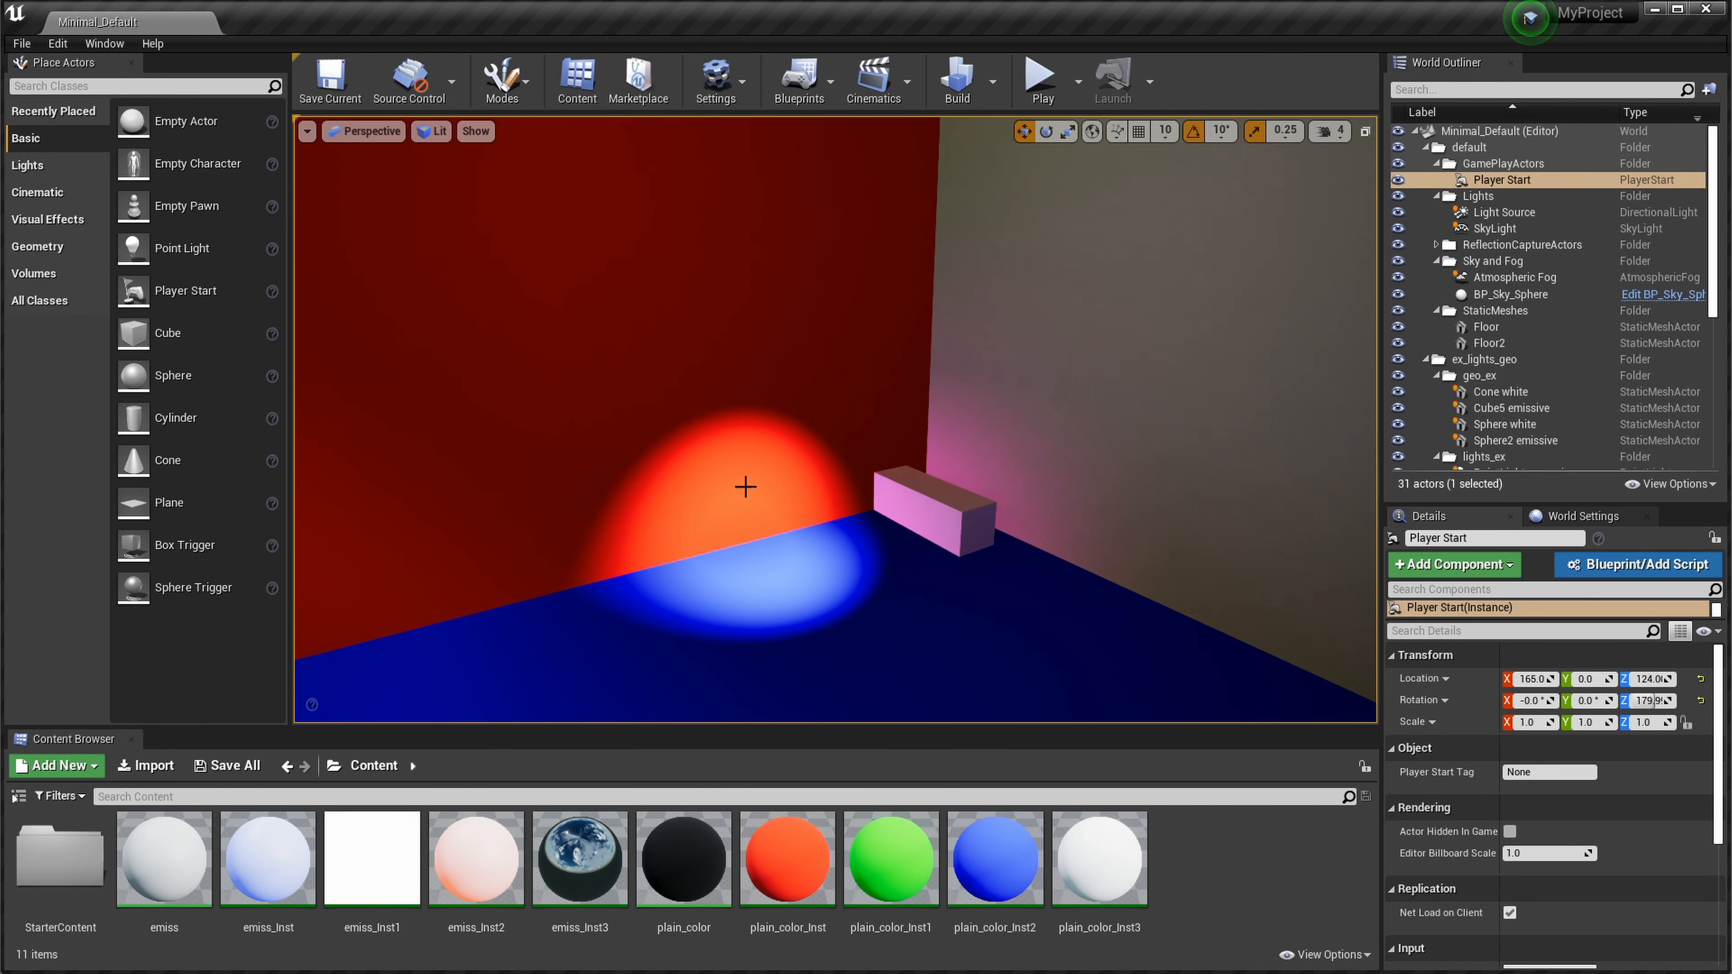
mouse_move(873, 551)
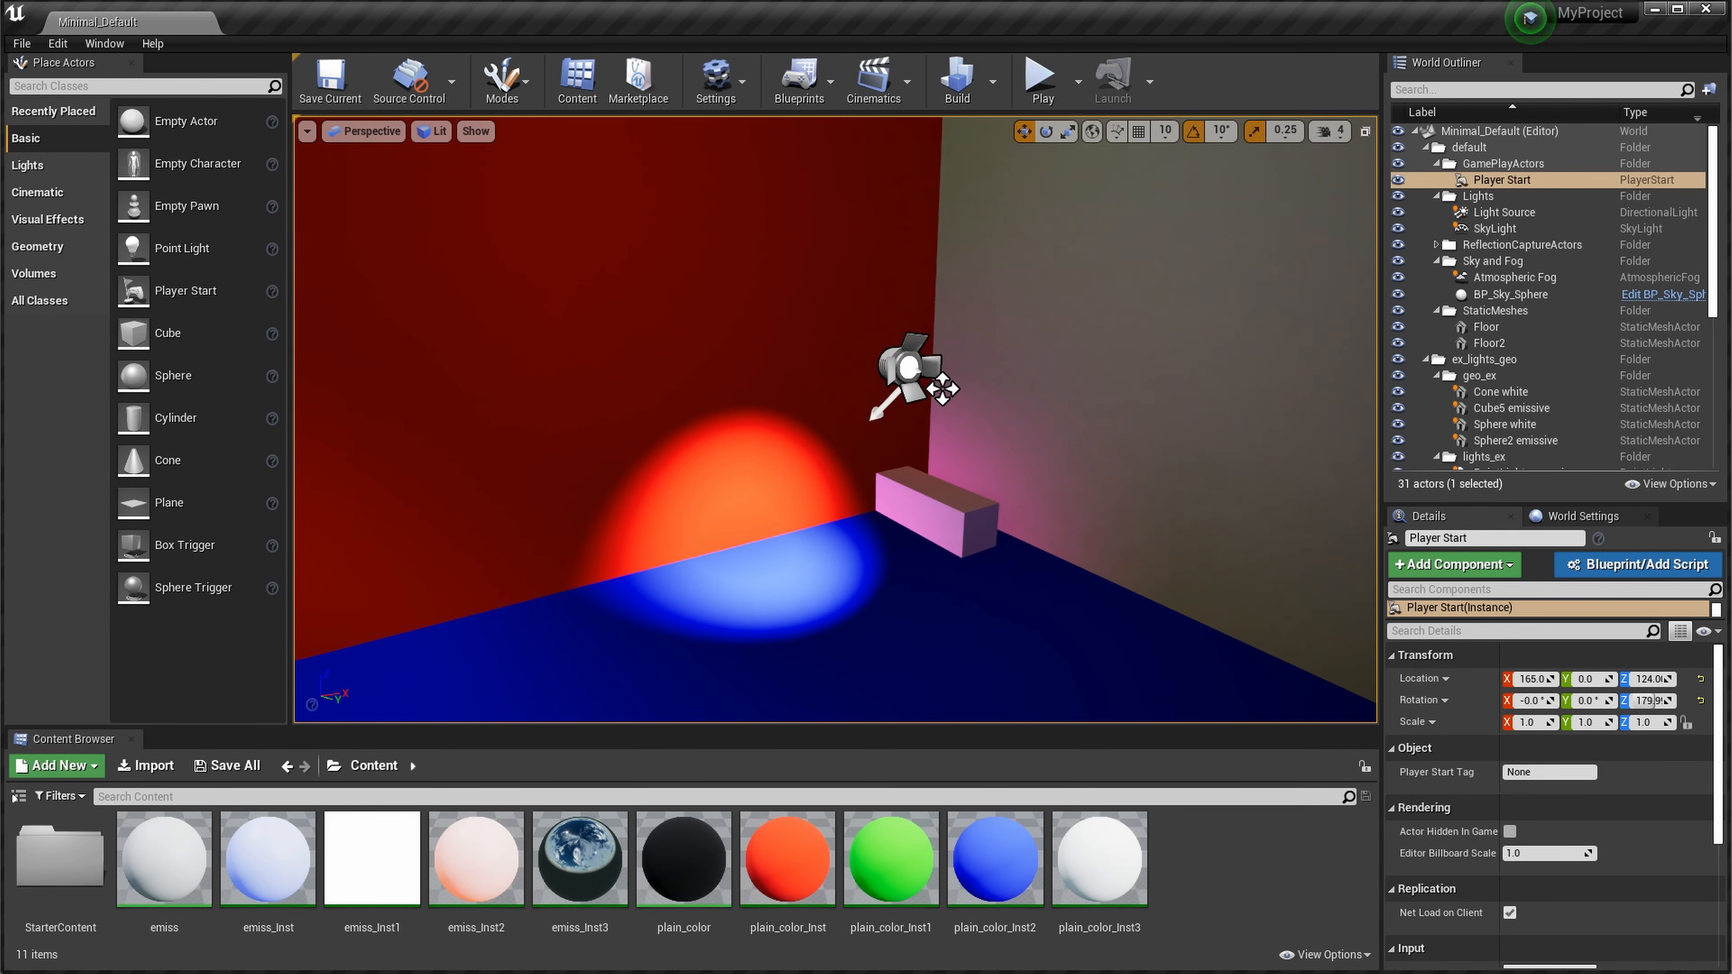
Step: Select the corner spotlight and tilt it about 40 degrees down toward the floor
left_click(1515, 304)
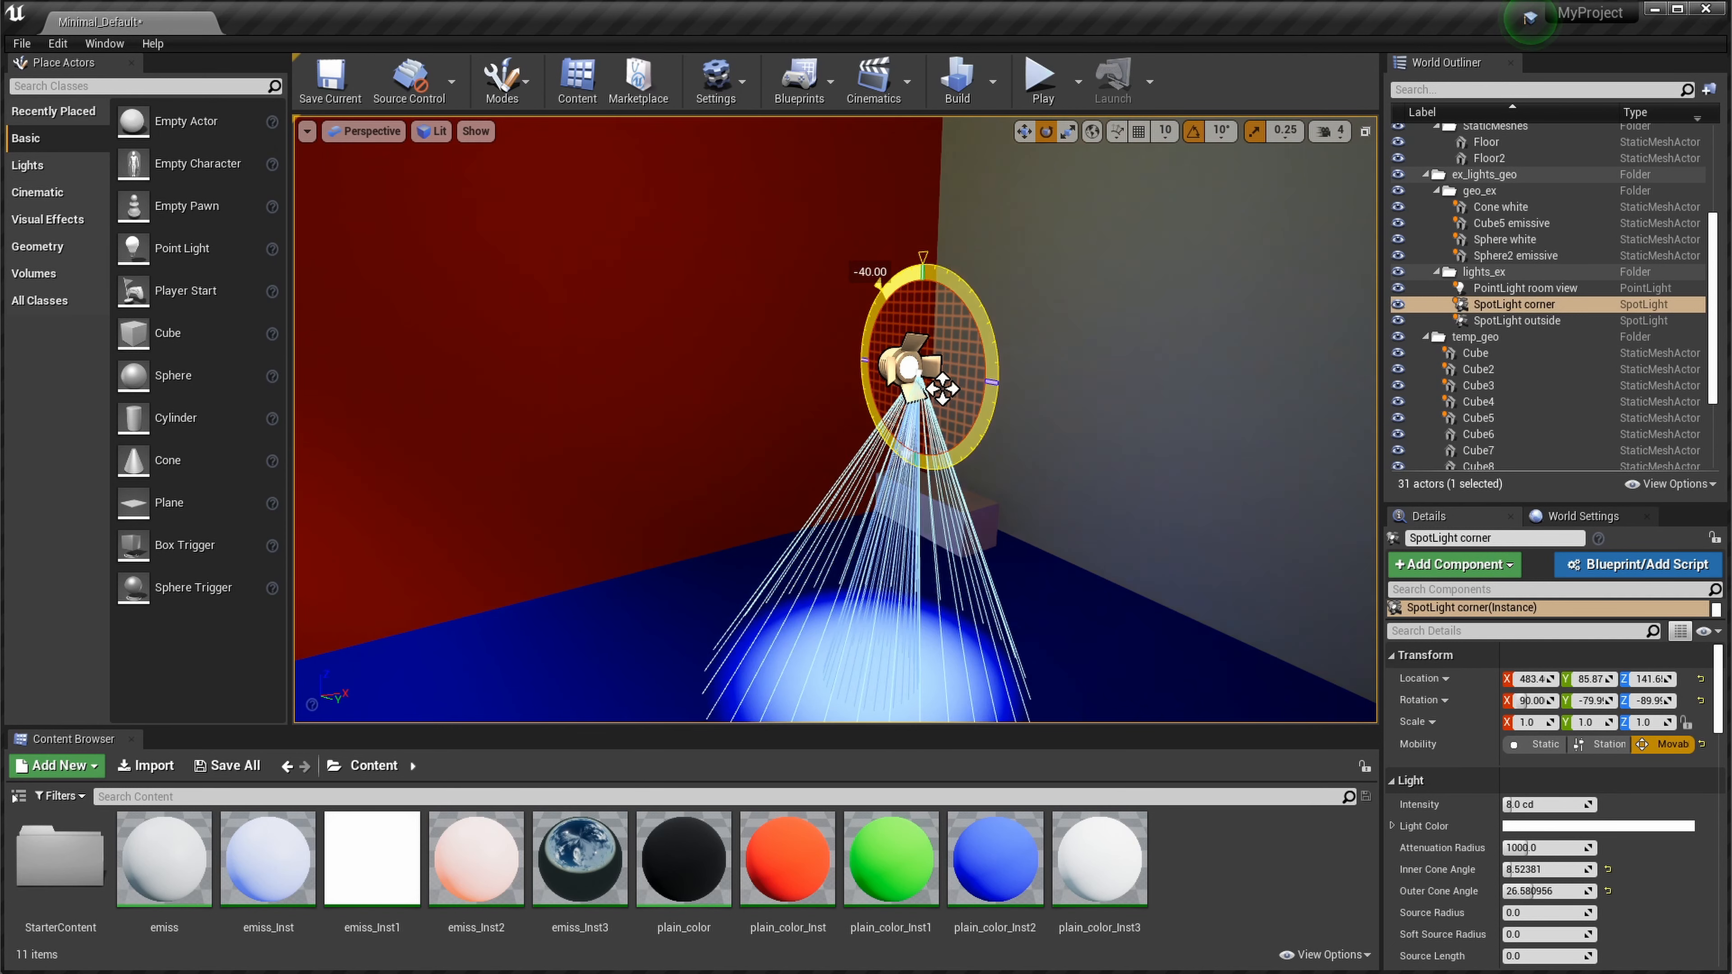
left_click_drag(934, 270, 939, 276)
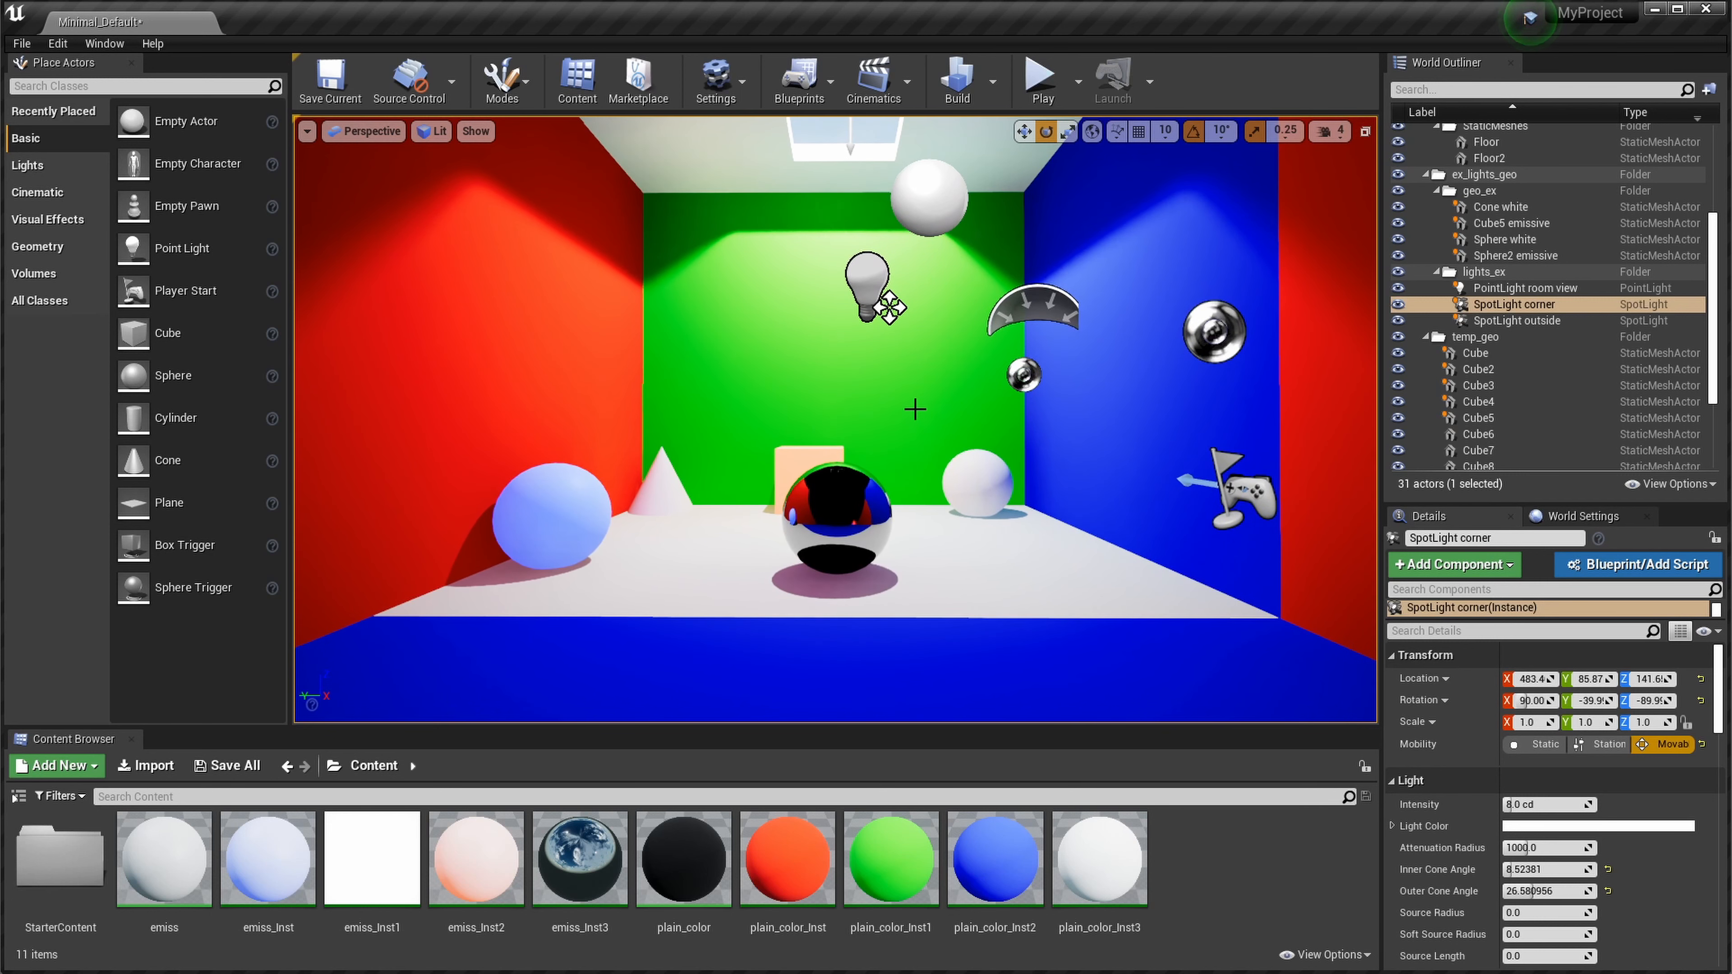
mouse_move(1010, 236)
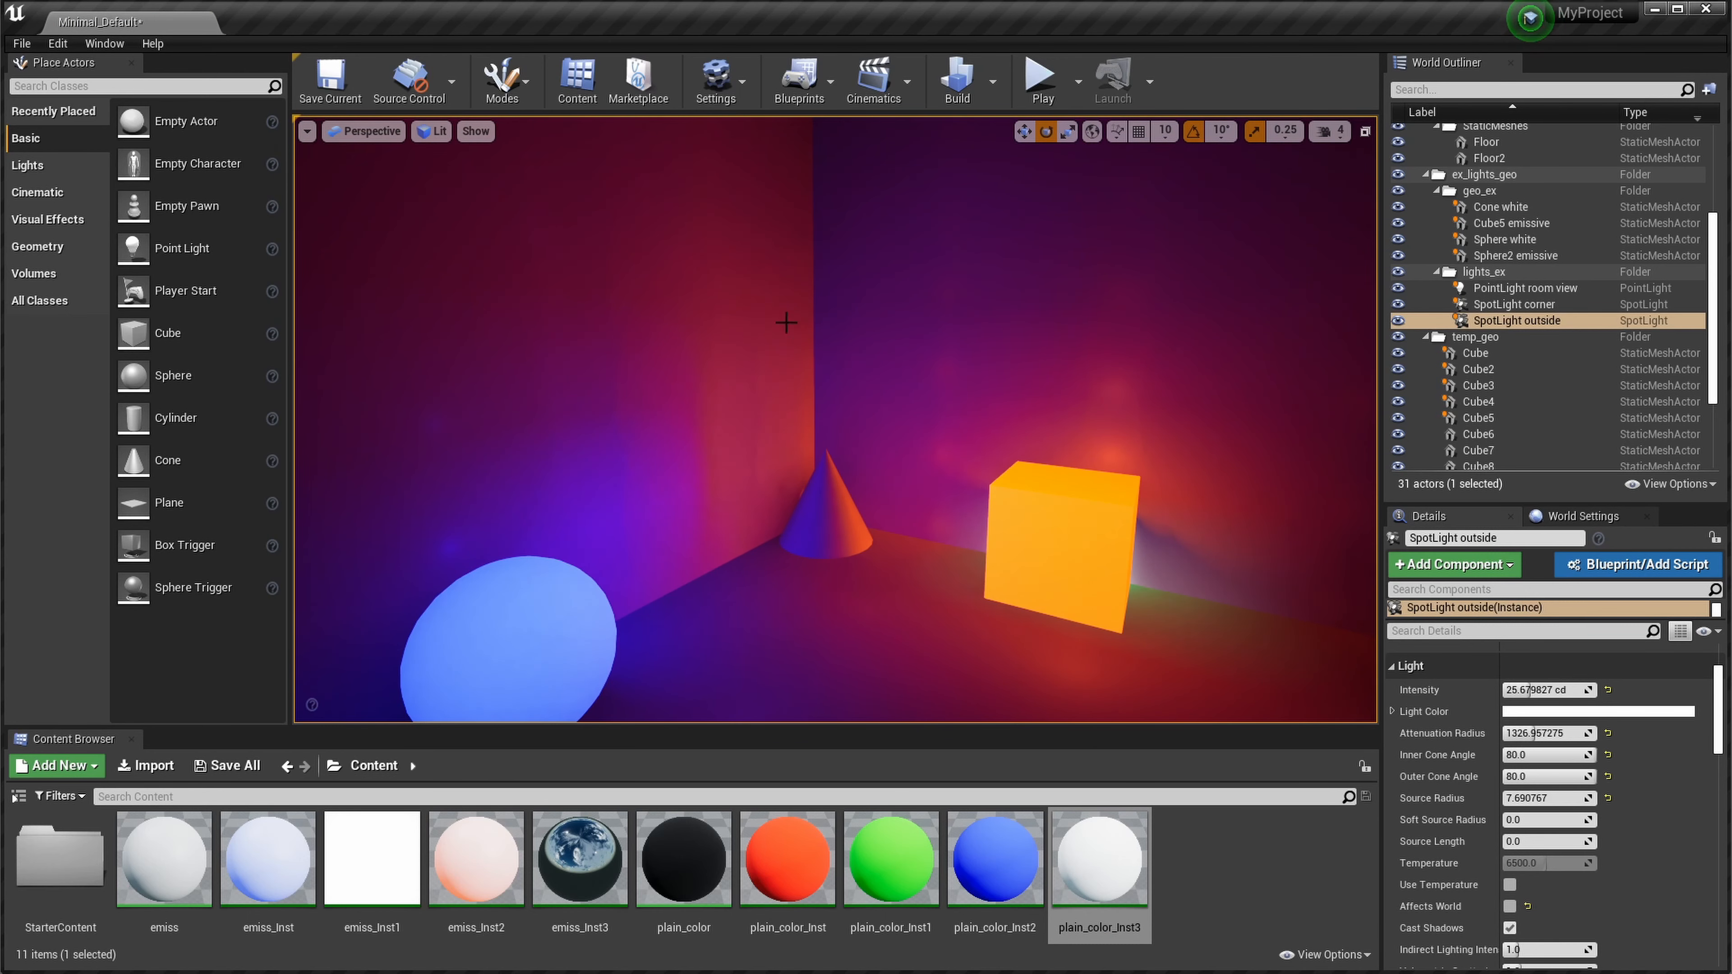
Step: Lower the outside spotlight's contribution so only the emissive sphere and cube light the room
left_click_drag(784, 324, 851, 558)
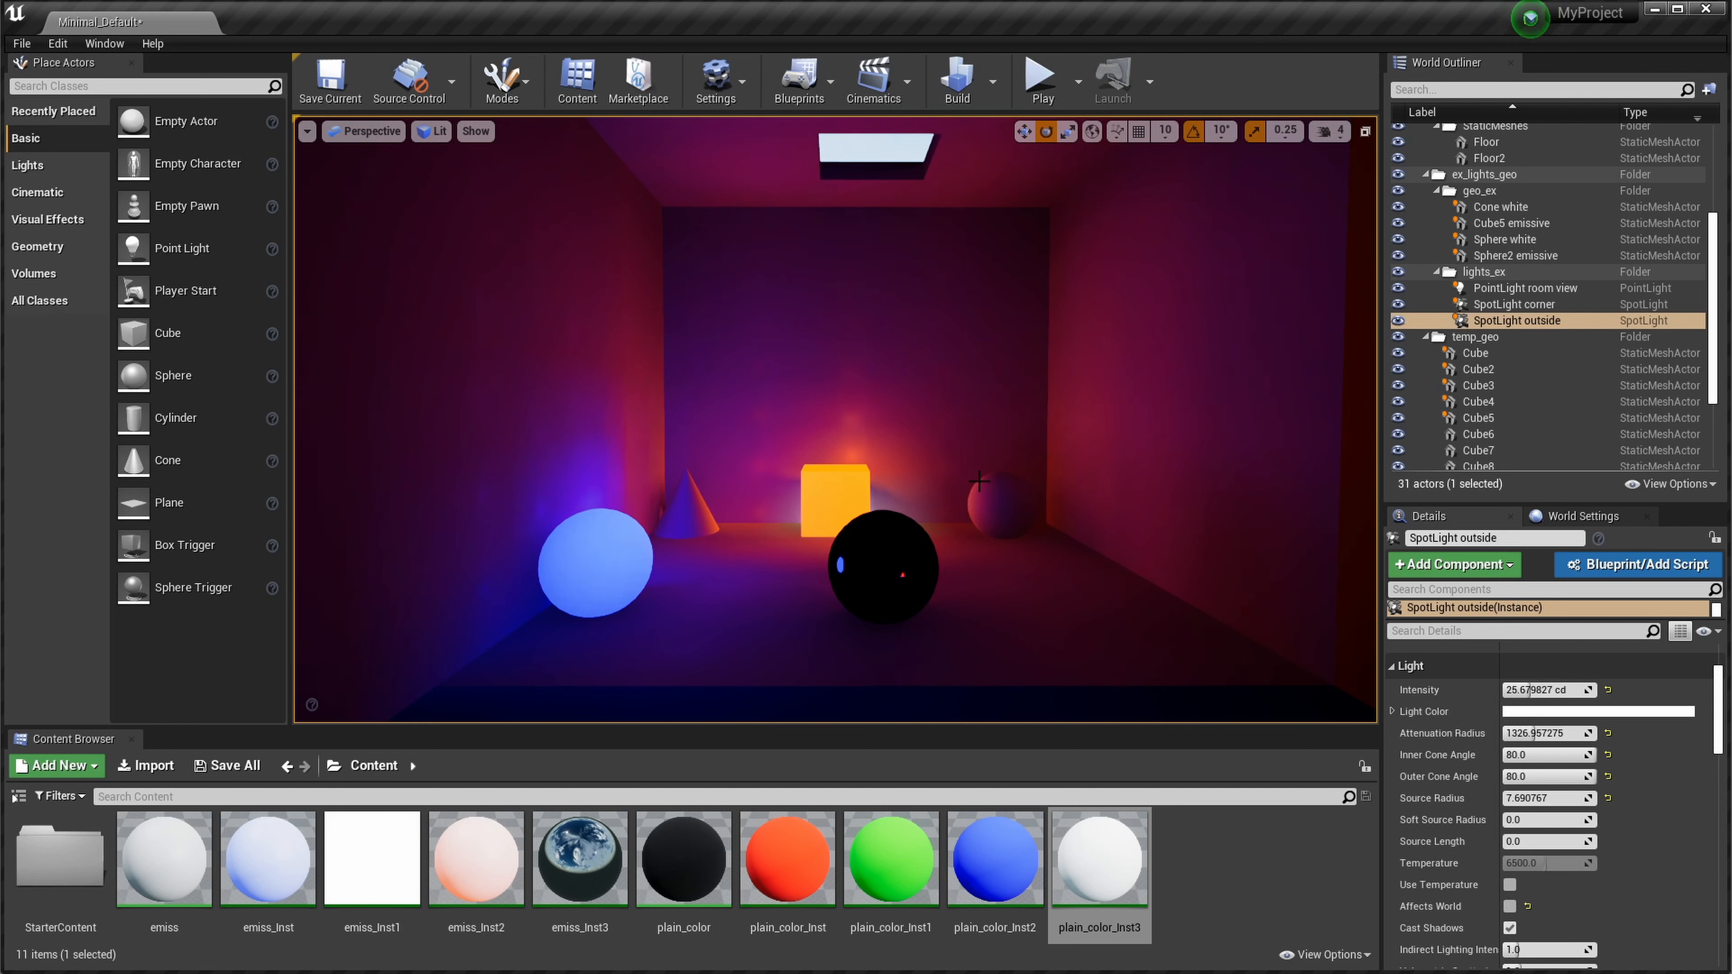
mouse_move(1067, 675)
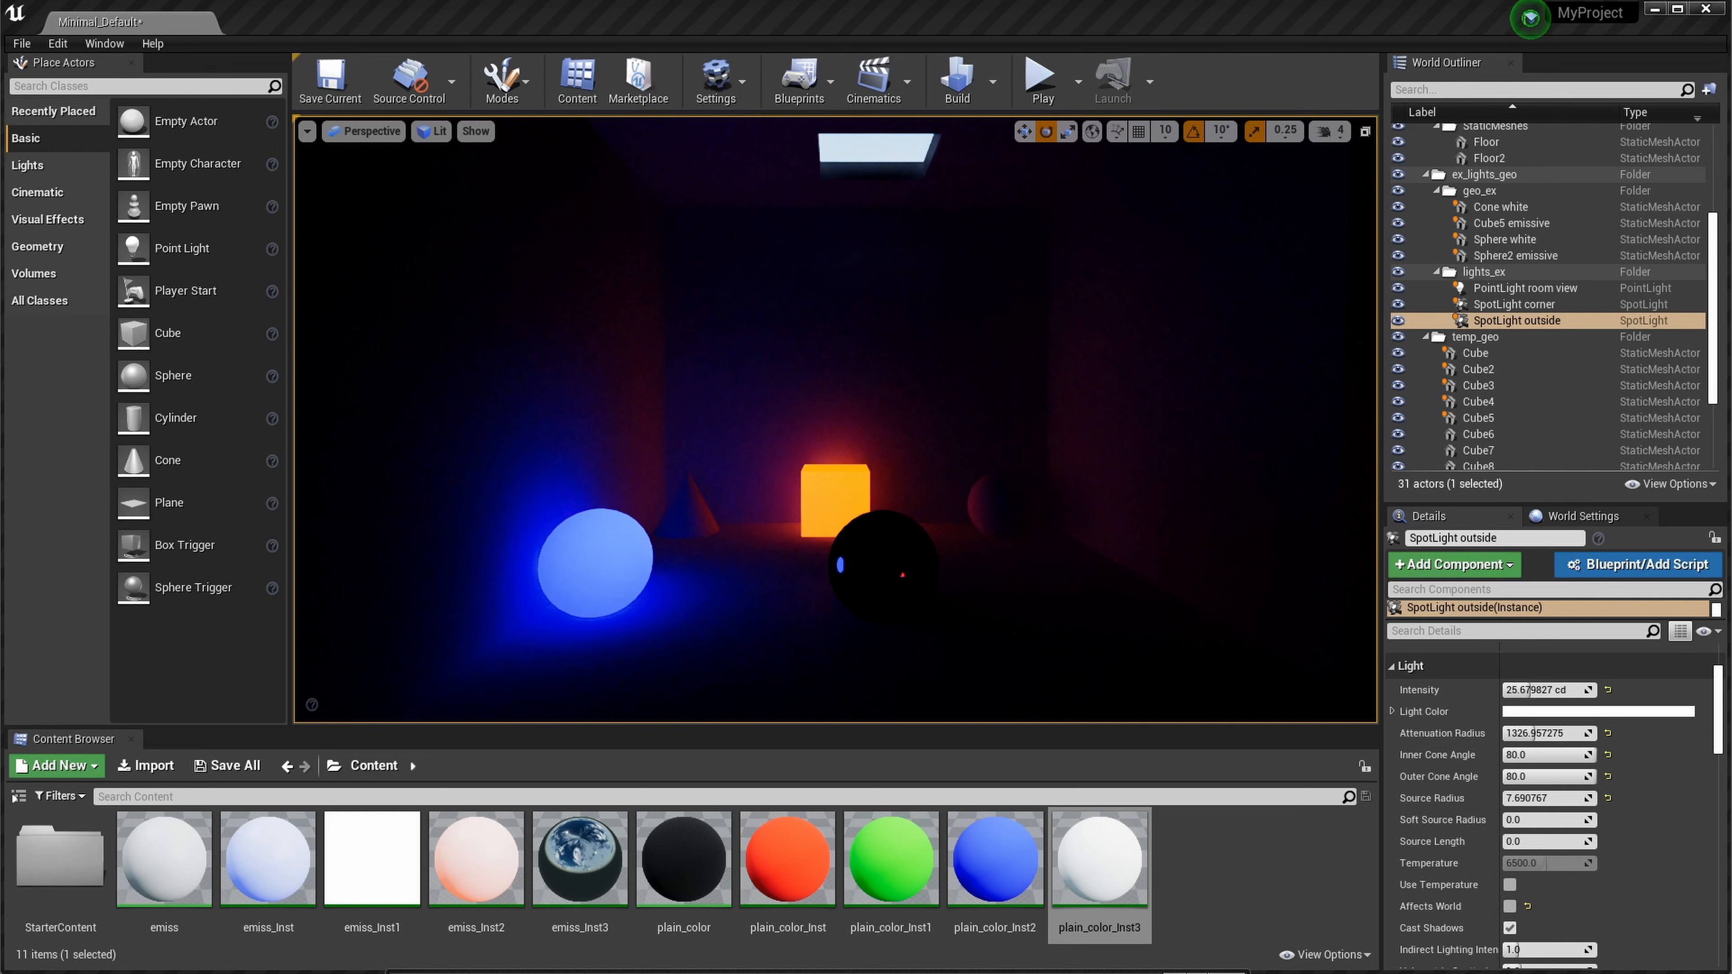
mouse_move(475, 858)
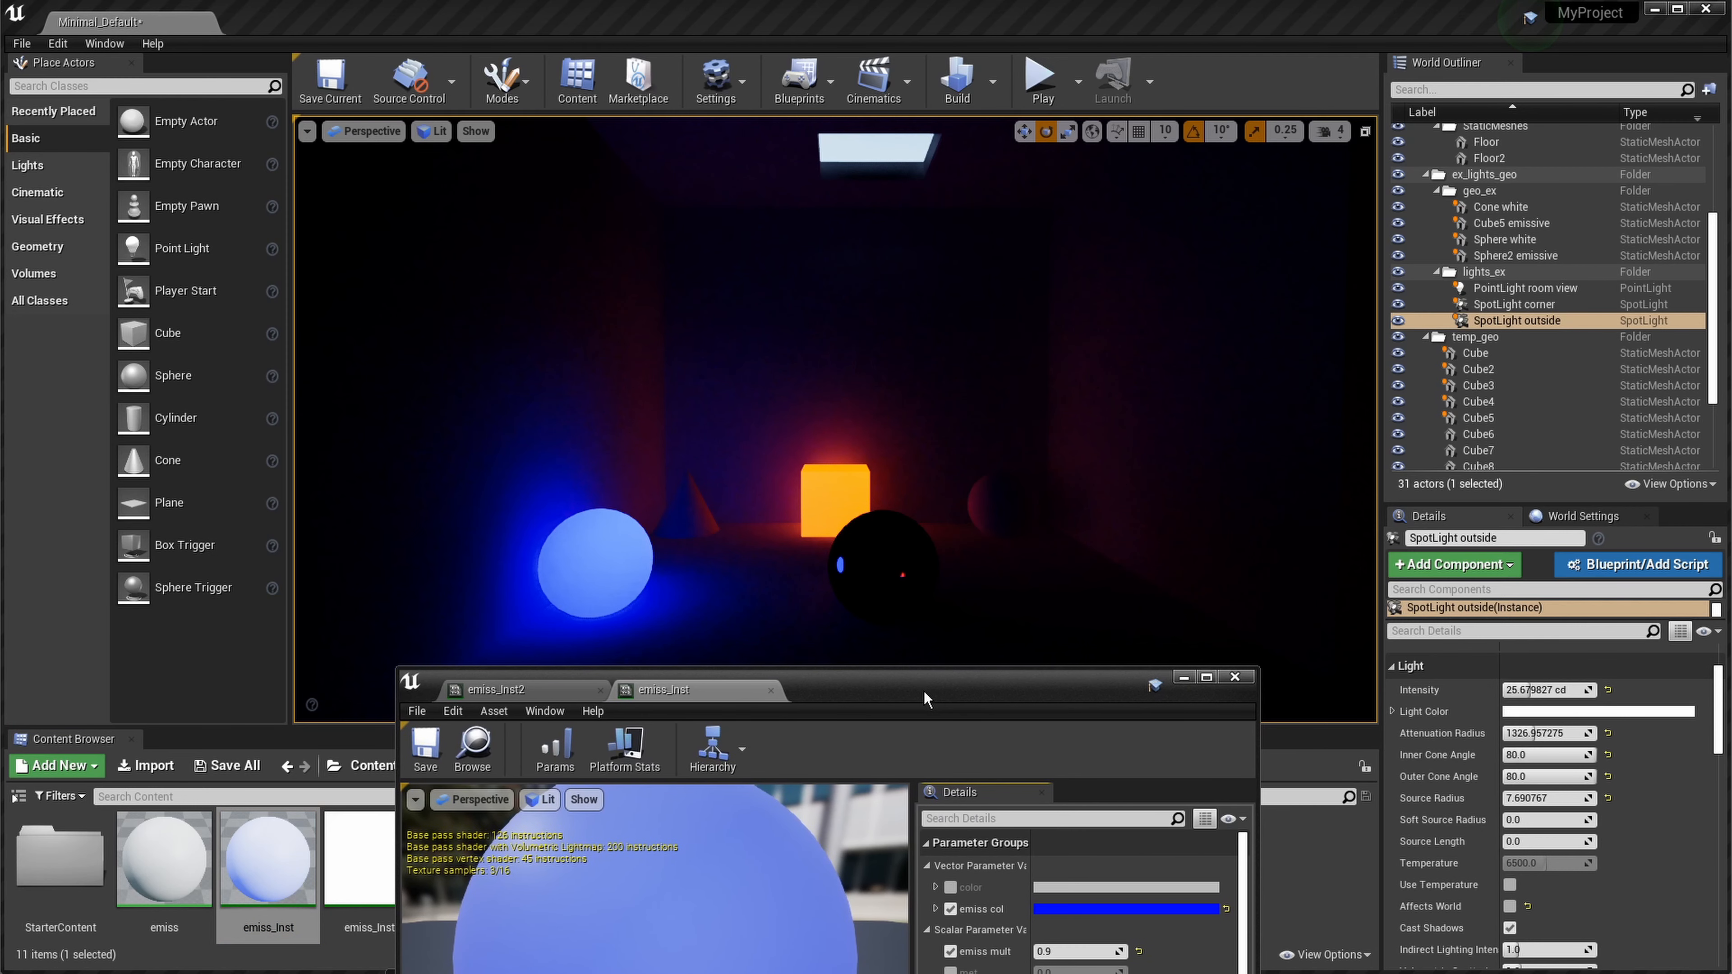
mouse_move(891, 702)
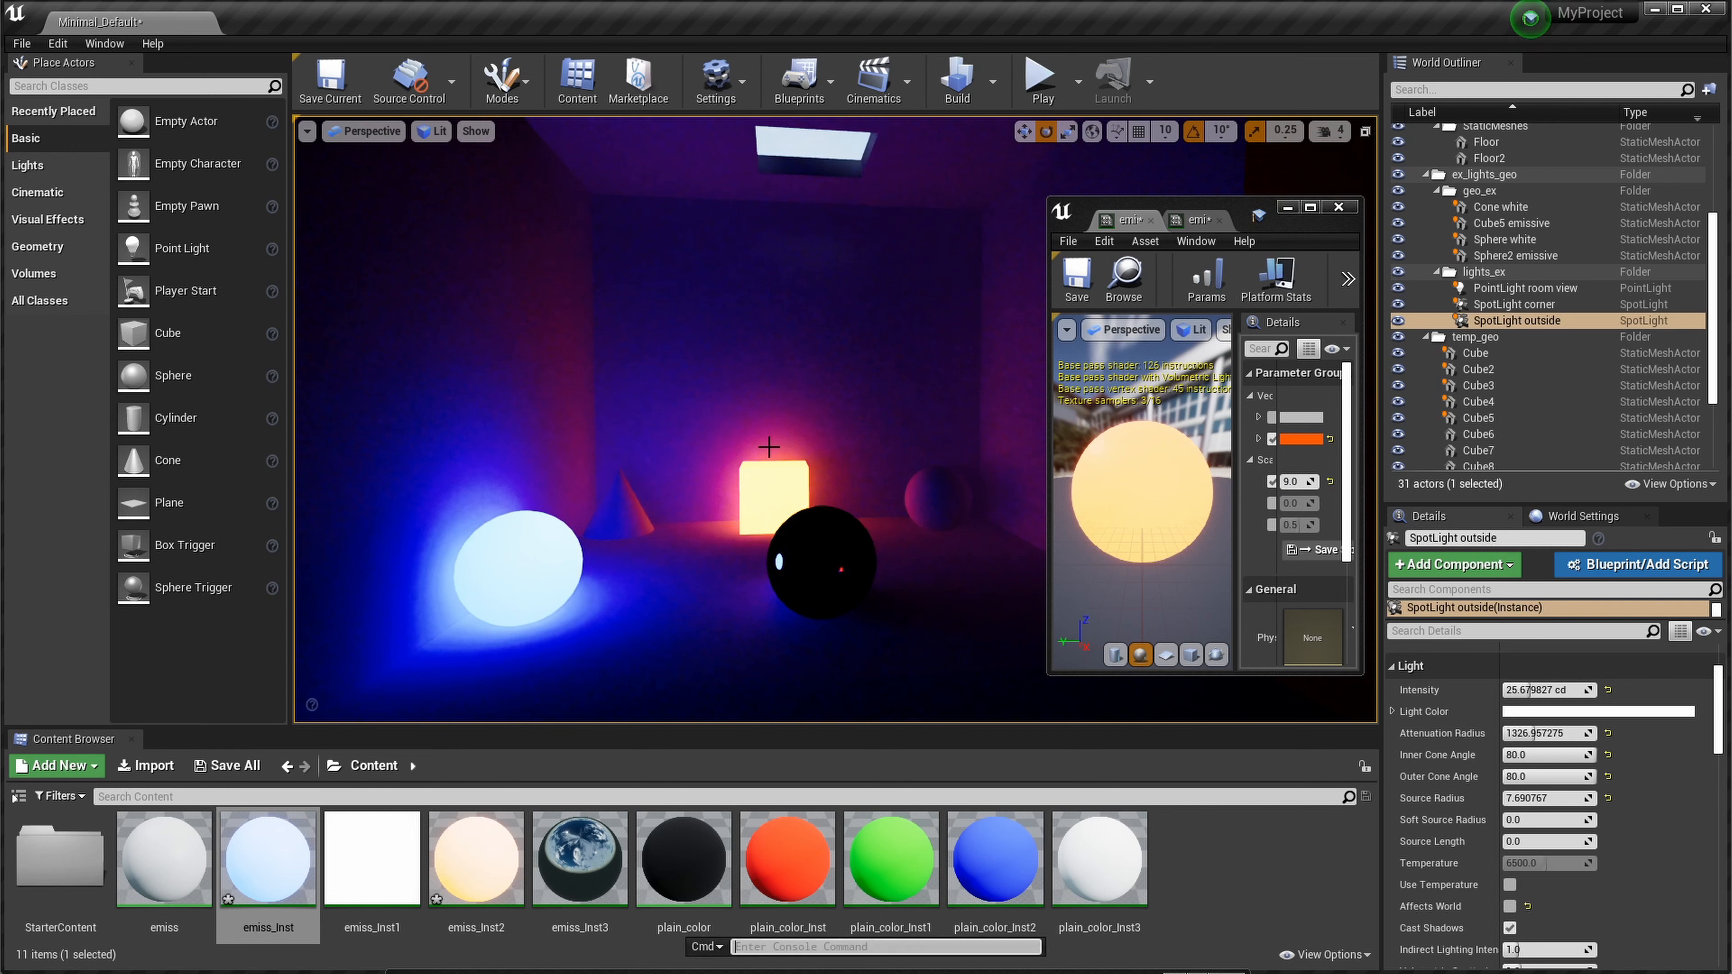
Step: Enter r.SSGI.Quality in the console after brightening the sphere's emissive material
type("ssgi")
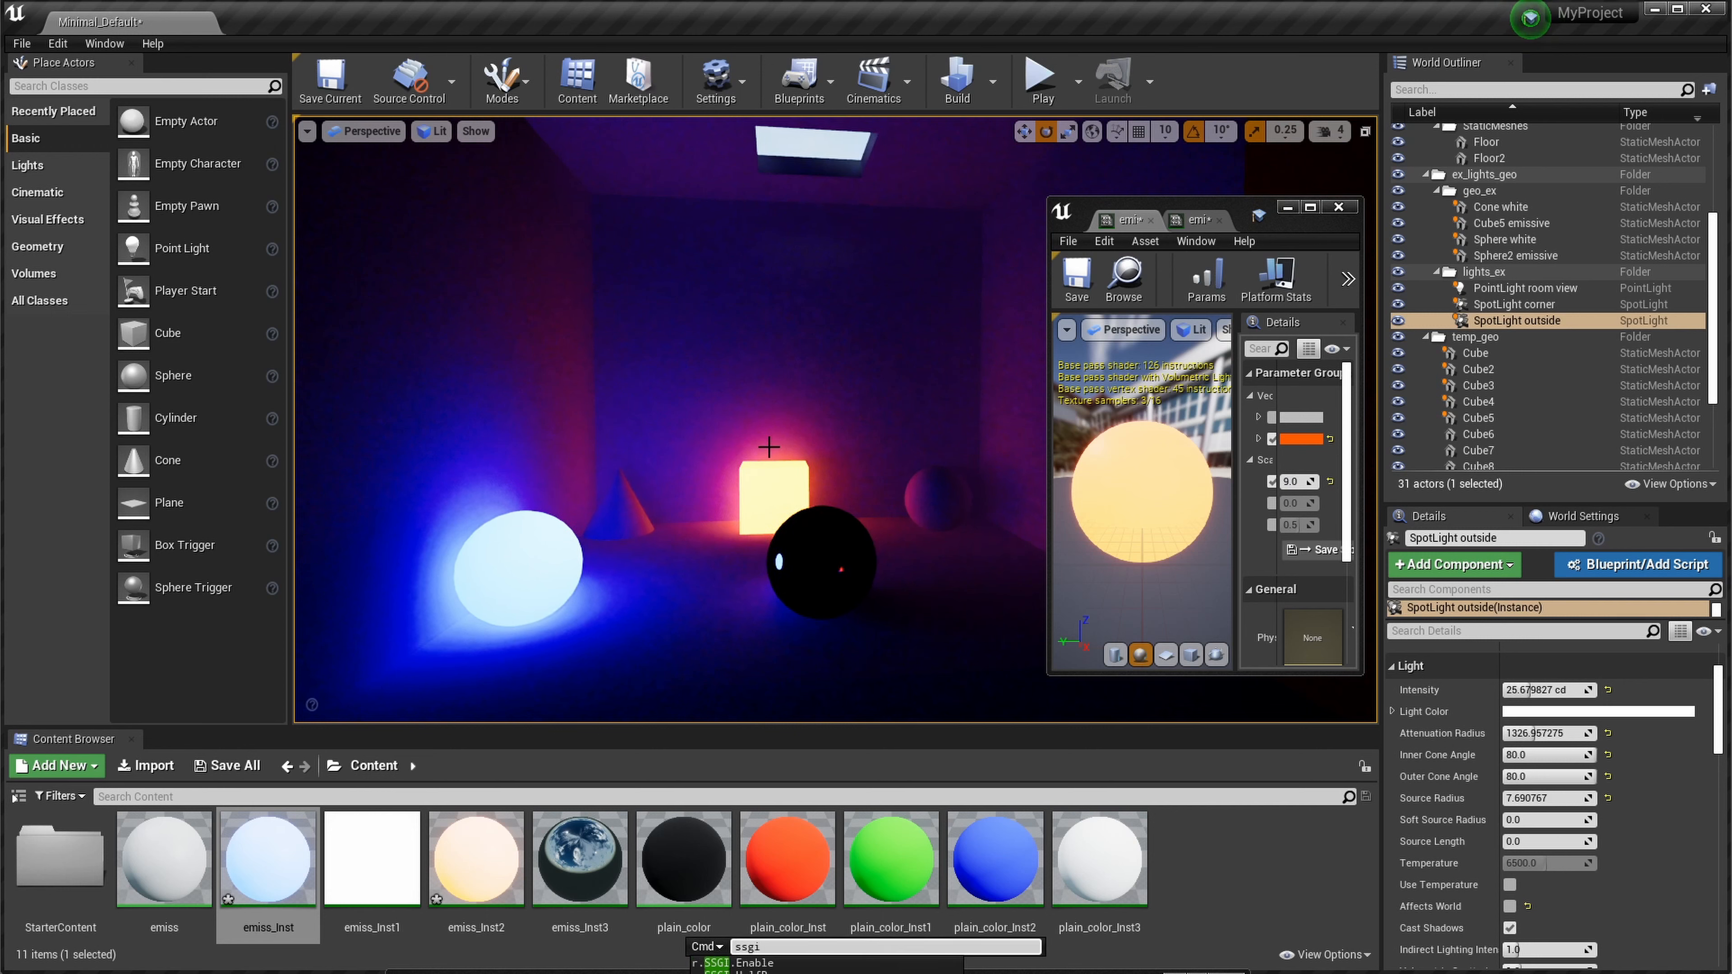
type("r.SSGI.Quality")
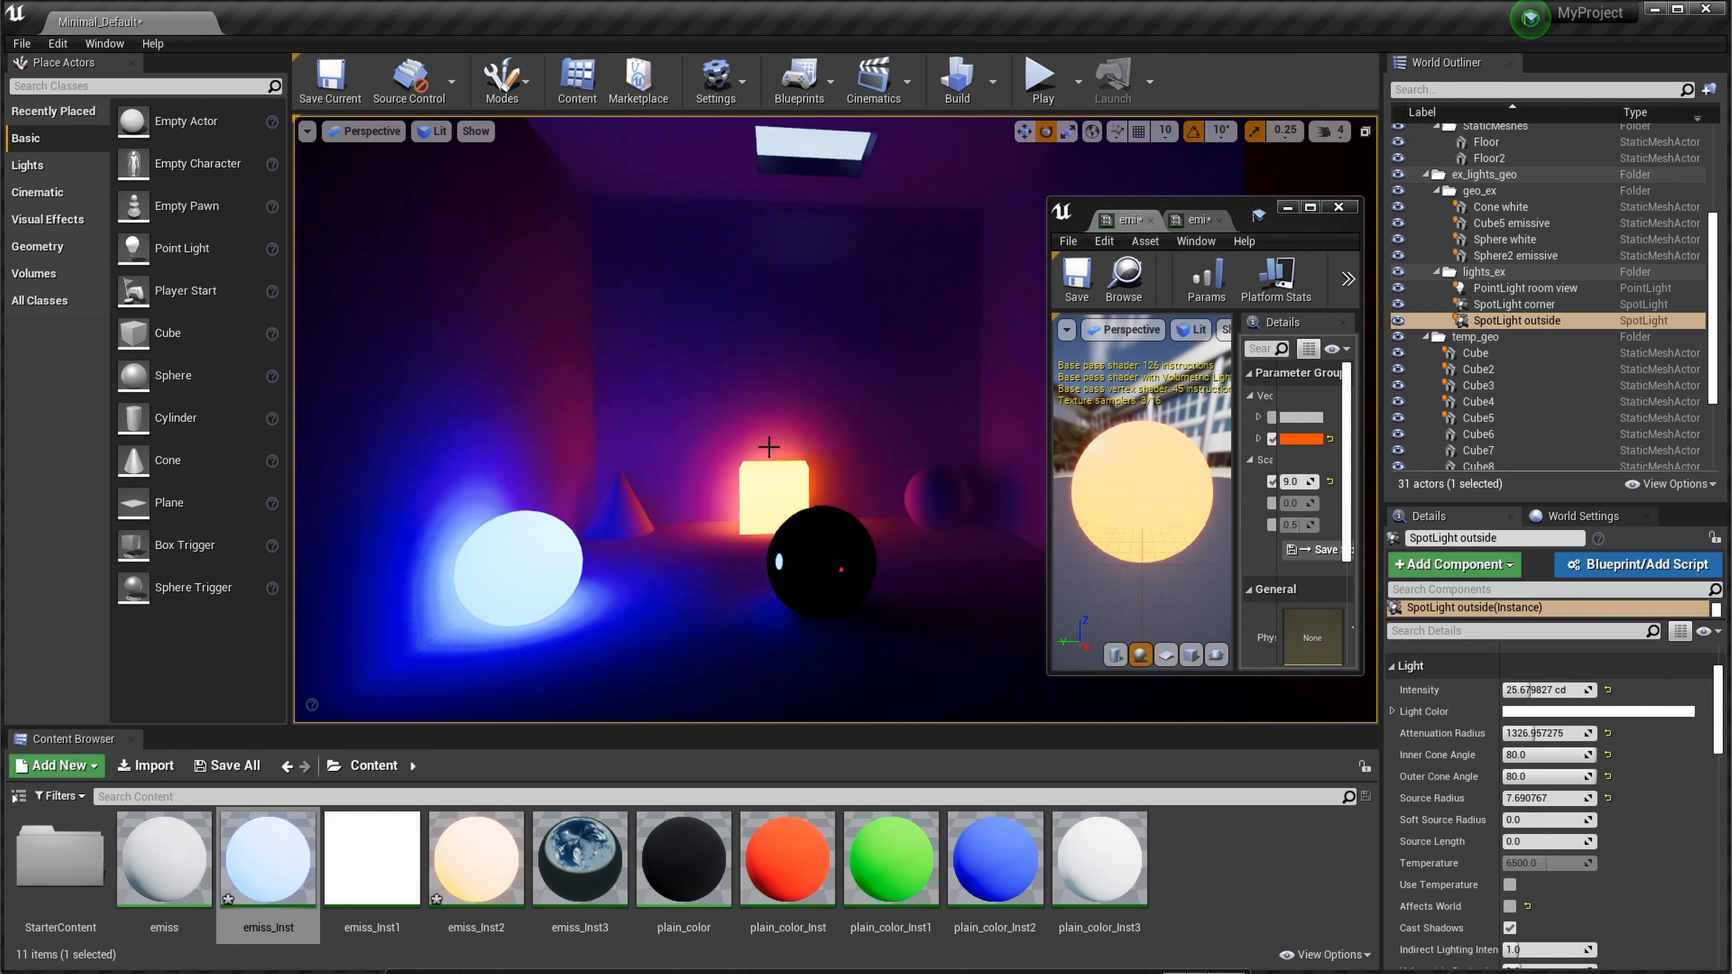
mouse_move(718, 457)
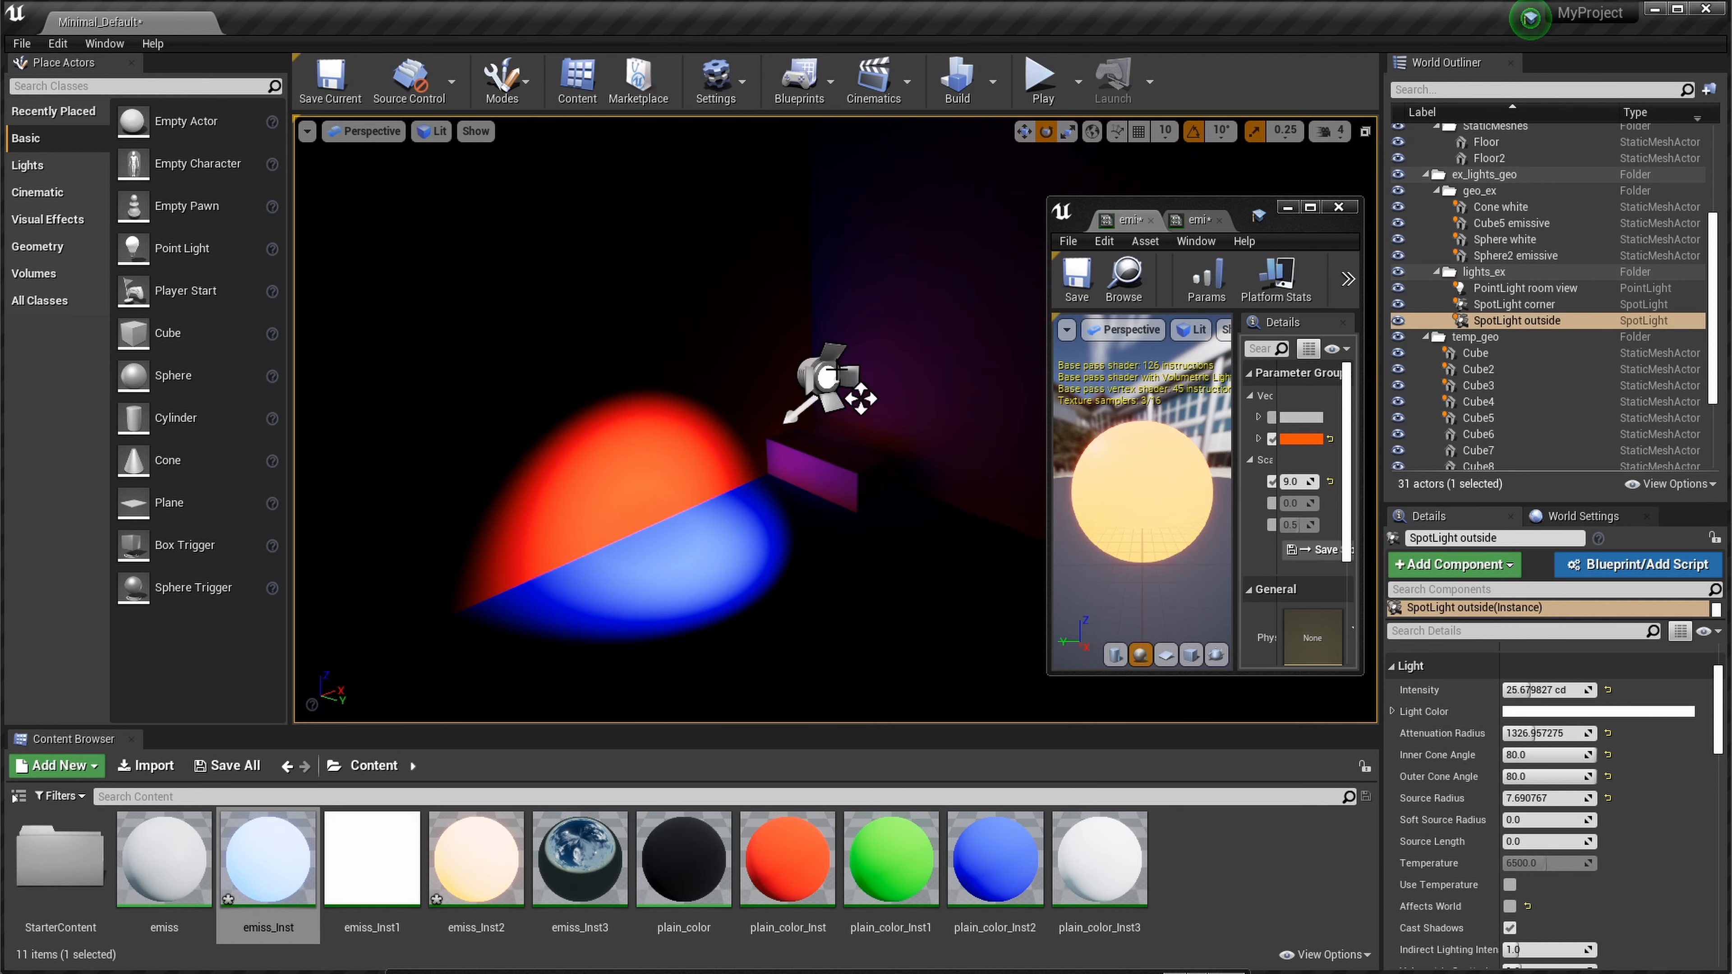
Step: Select the corner spotlight and swing its beam onto the red wall
left_click(1516, 305)
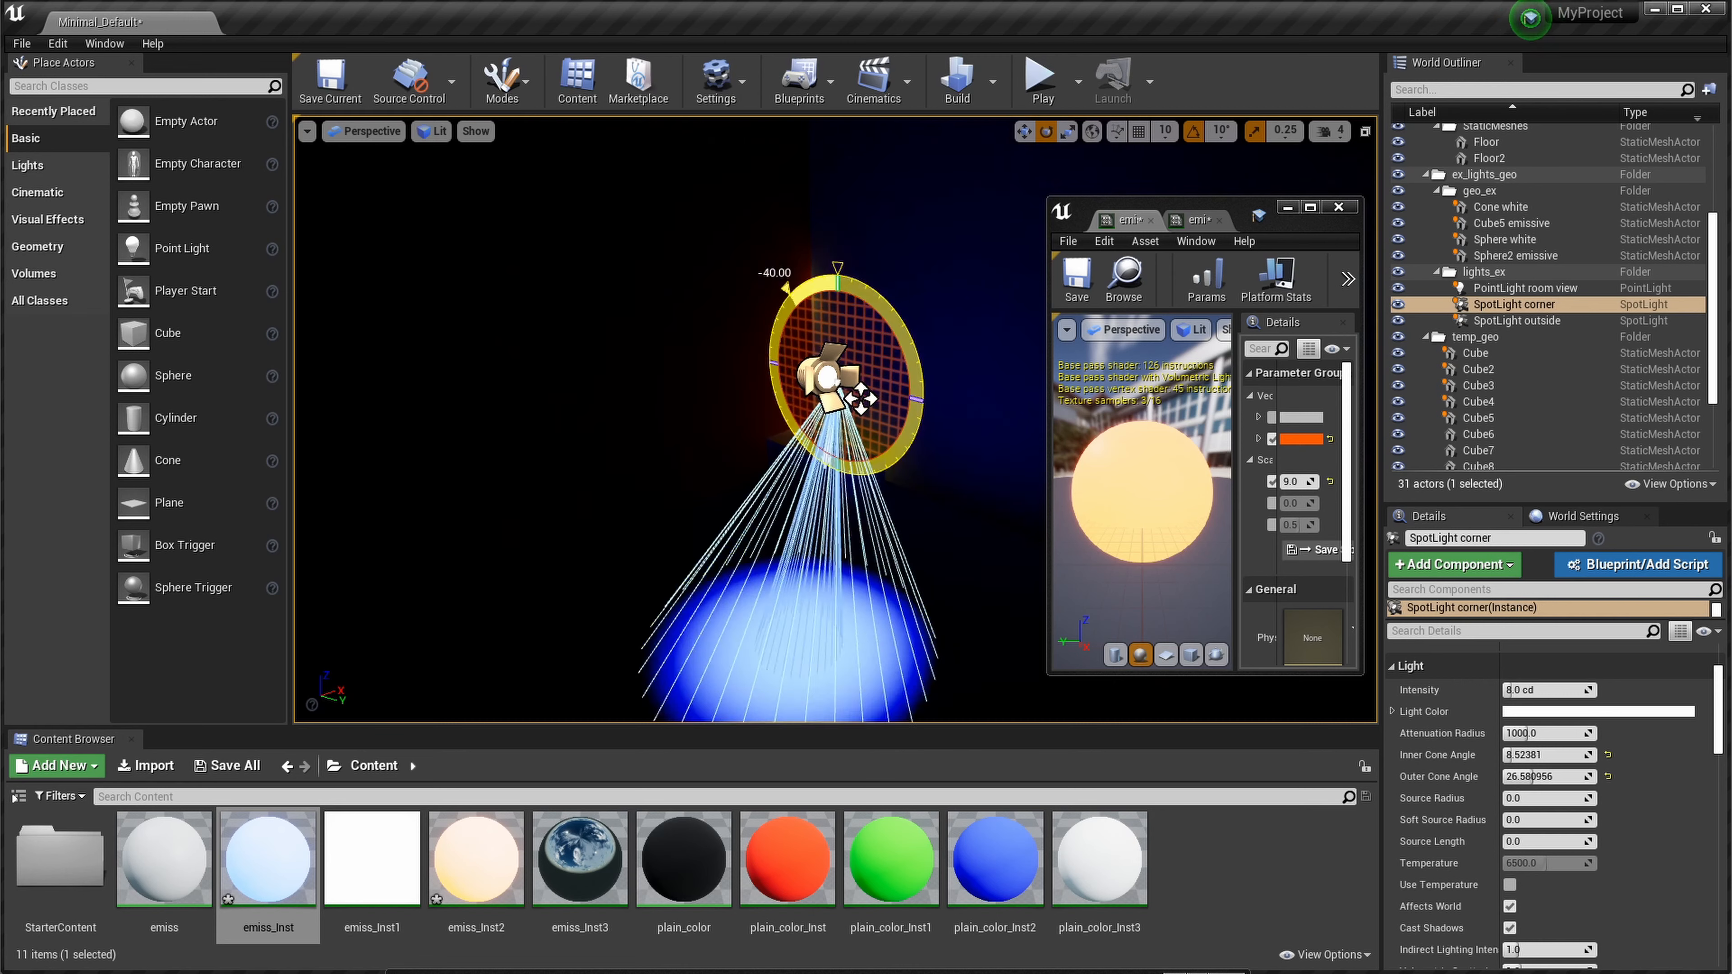
left_click_drag(837, 262, 876, 255)
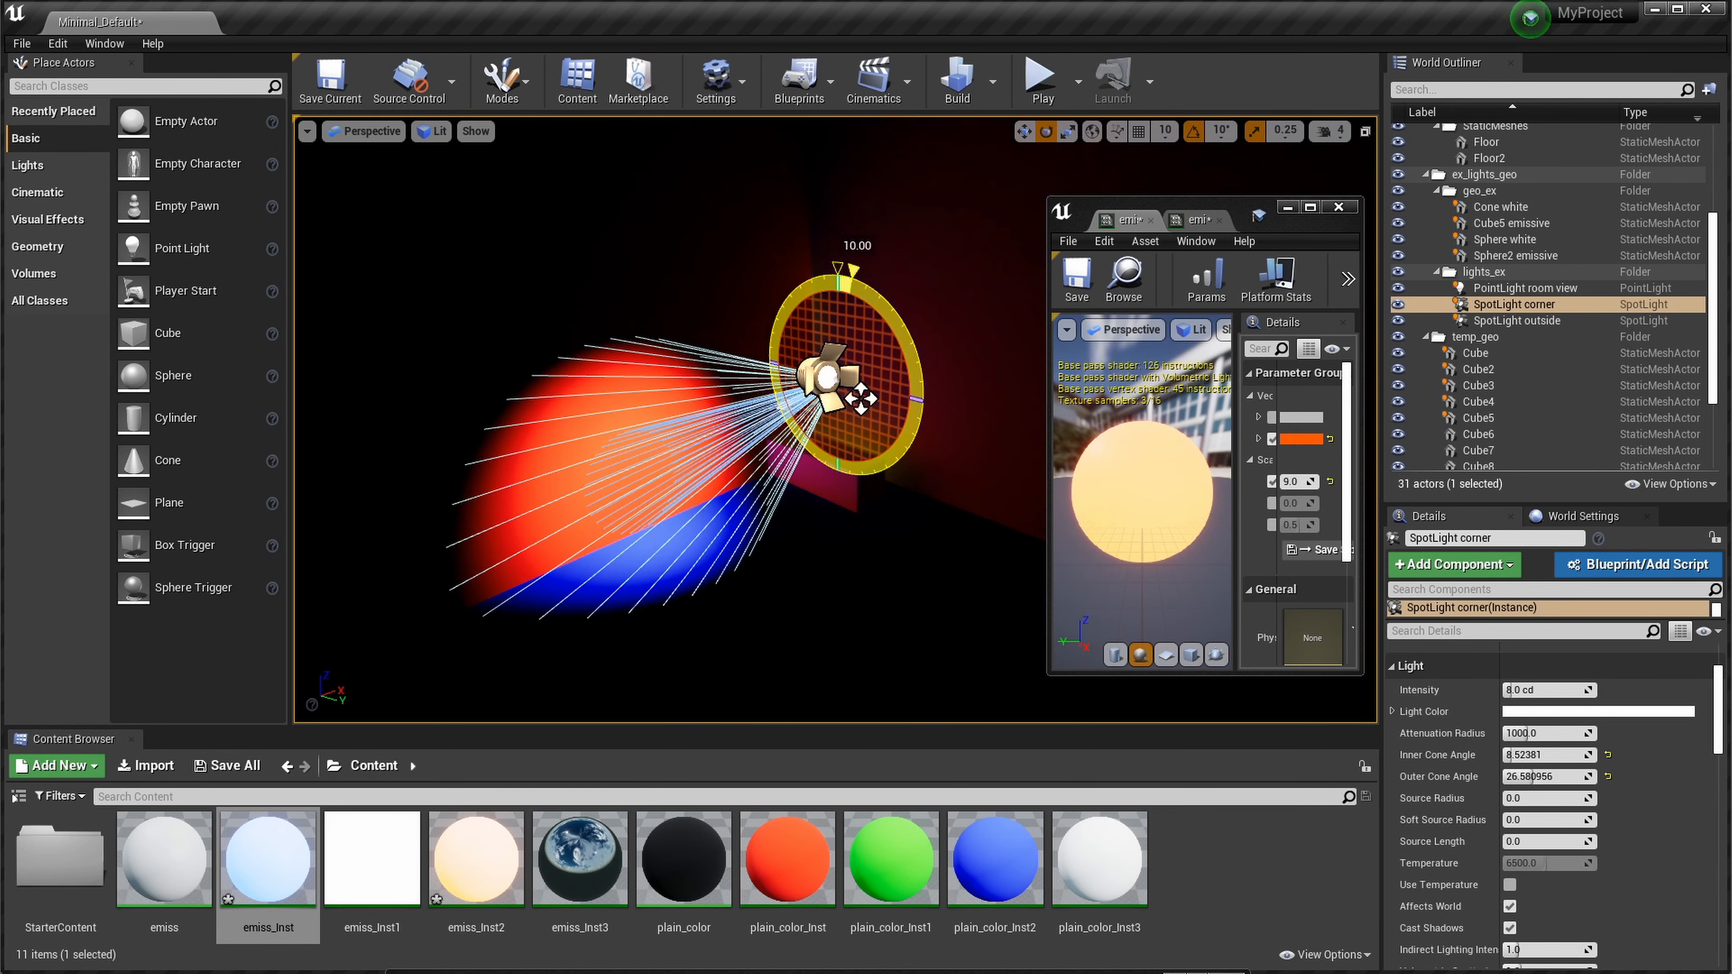
left_click_drag(872, 271, 906, 299)
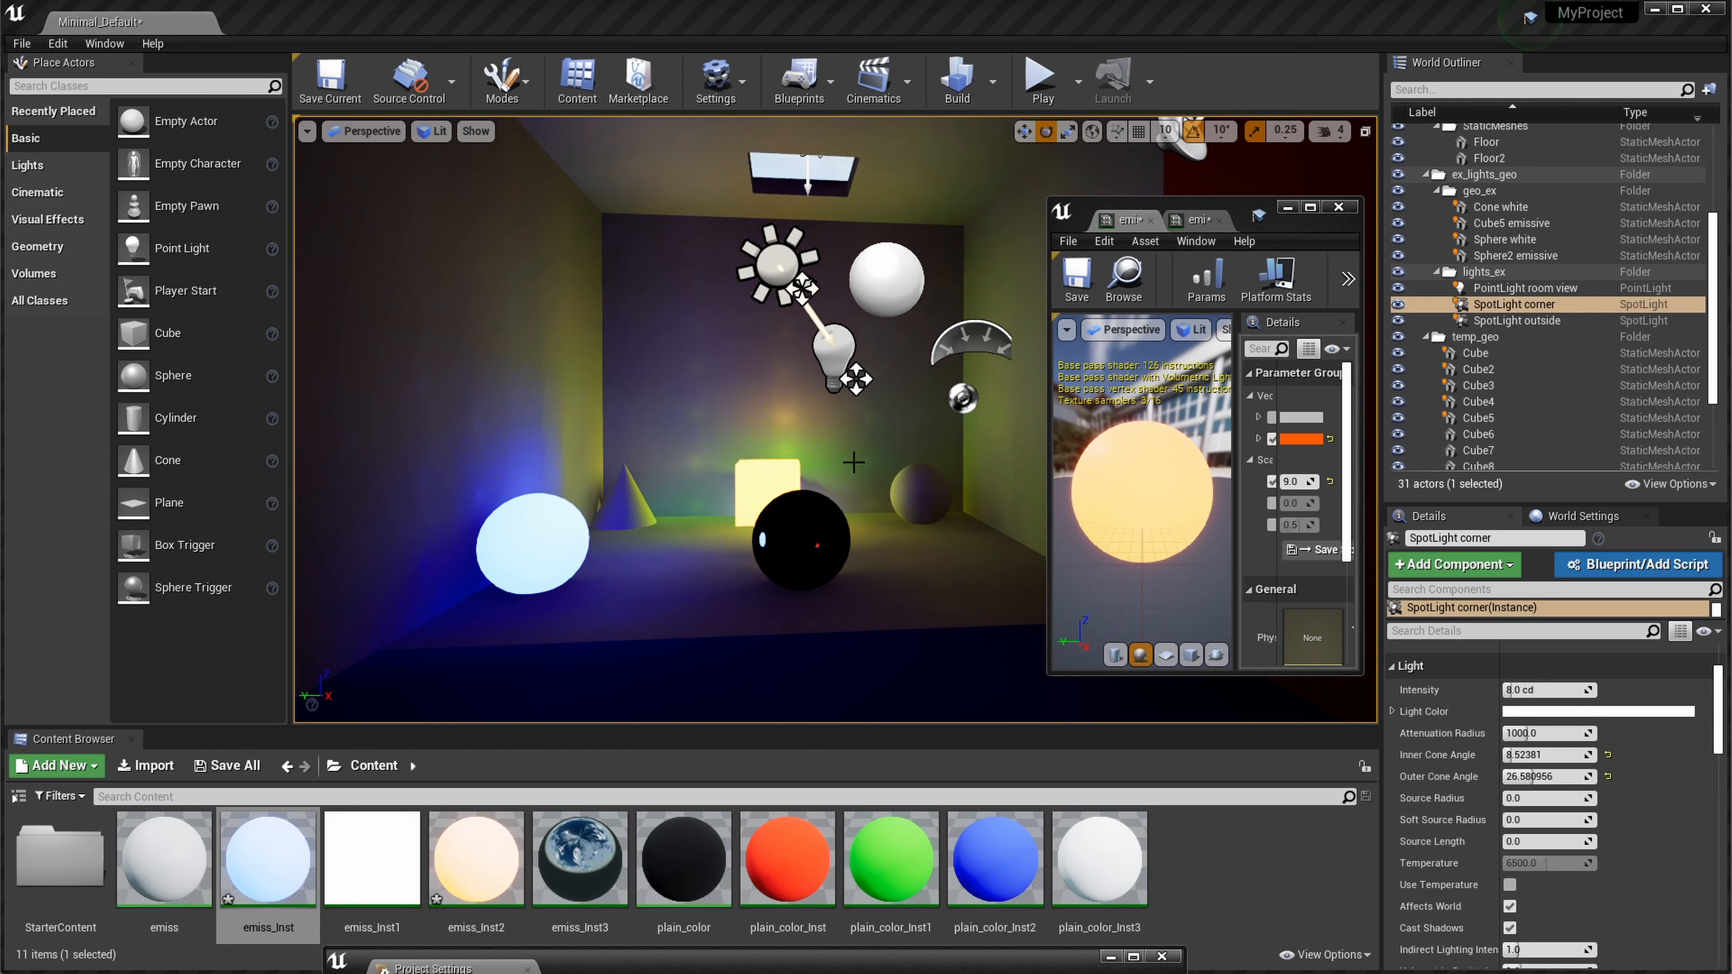
mouse_move(524, 543)
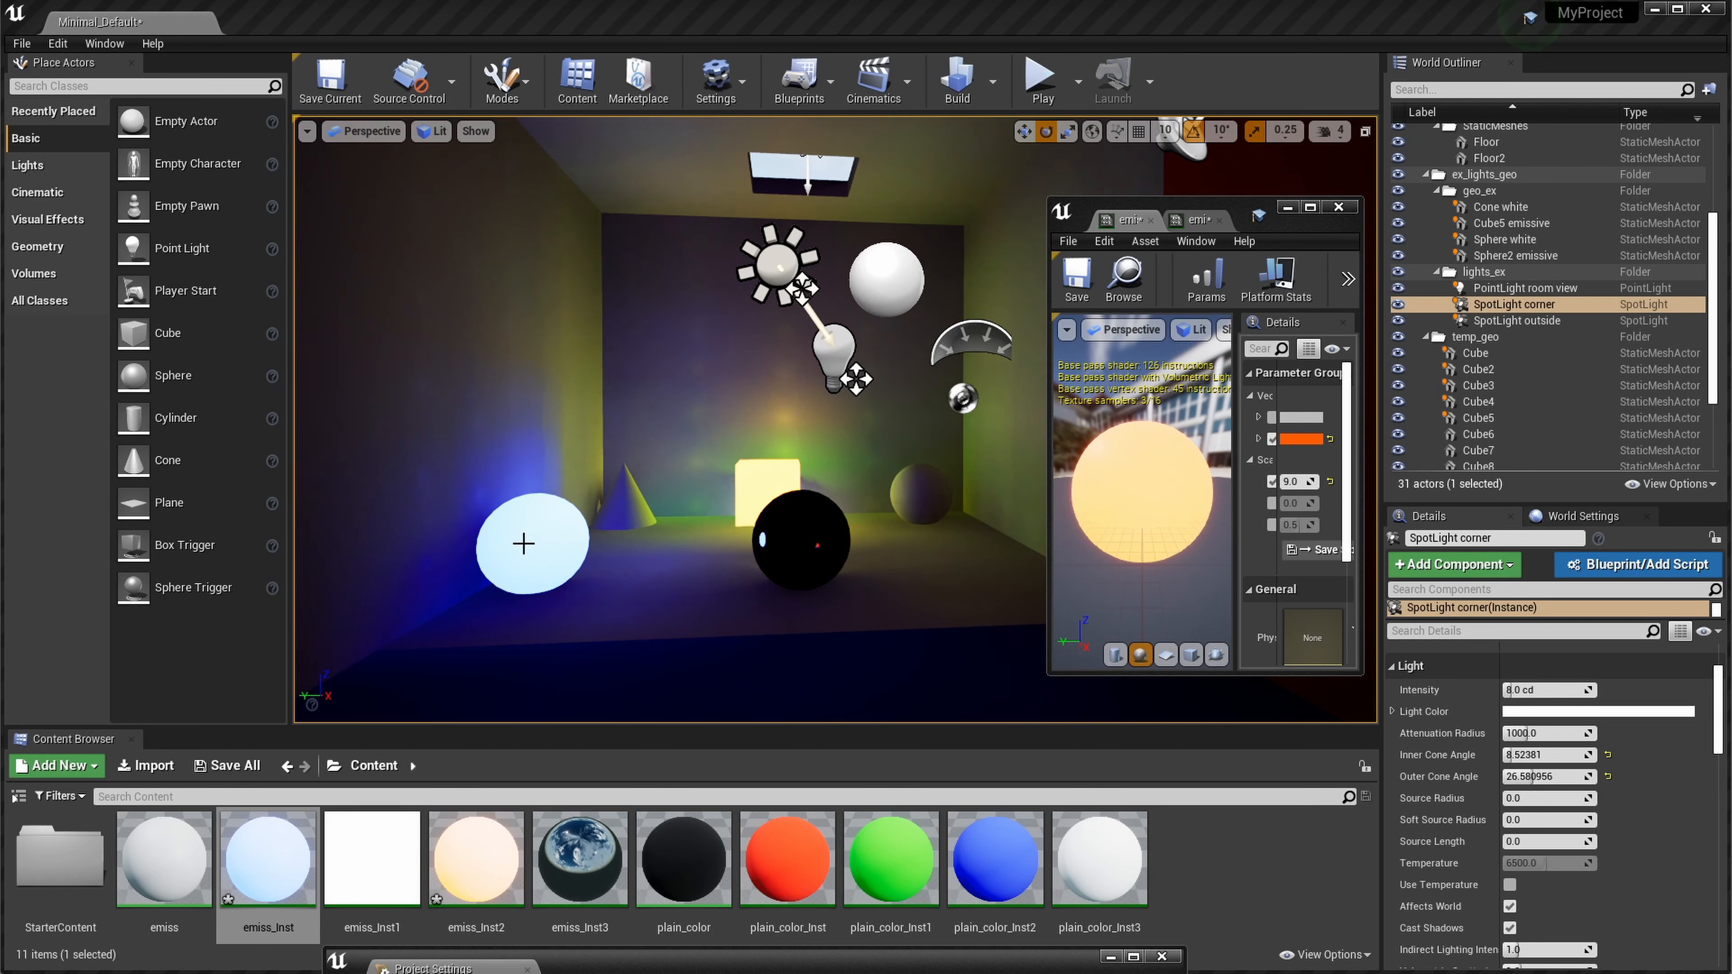
mouse_move(610, 542)
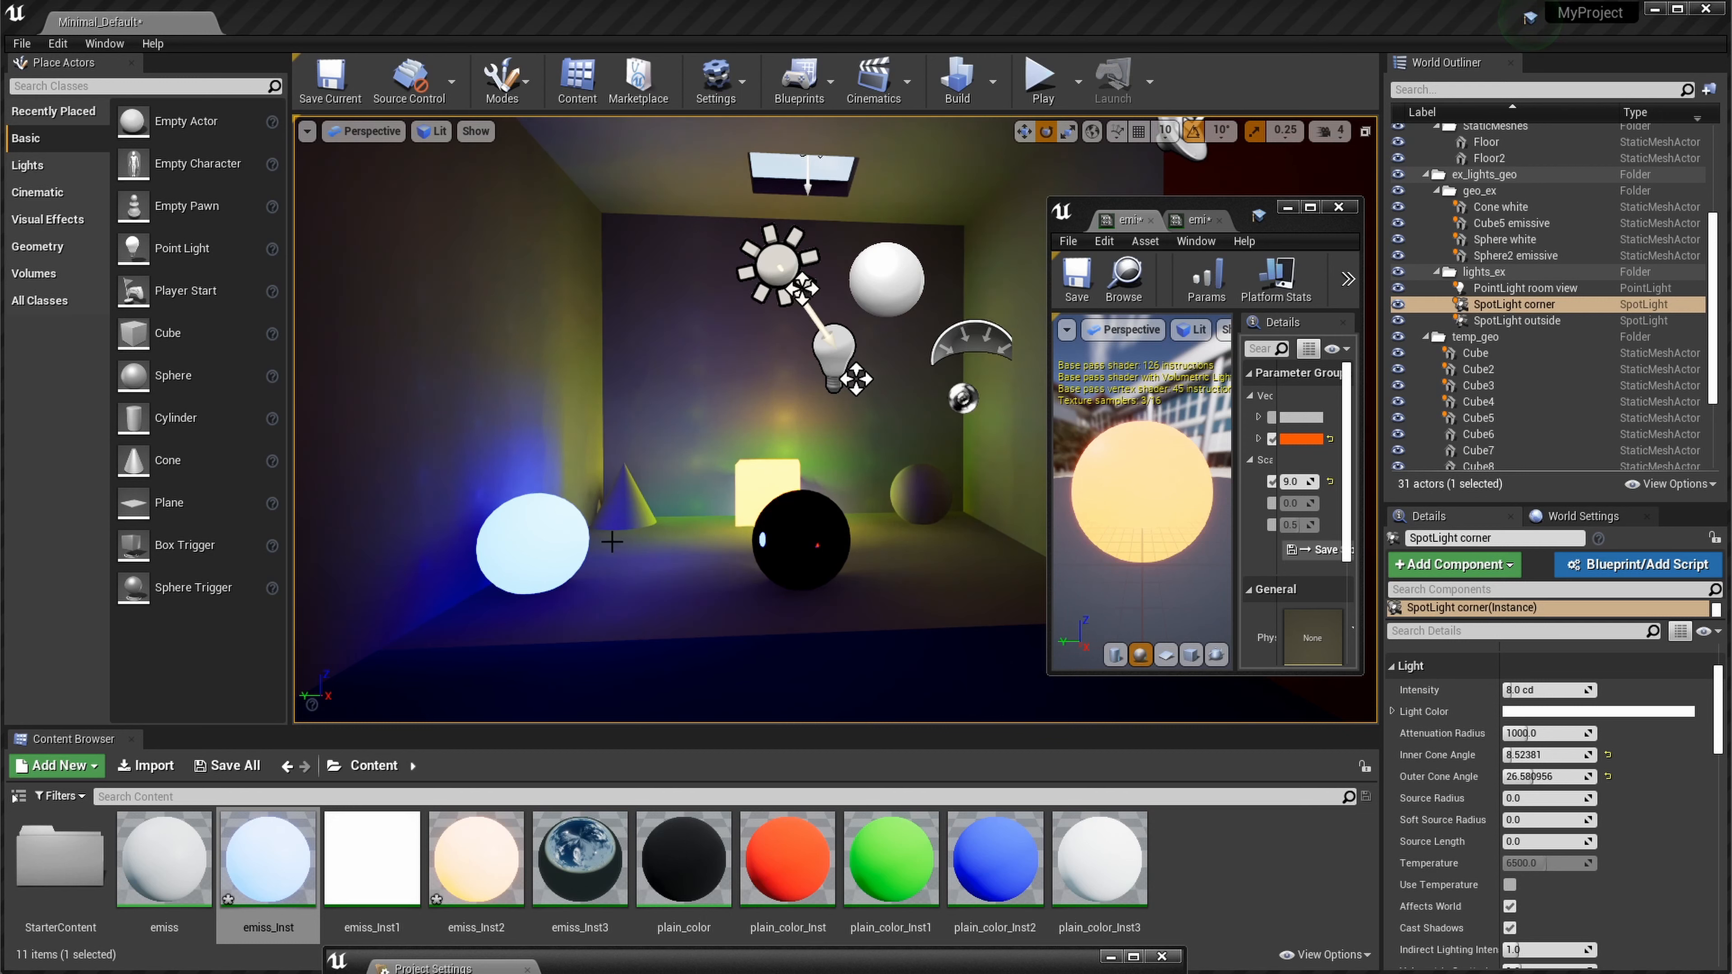
mouse_move(547, 525)
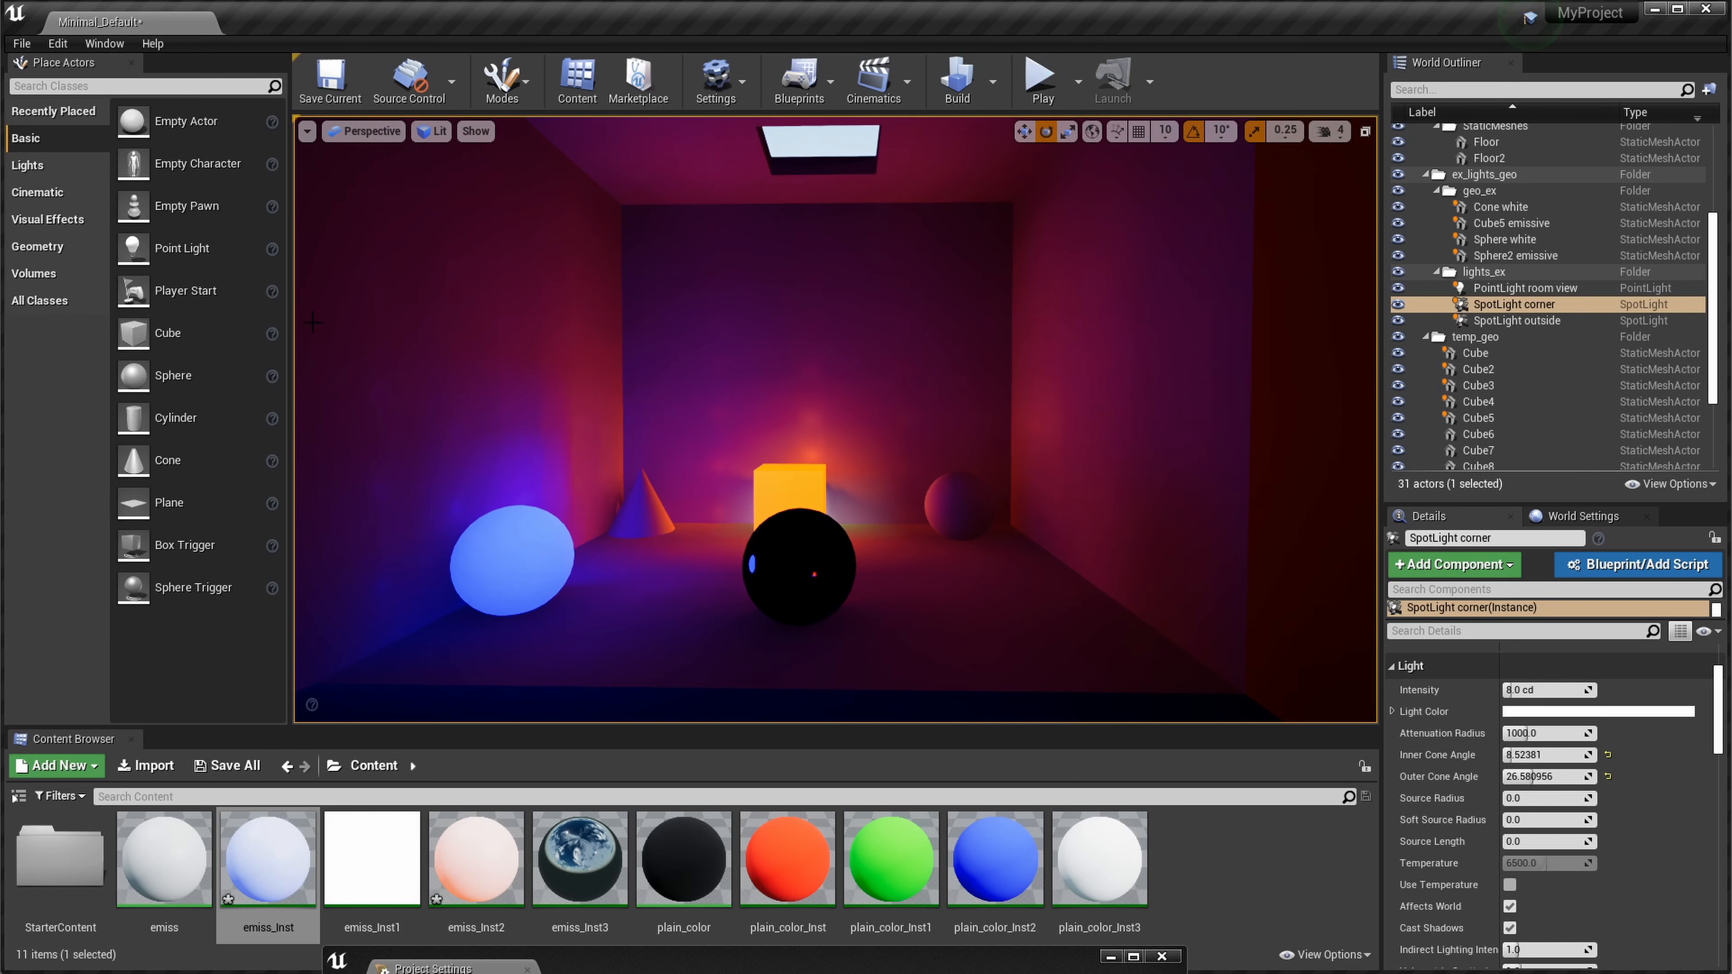
Step: Show FPS in the viewport and search the World Outliner for 'post' to find the post-process volume
left_click(307, 130)
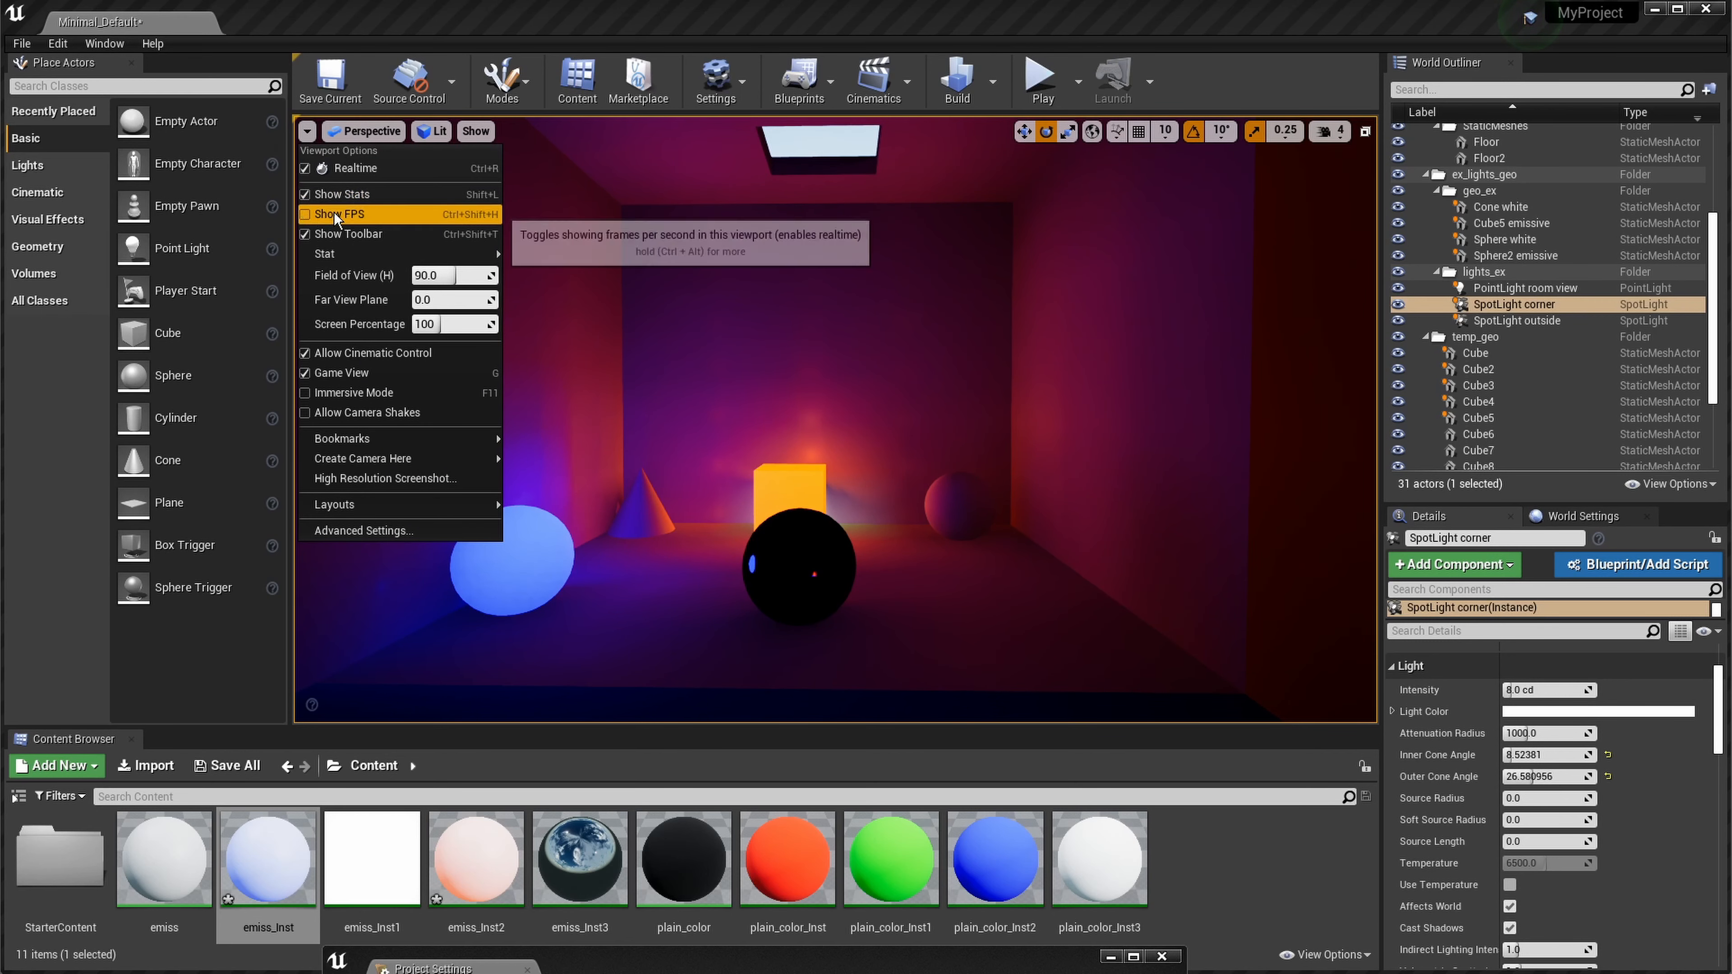
left_click(340, 213)
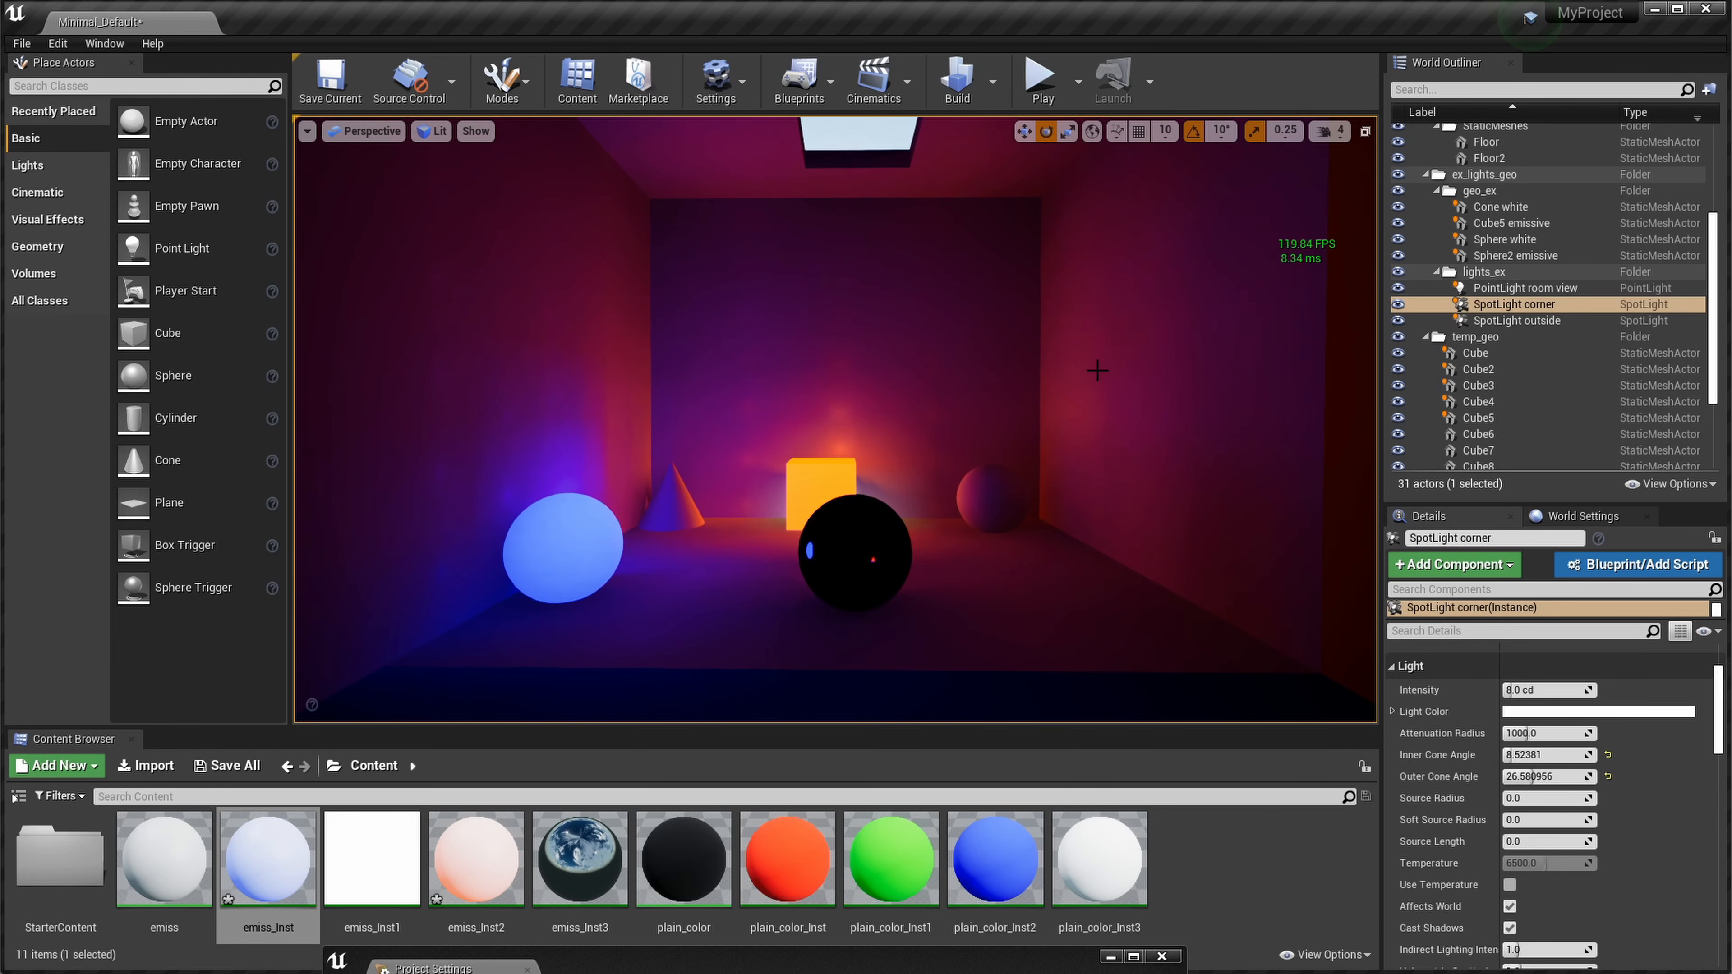
type("post")
type("rtxg")
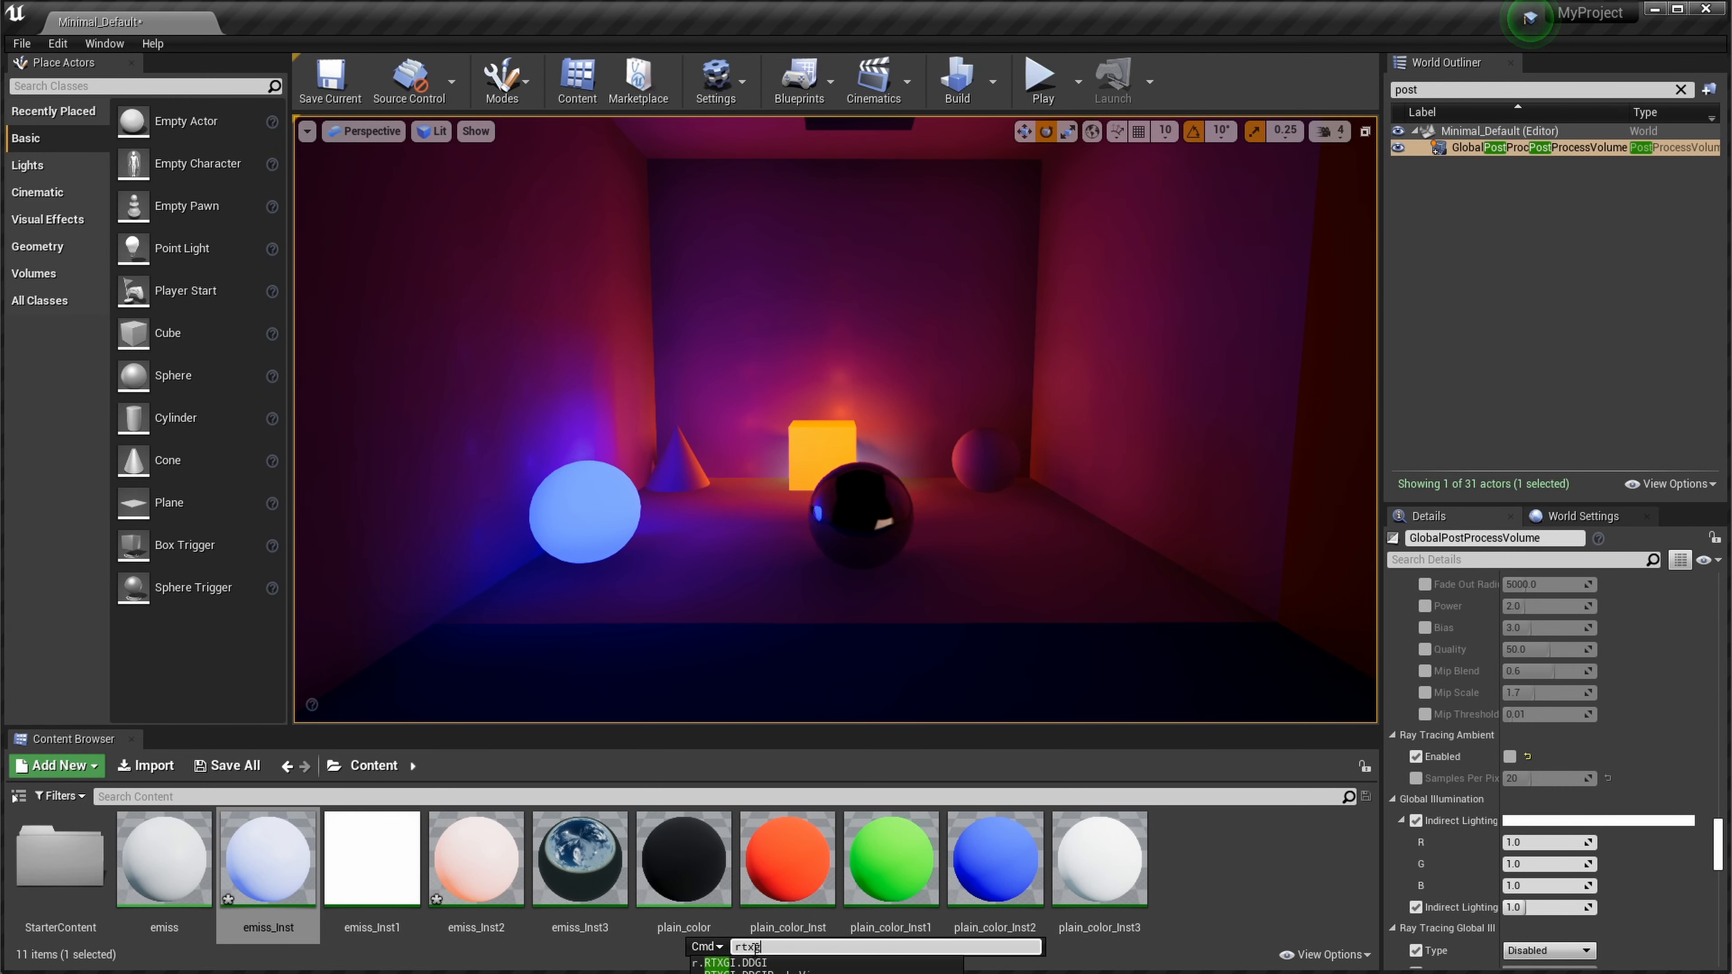
Step: Run r.RTXGI.DDGIShowProbes to display the DDGI probes as dots in the room
type("r.RTXGI.DDGIShowProbes")
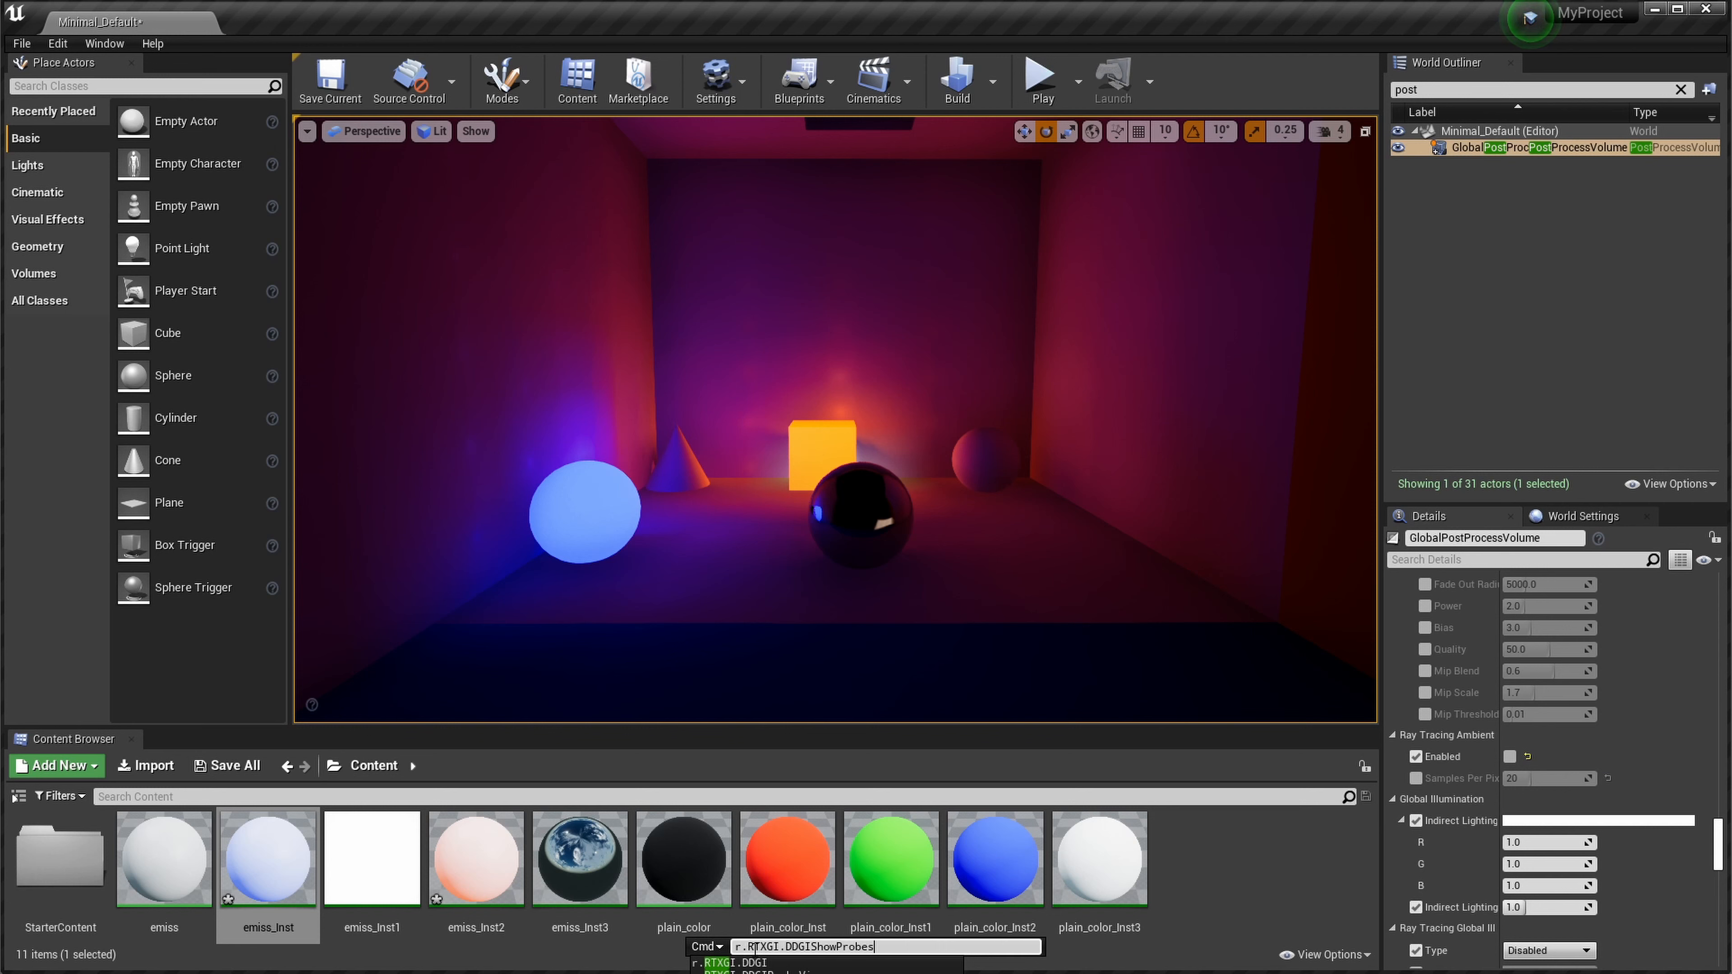
key("enter")
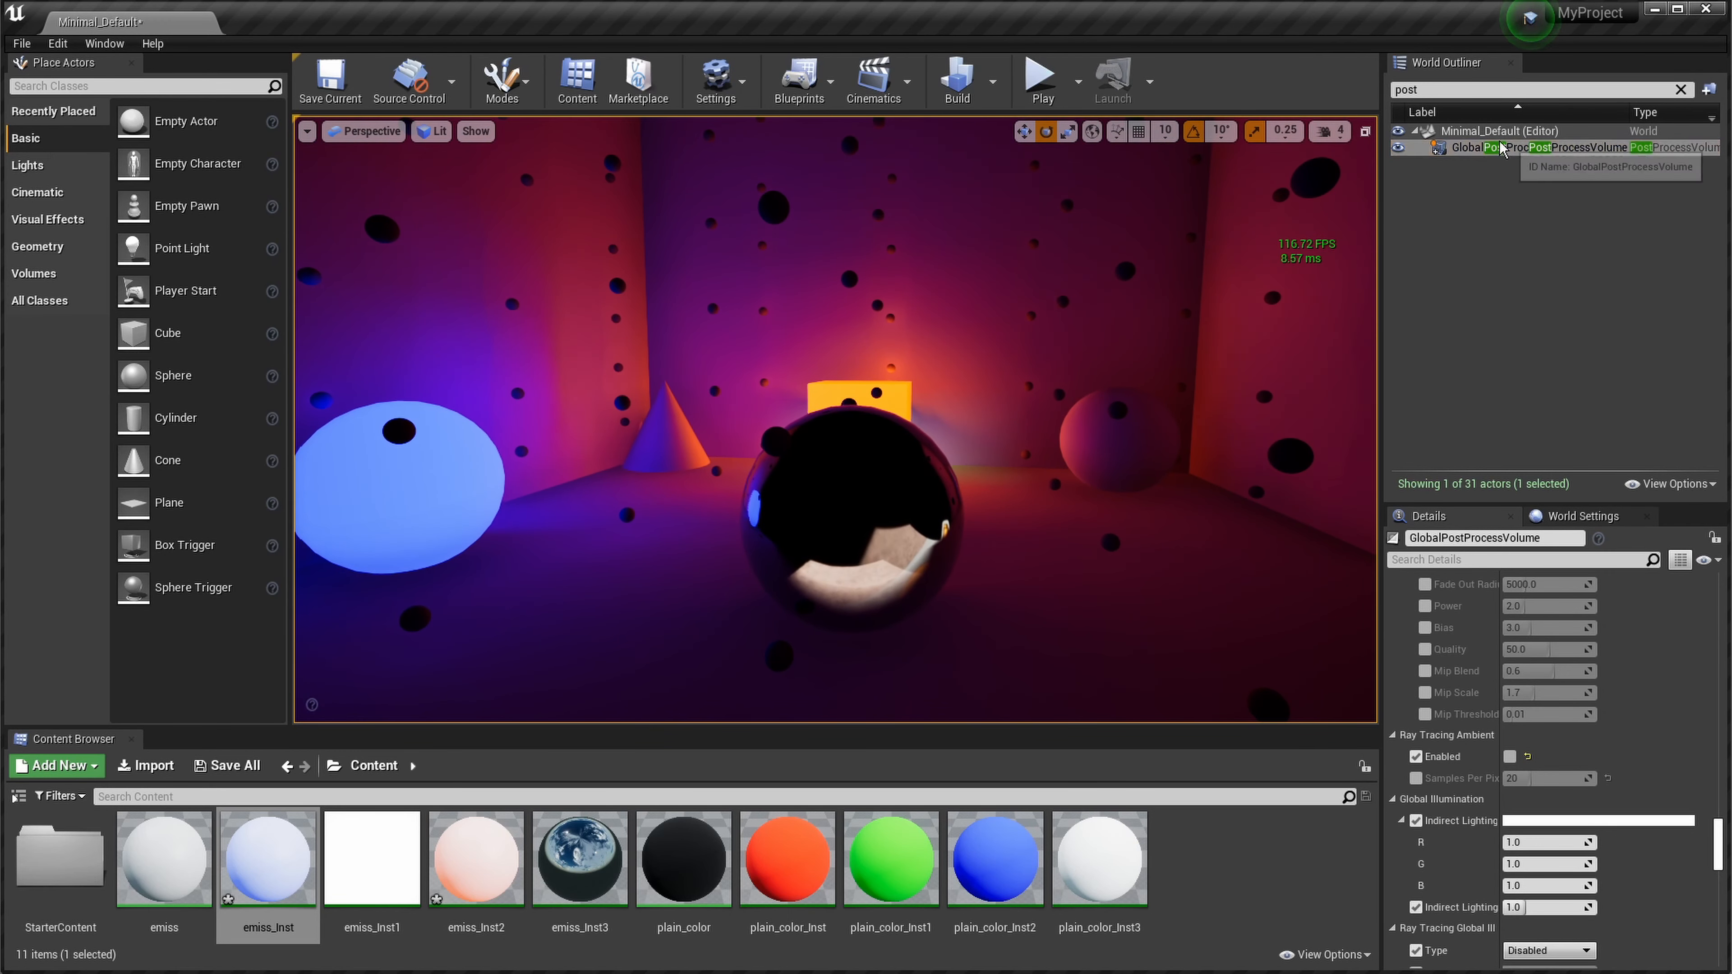
Step: Find and select the DDGIVolume in the outliner and expand its Rays Per Probe choices
type("ddg")
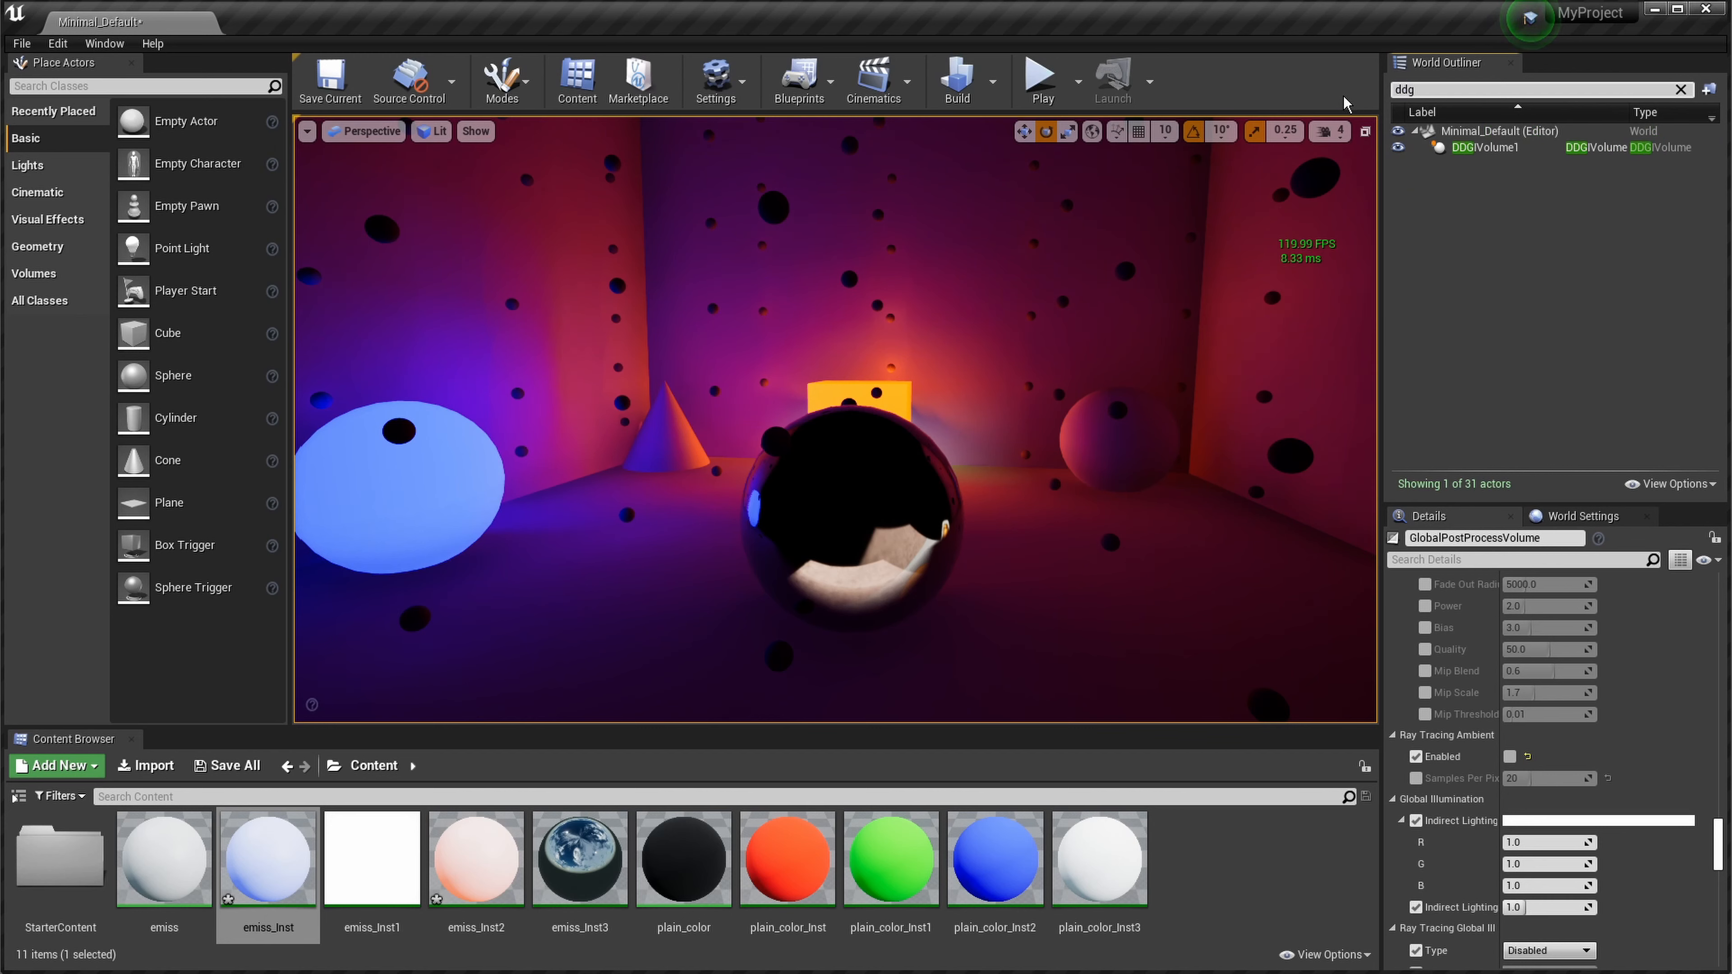
left_click(1489, 147)
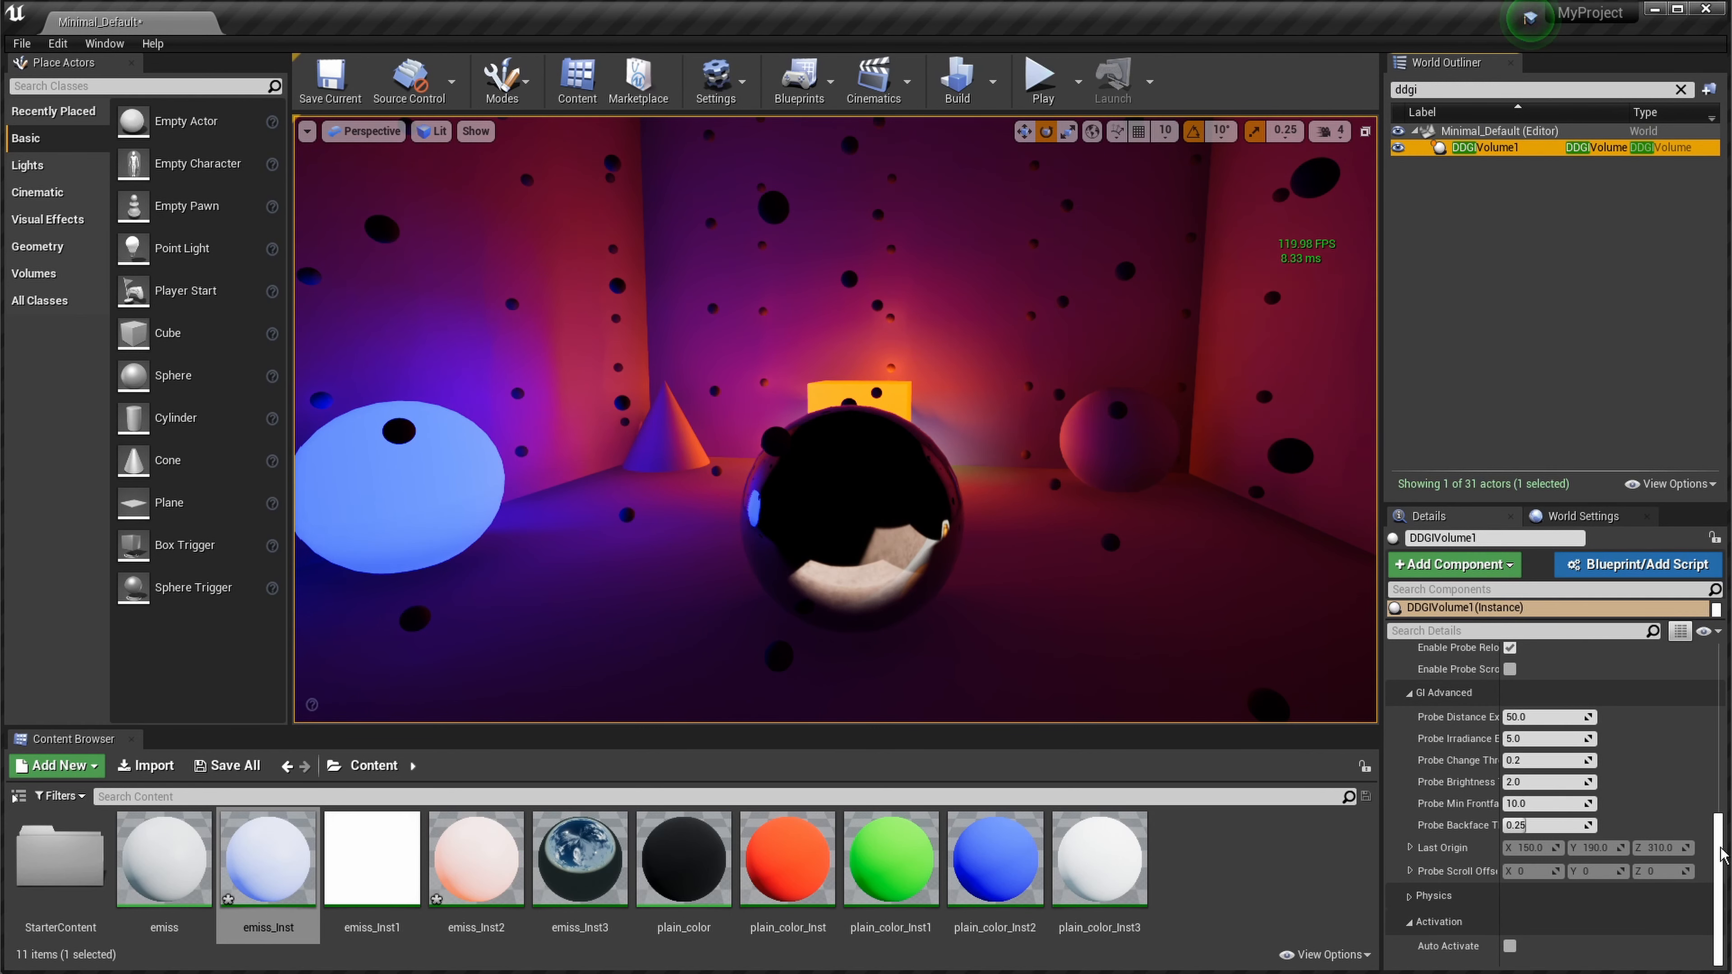
scroll("down", 3)
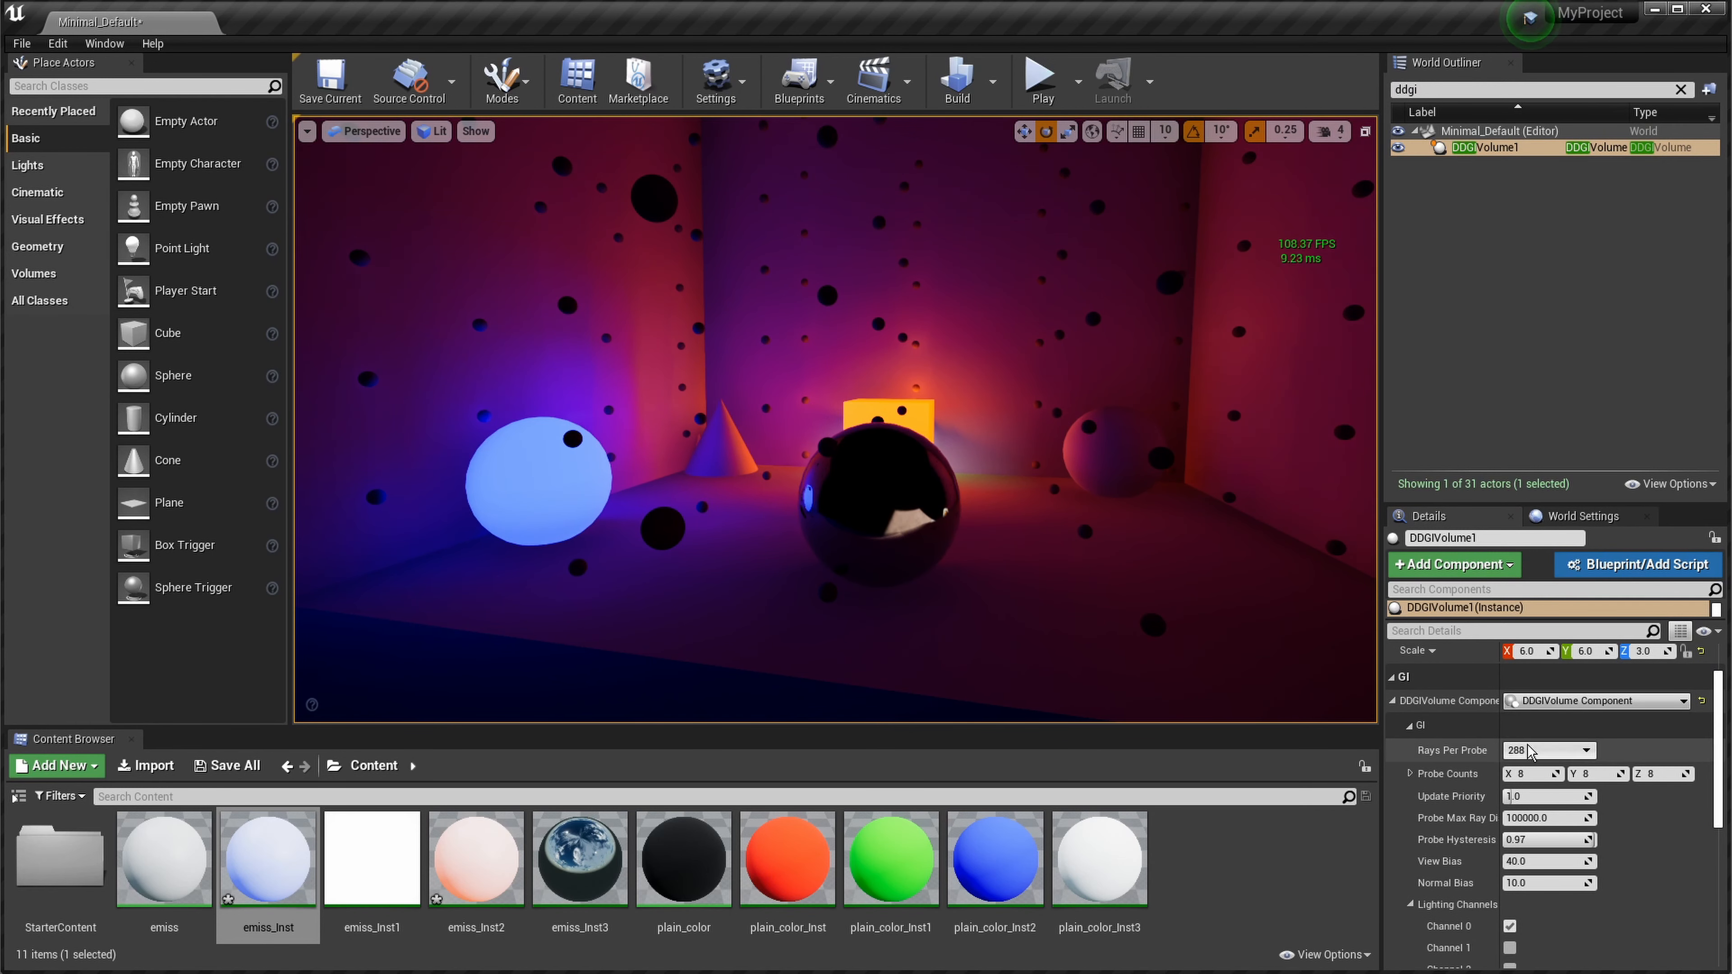
left_click(1588, 749)
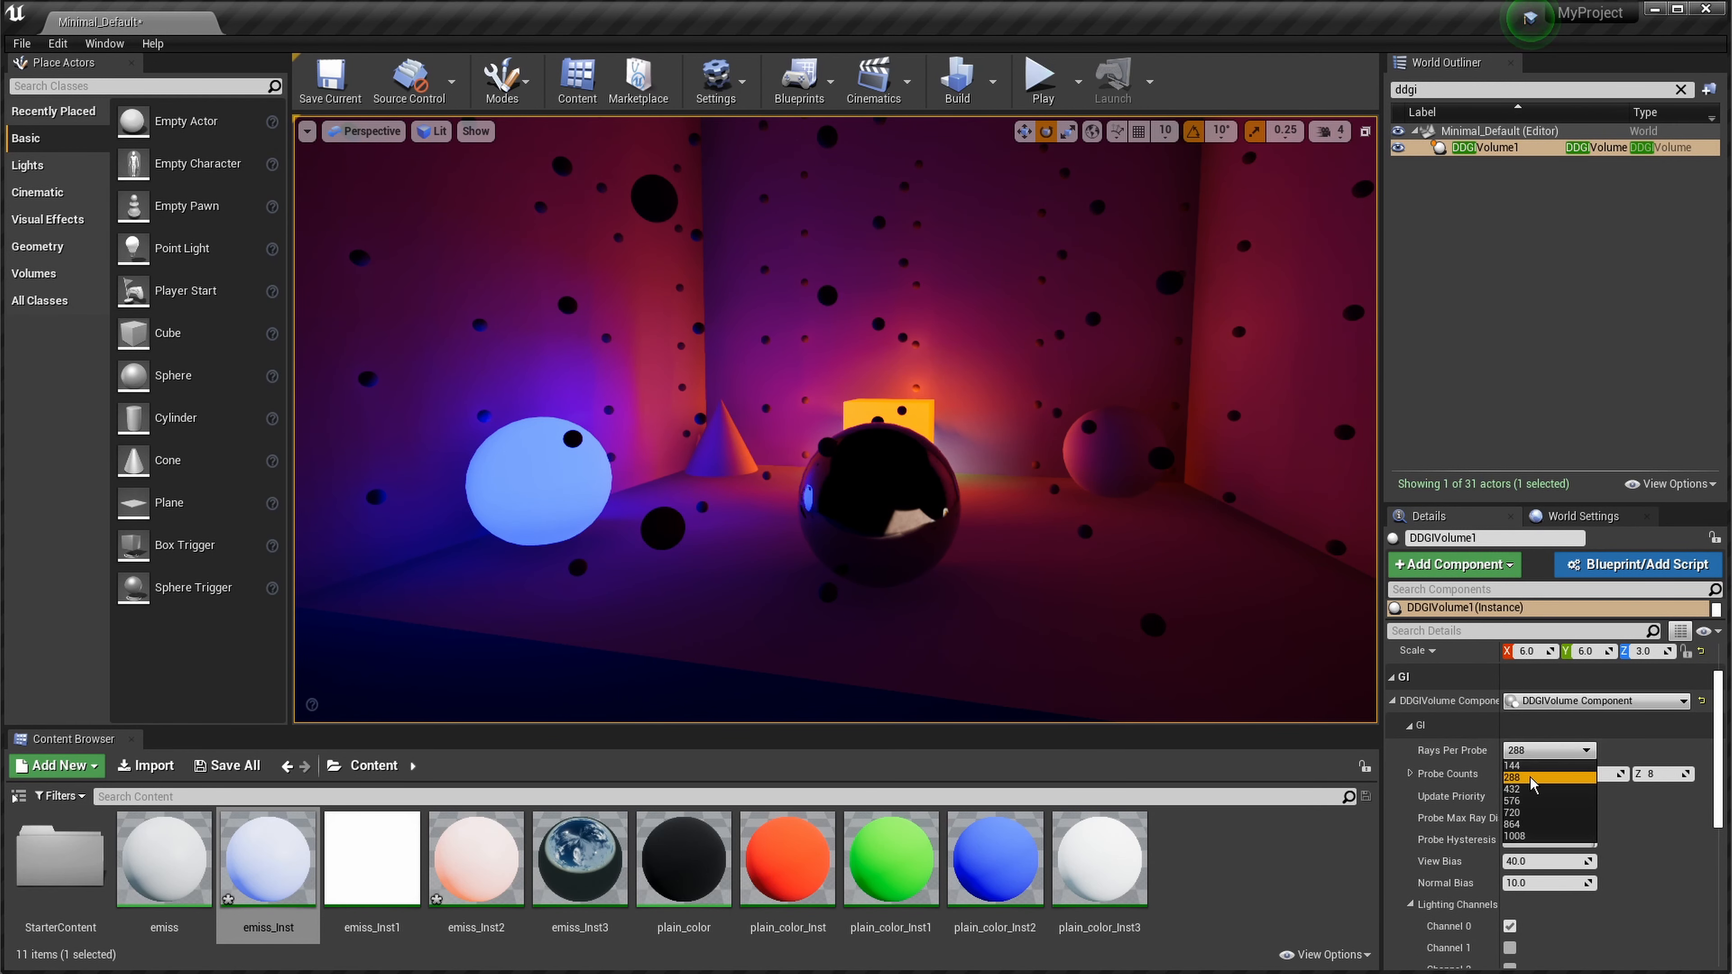
mouse_move(1532, 788)
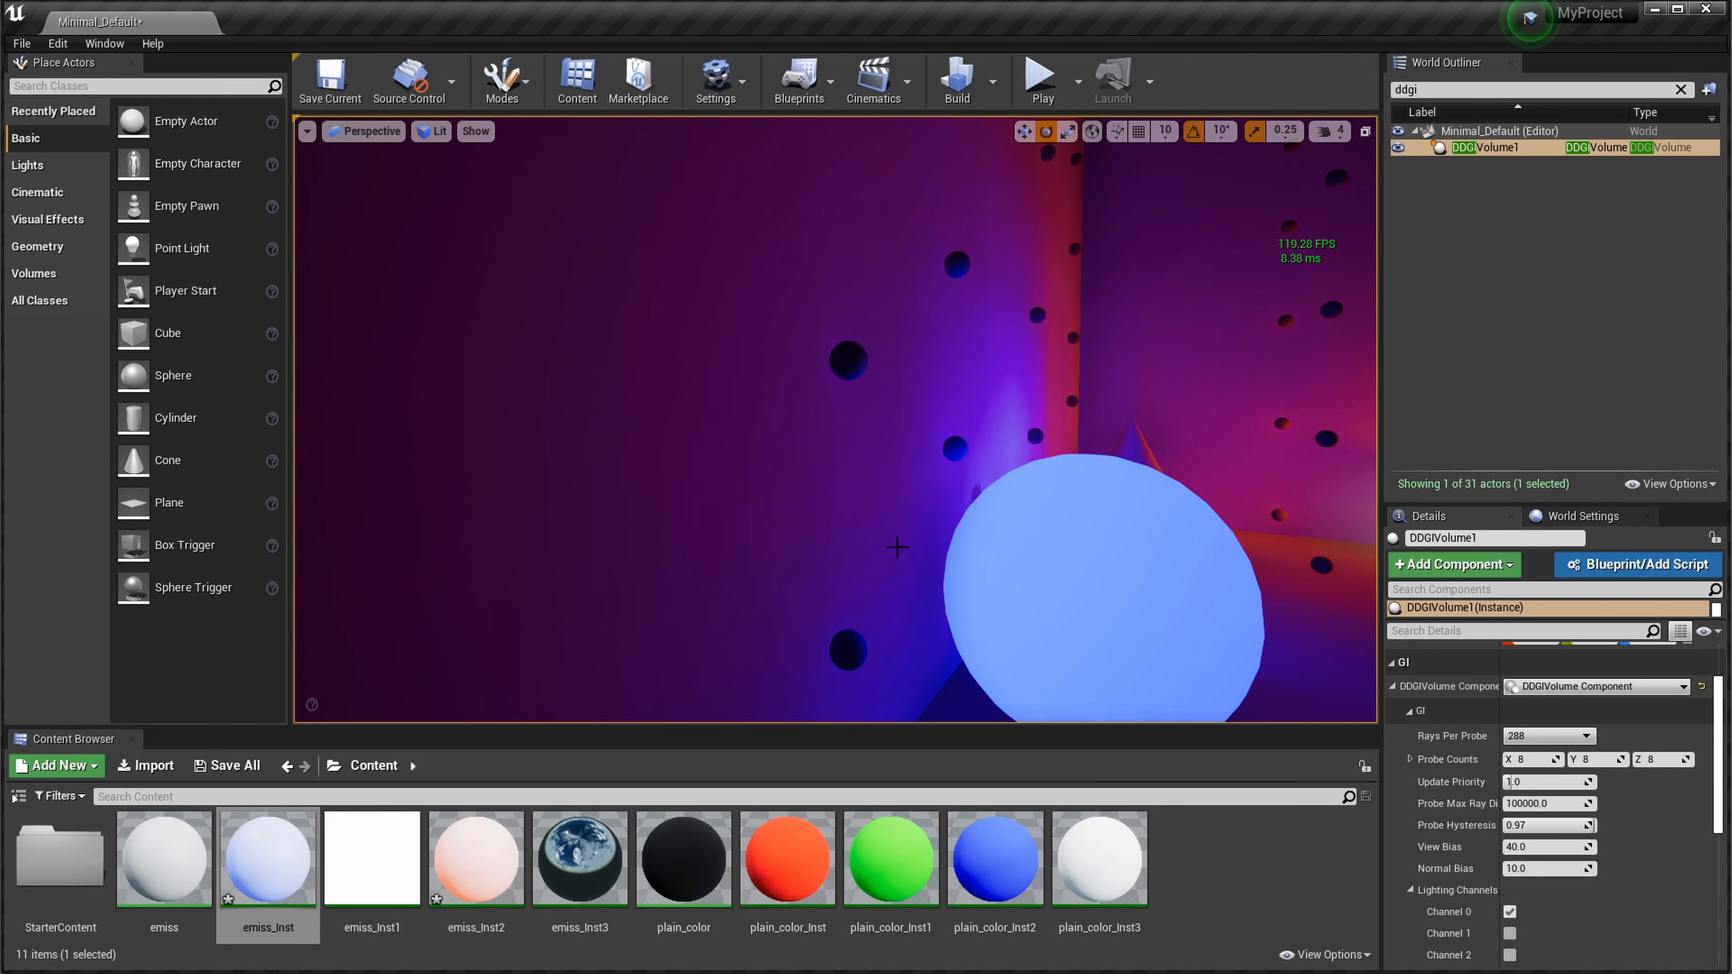
mouse_move(1244, 675)
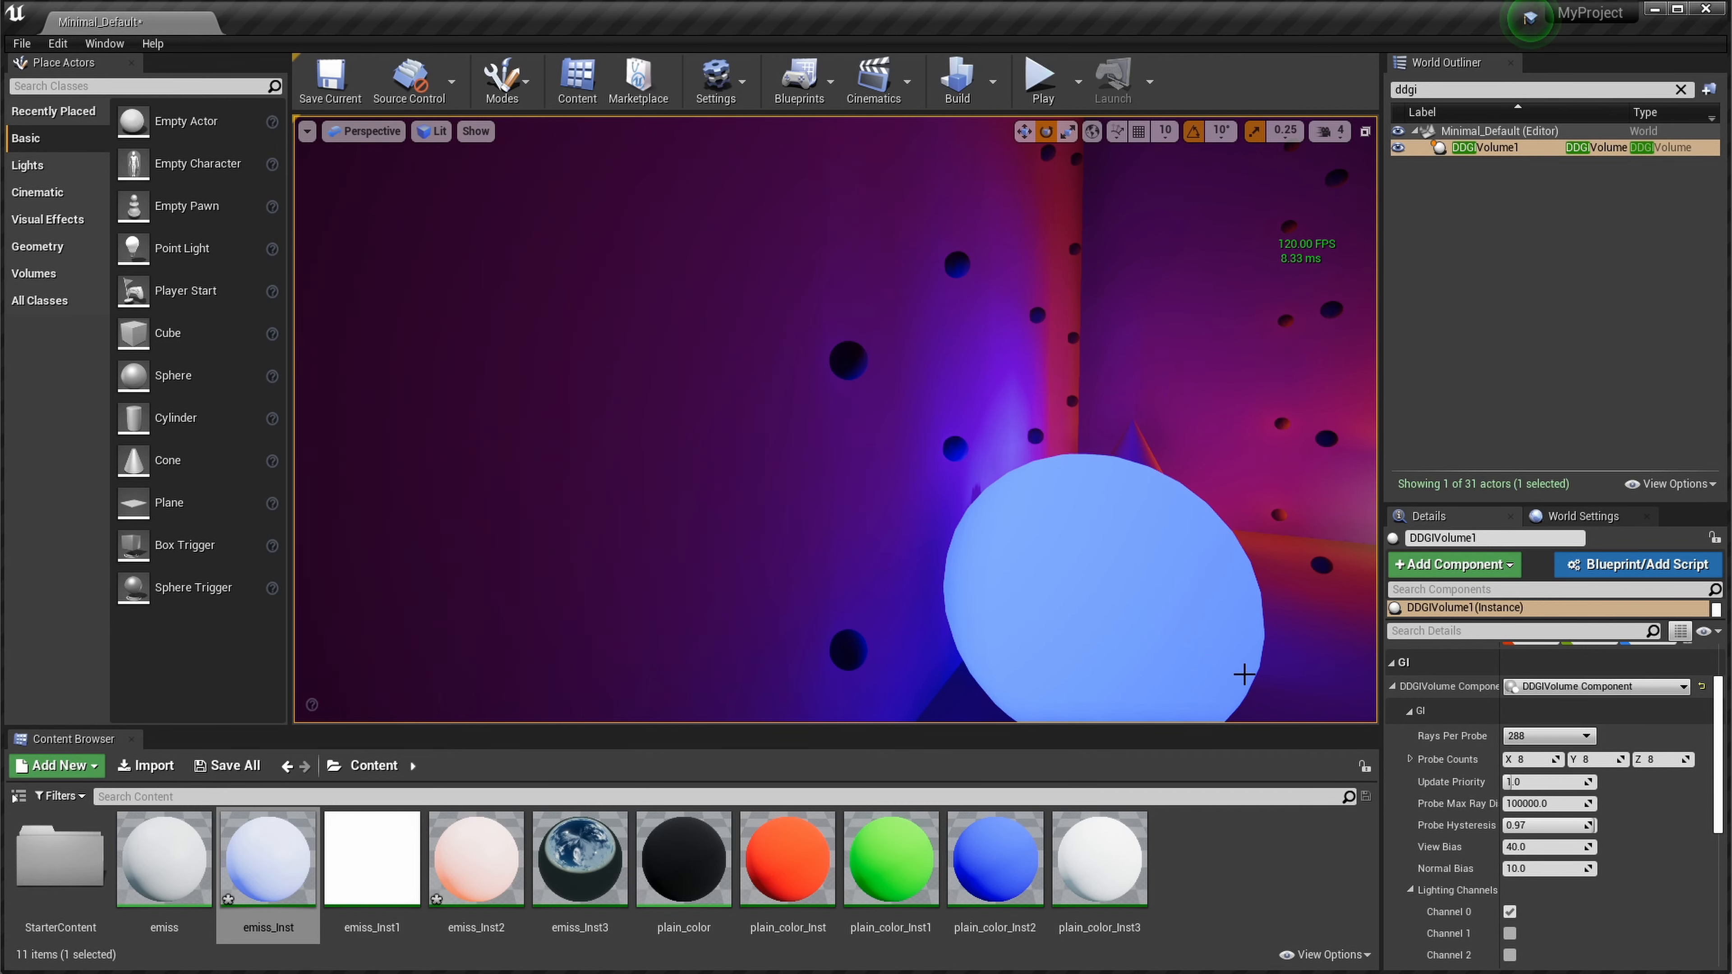
Step: Re-run r.RTXGI.DDGIShowProbes to display the denser 16-per-axis probe grid
type("r.RTXGI.DDGIShowProbes")
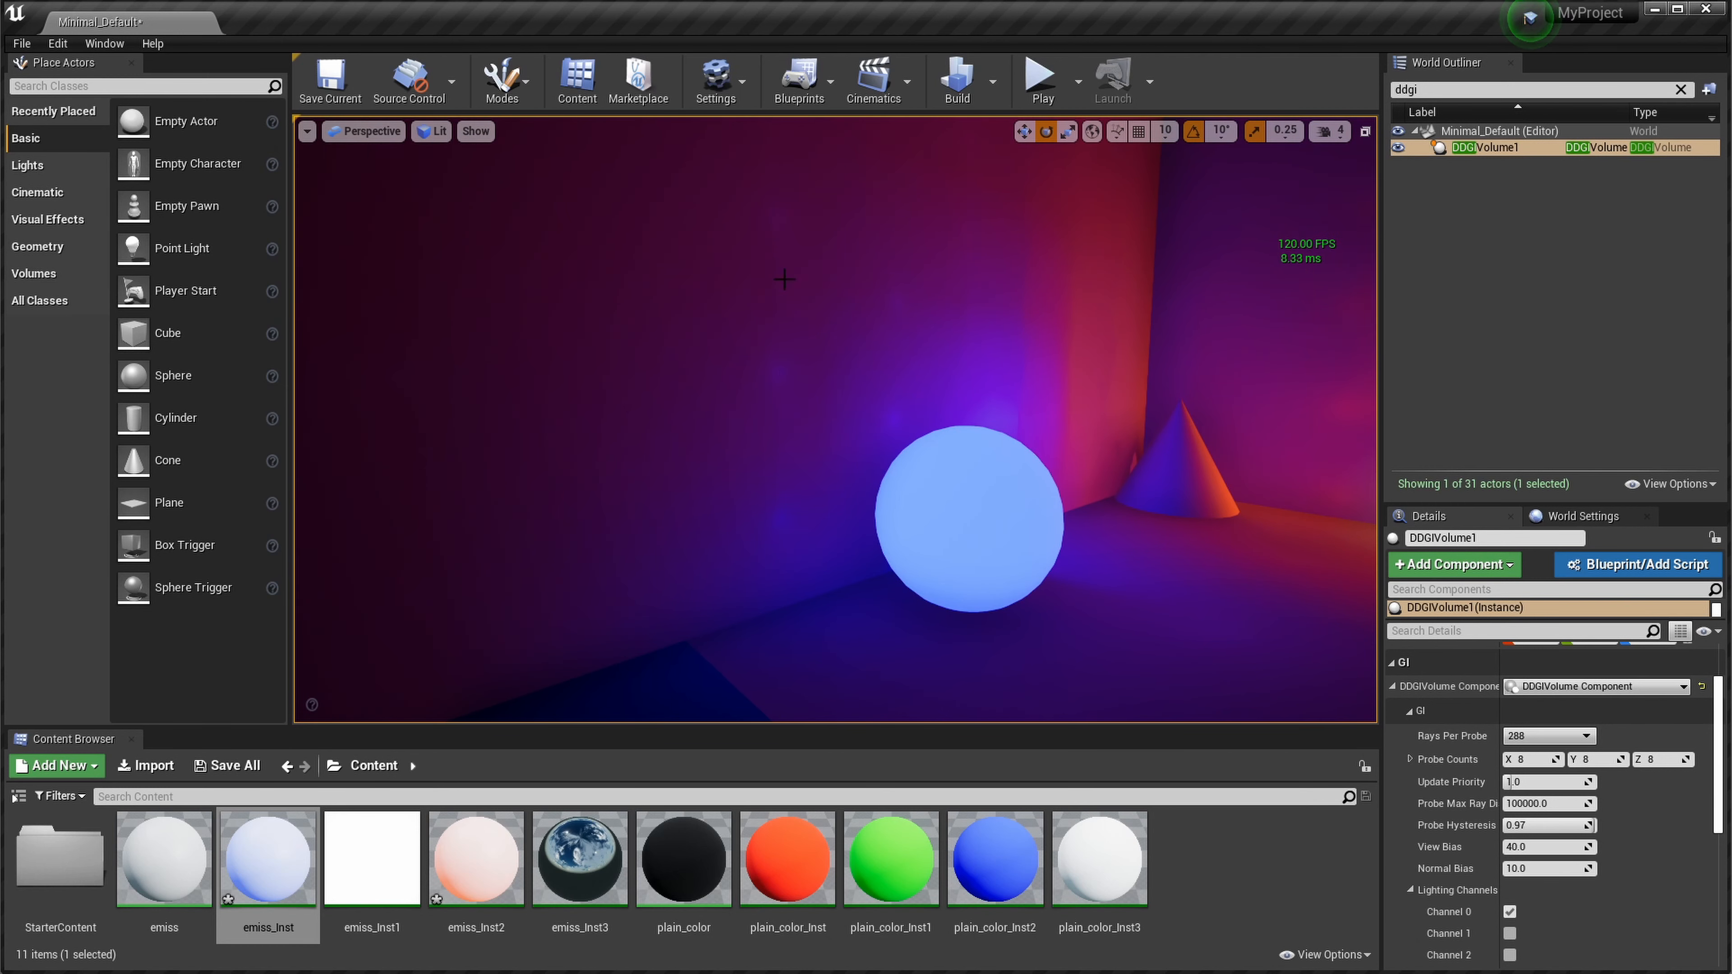
mouse_move(908, 403)
type("16")
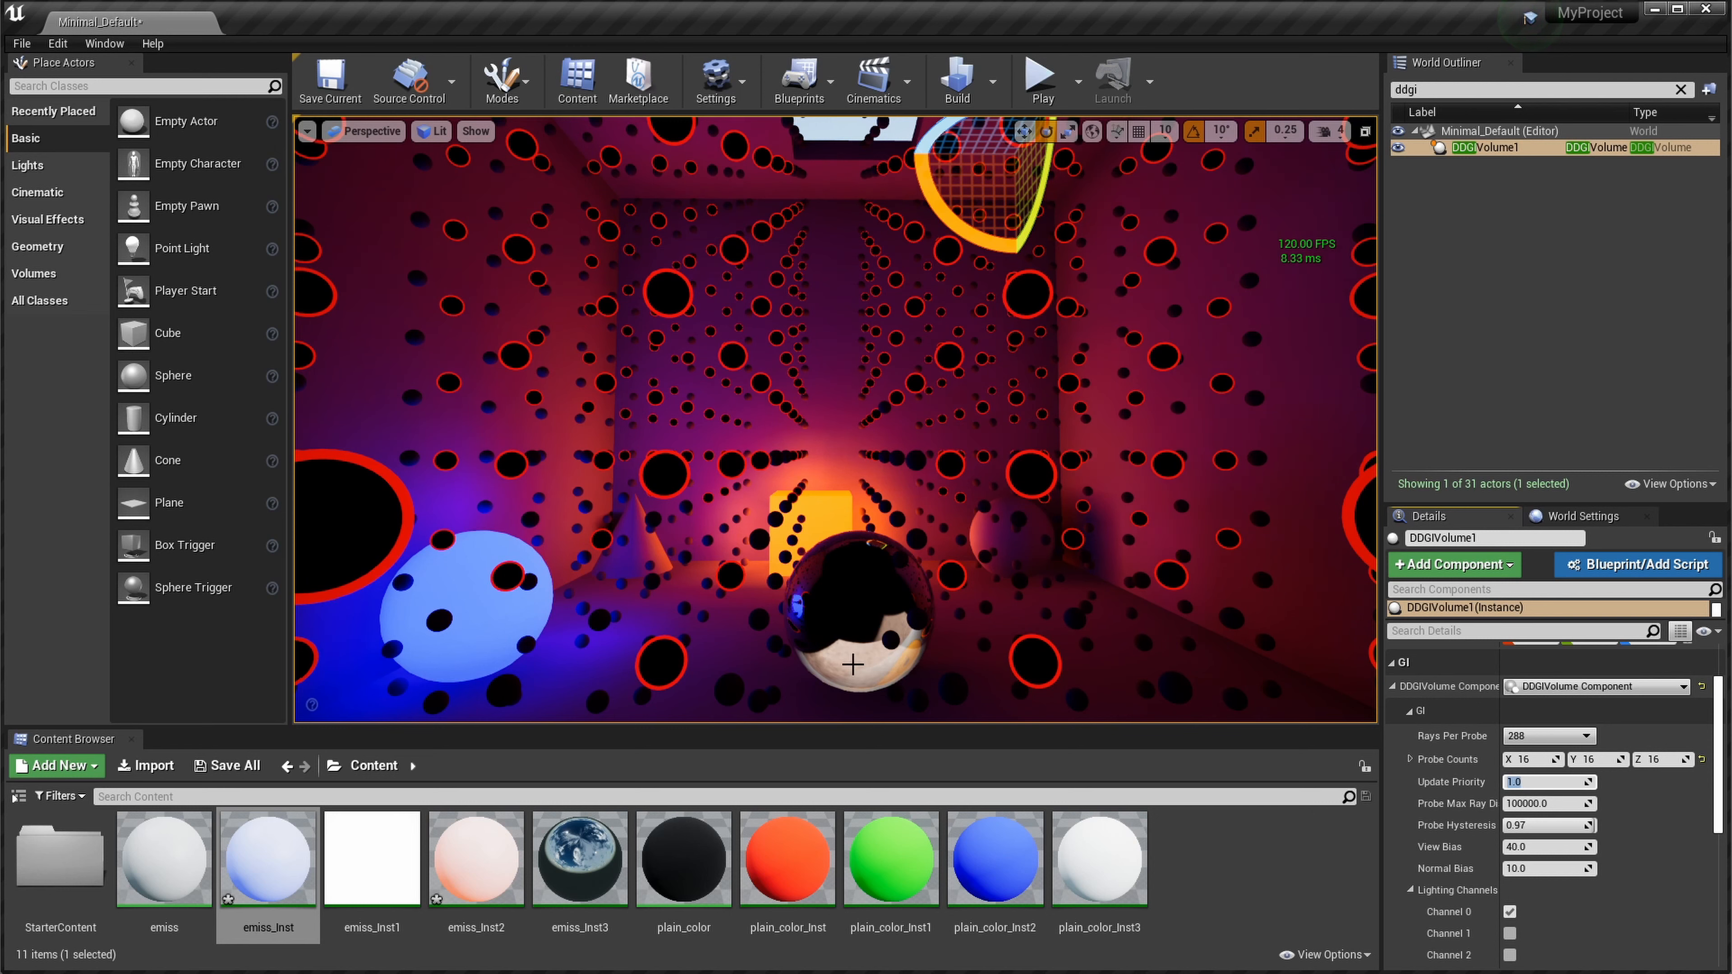
mouse_move(1244, 852)
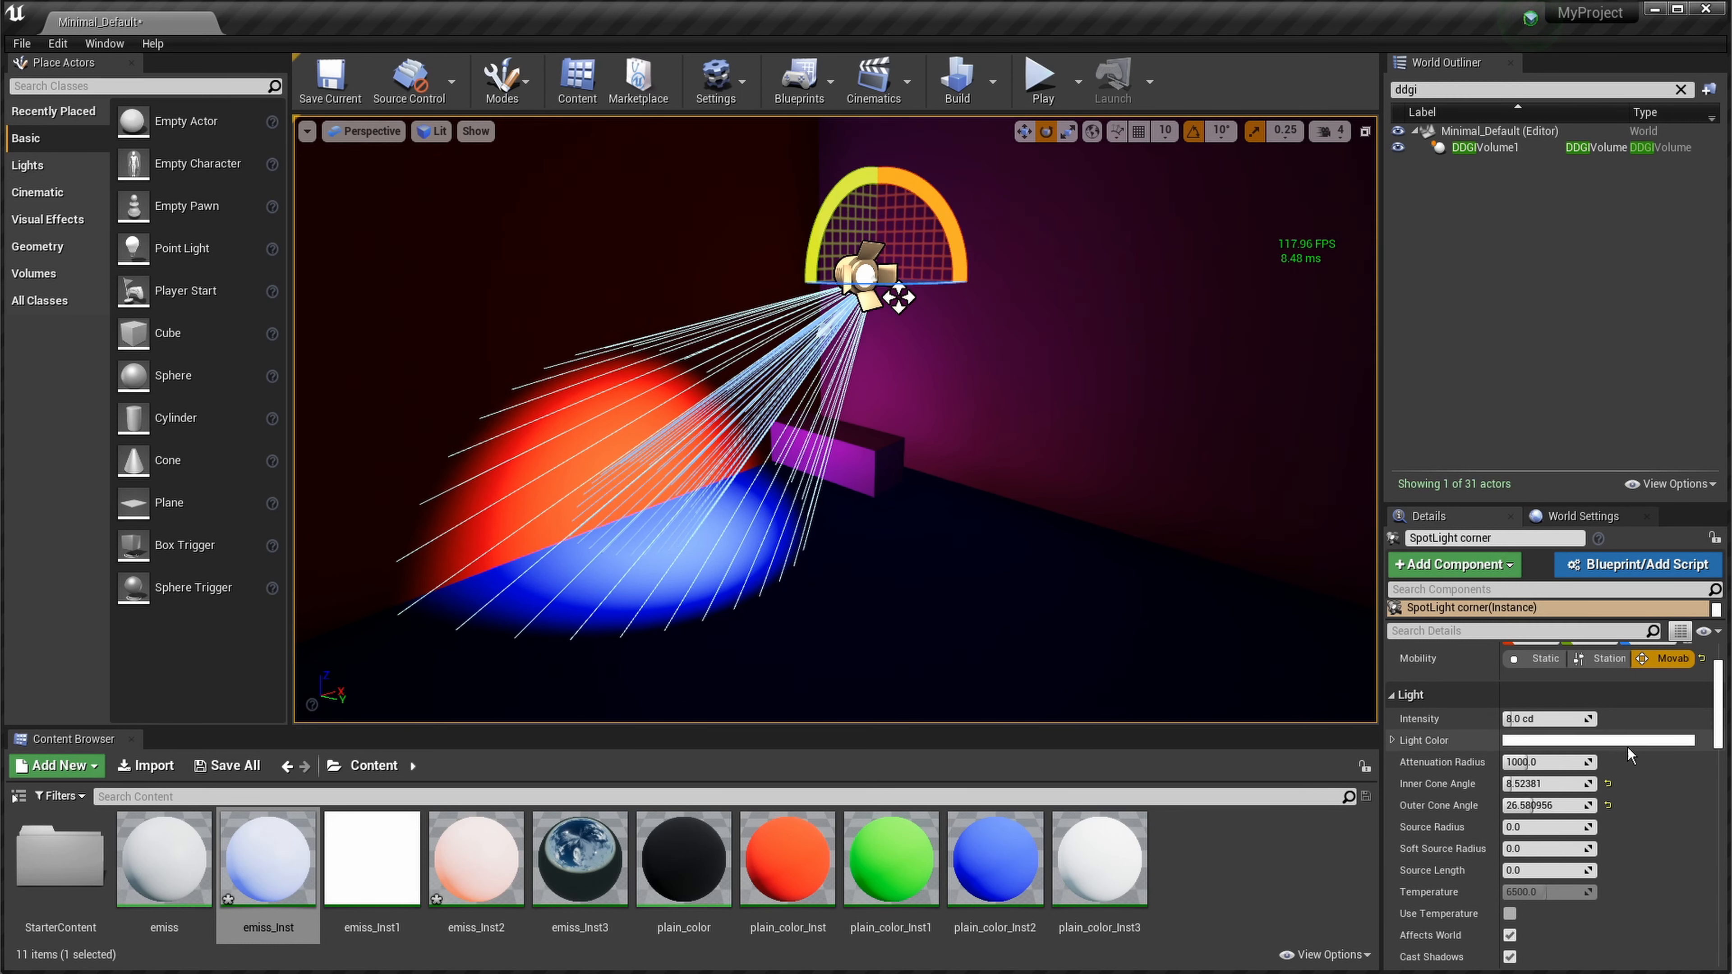
Step: Search the placeable classes for 'ddgi' and select the spotlight in the corner
left_click(1485, 147)
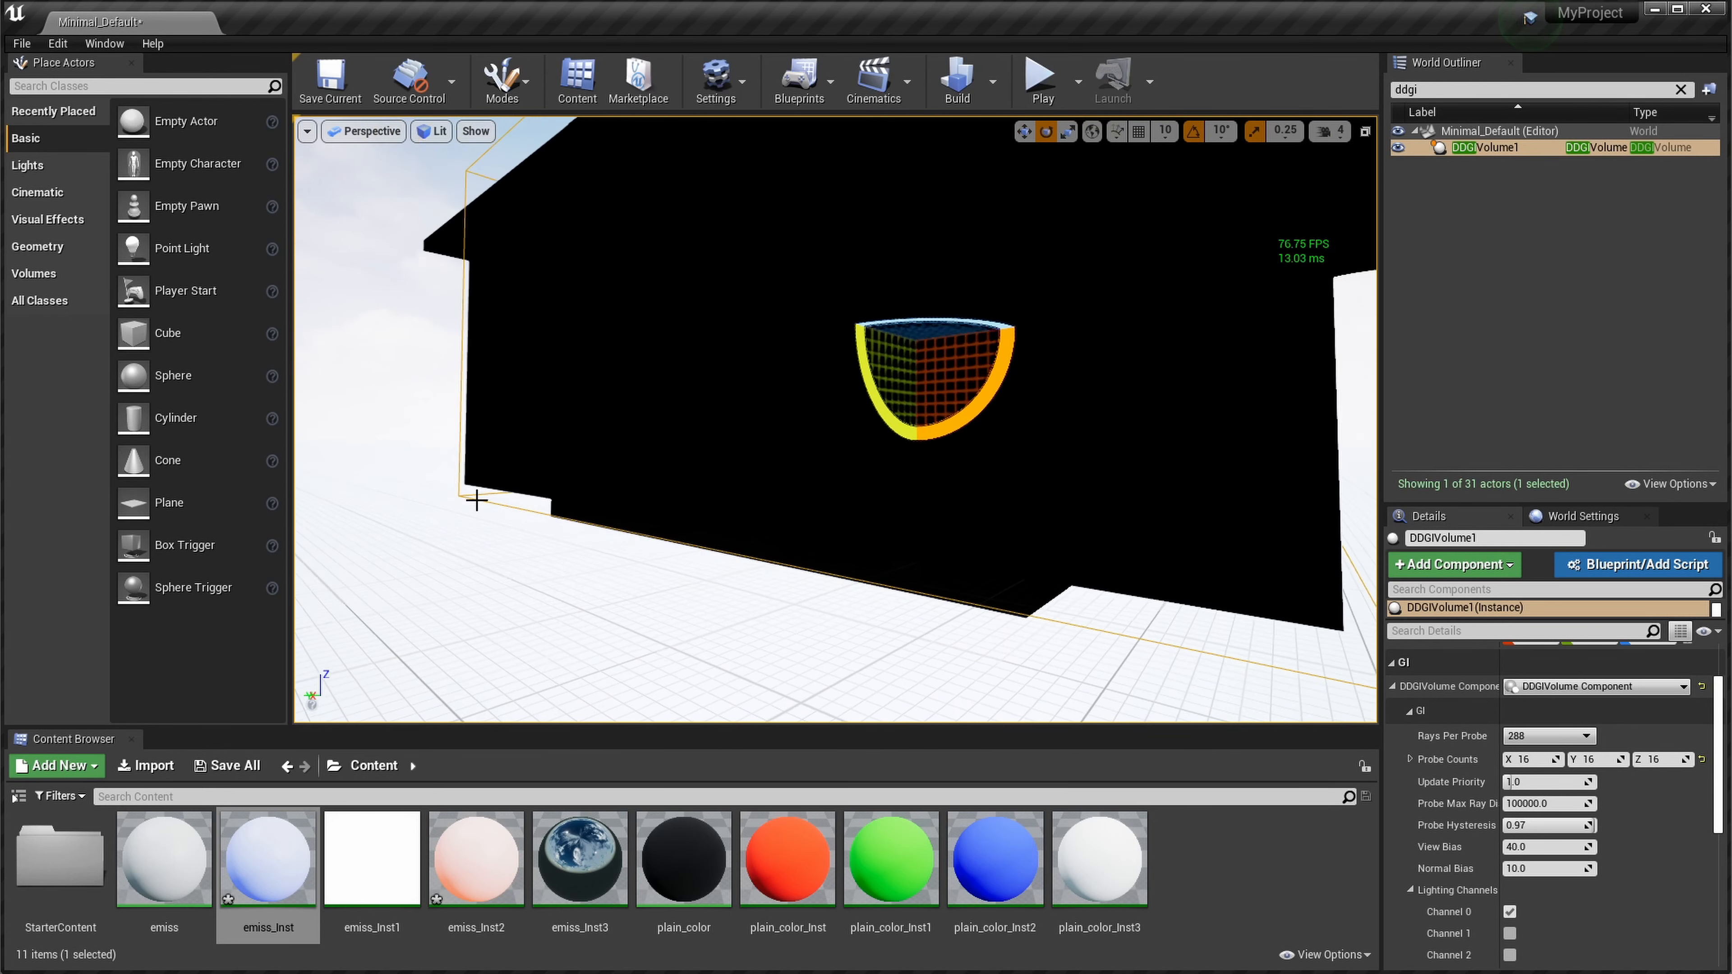
left_click(39, 300)
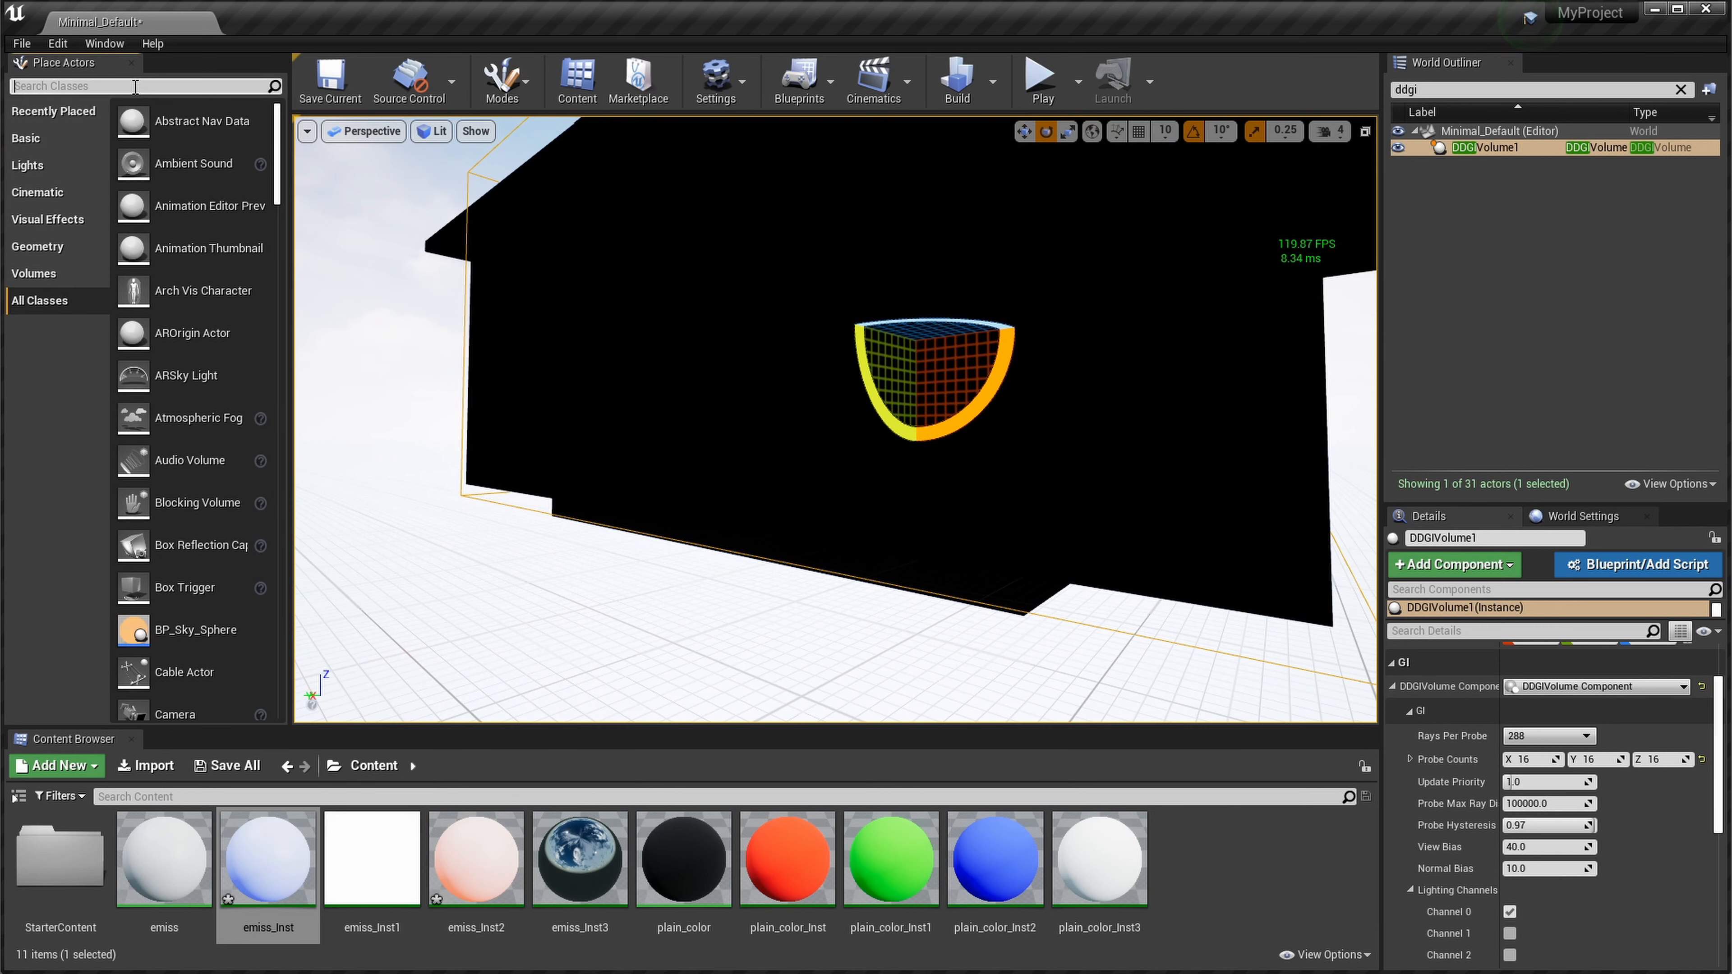
type("ddgi")
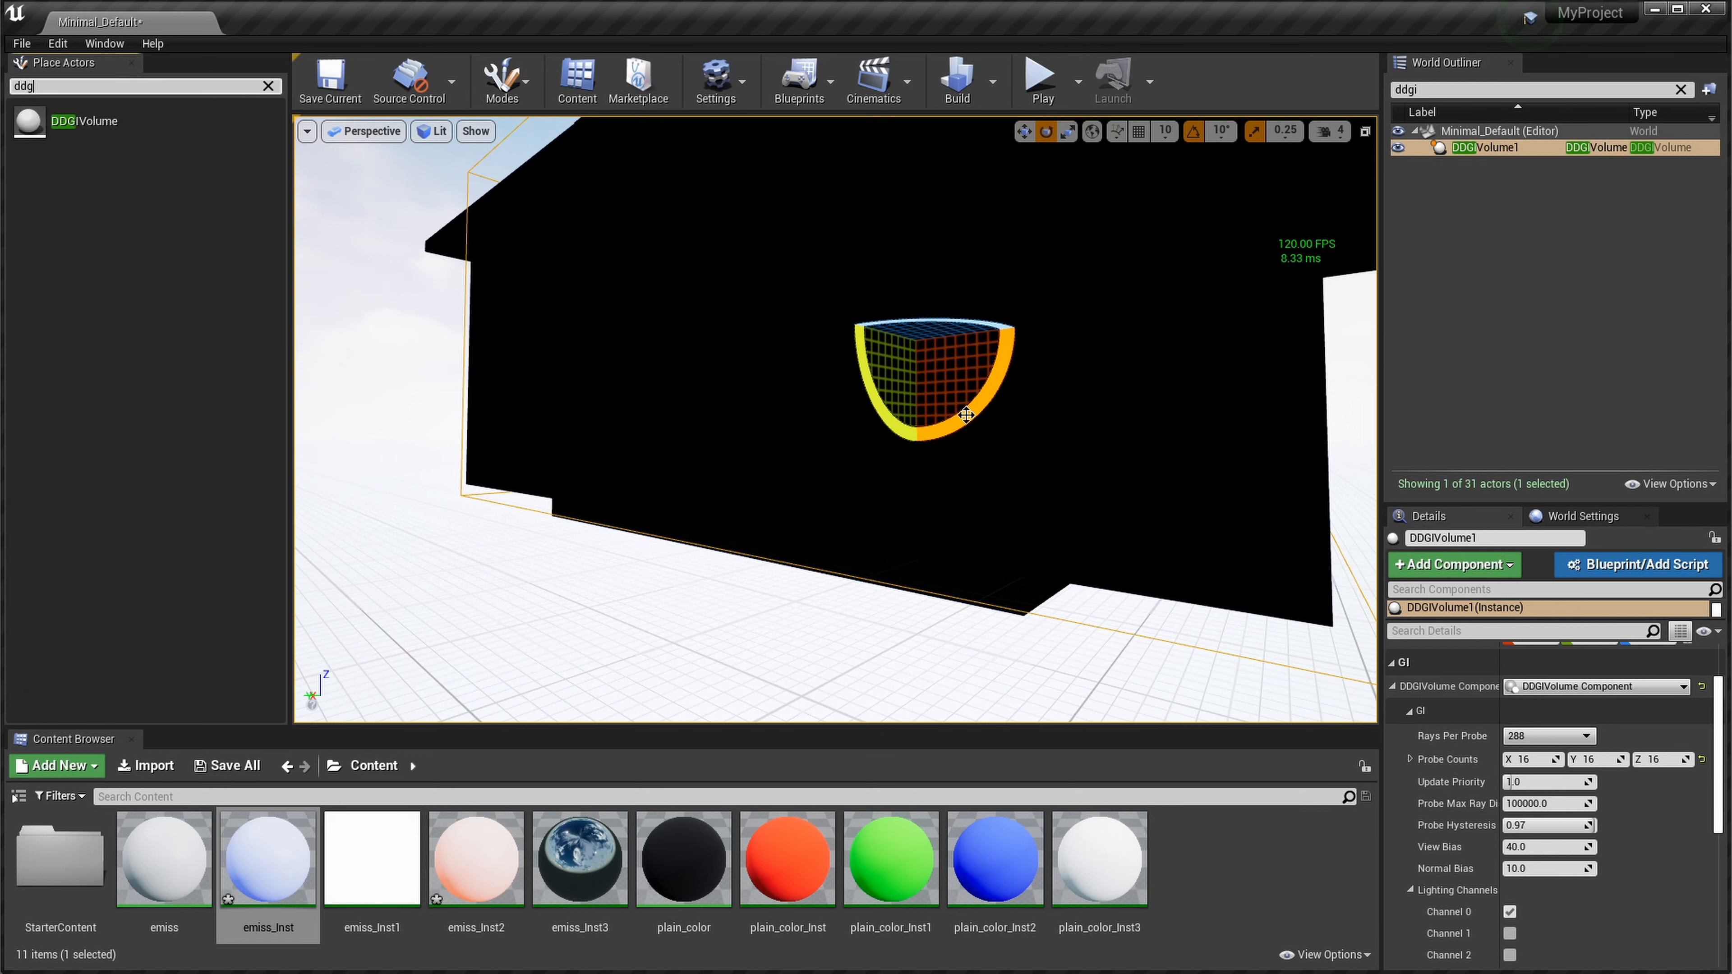
left_click(266, 87)
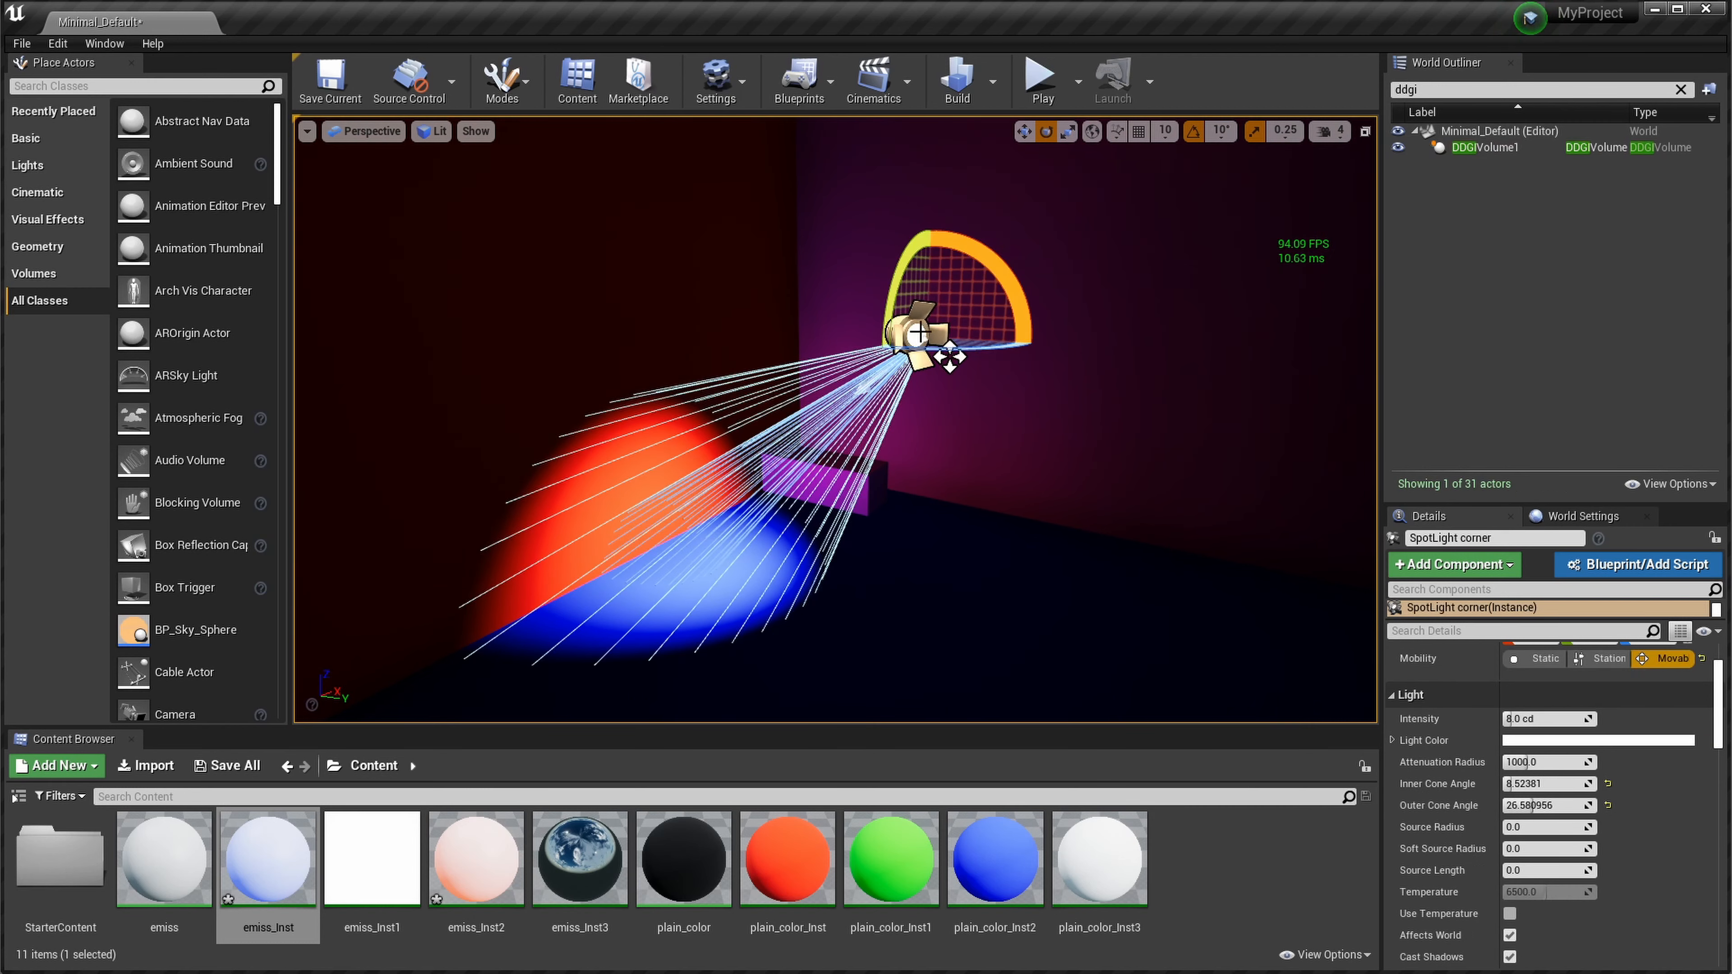
Step: Tilt the corner spotlight down toward the floor and back to test probe response
left_click_drag(917, 331, 916, 287)
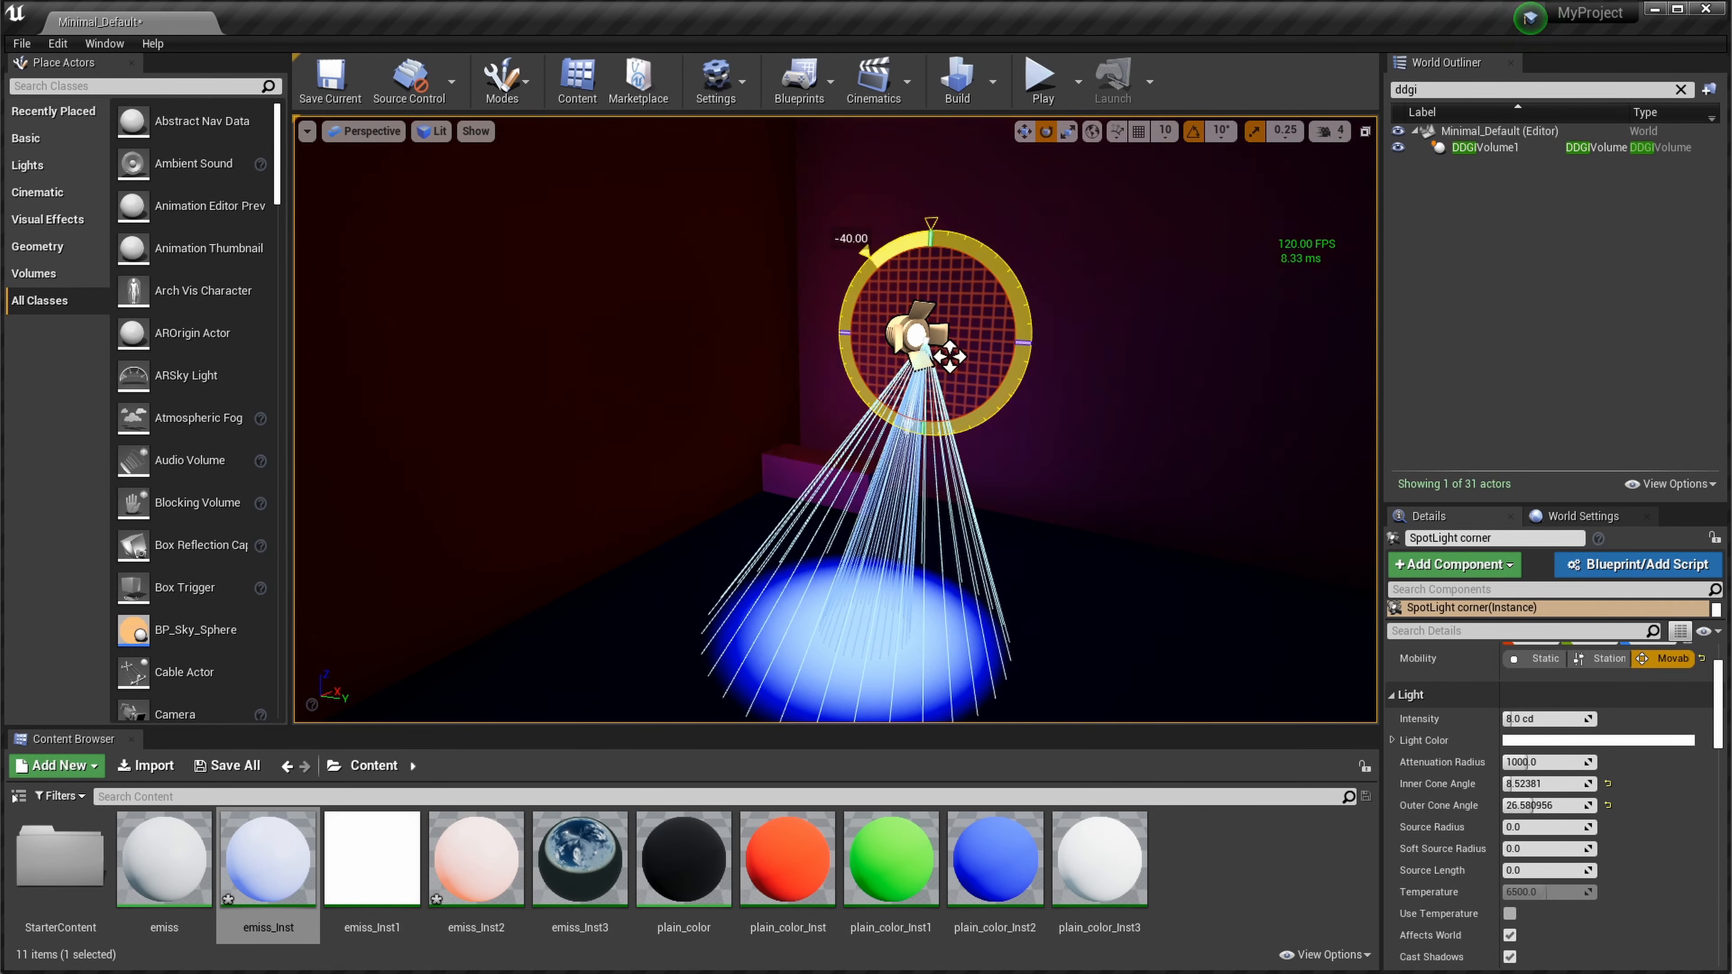
left_click_drag(862, 240, 933, 227)
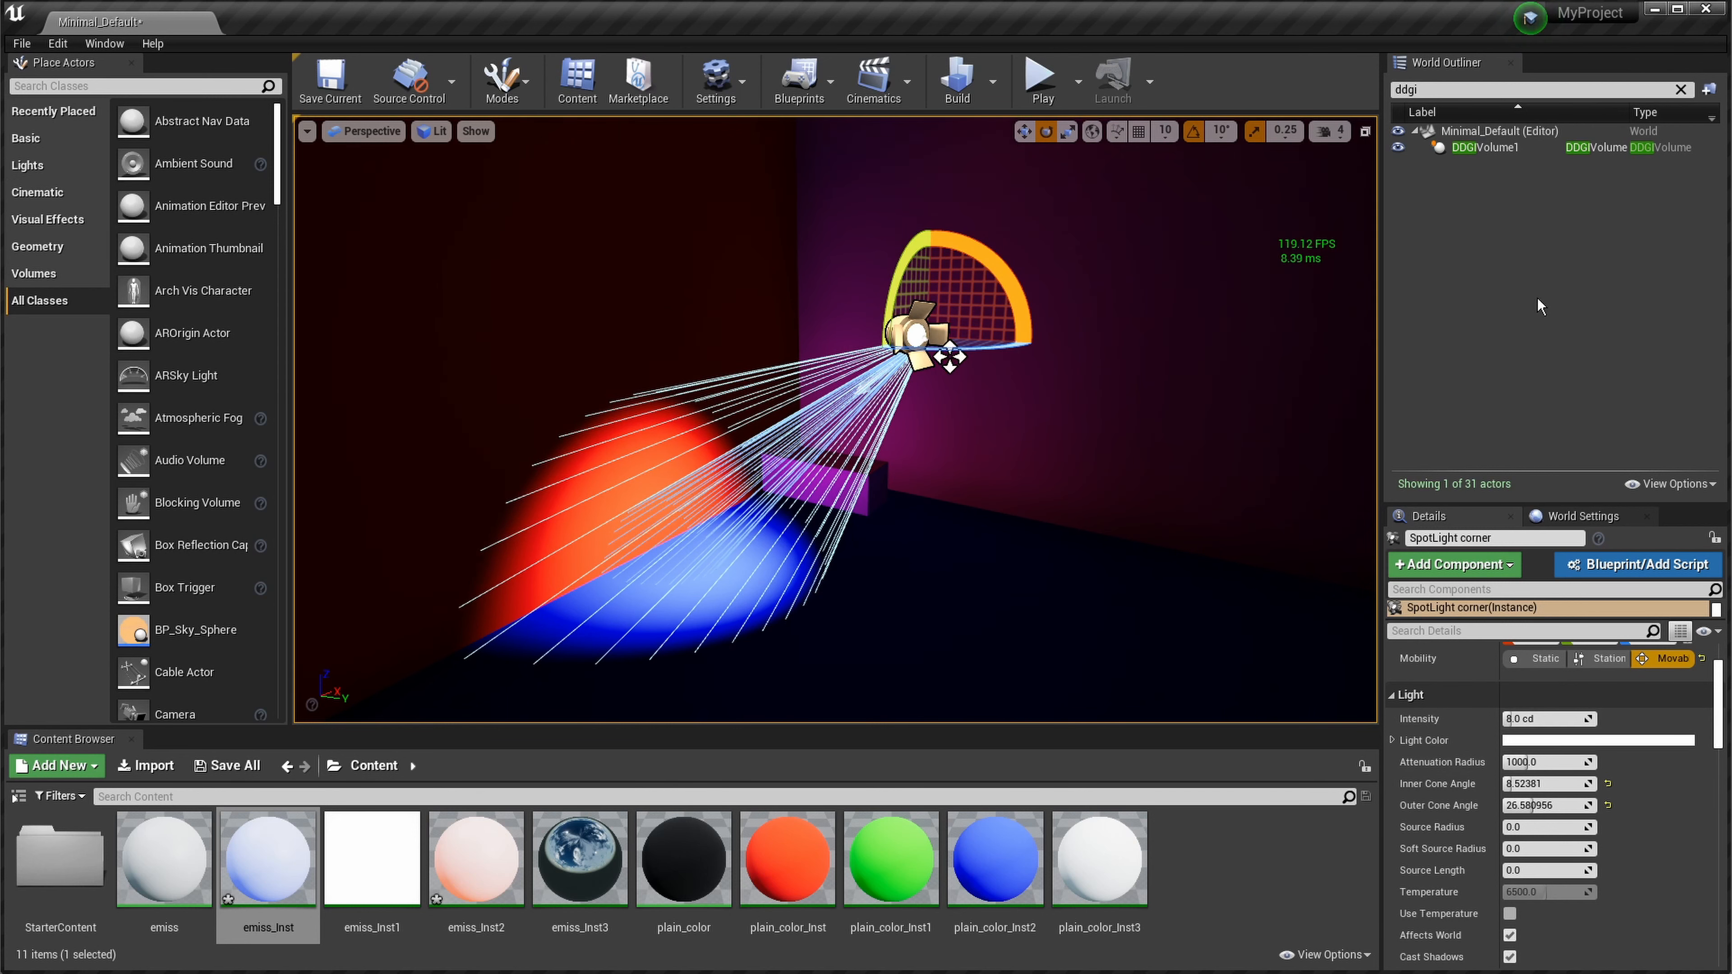
Step: Set DDGIVolume1's Probe Hysteresis to 0.0 and tilt the spotlight to test bounce-light response
left_click(1484, 147)
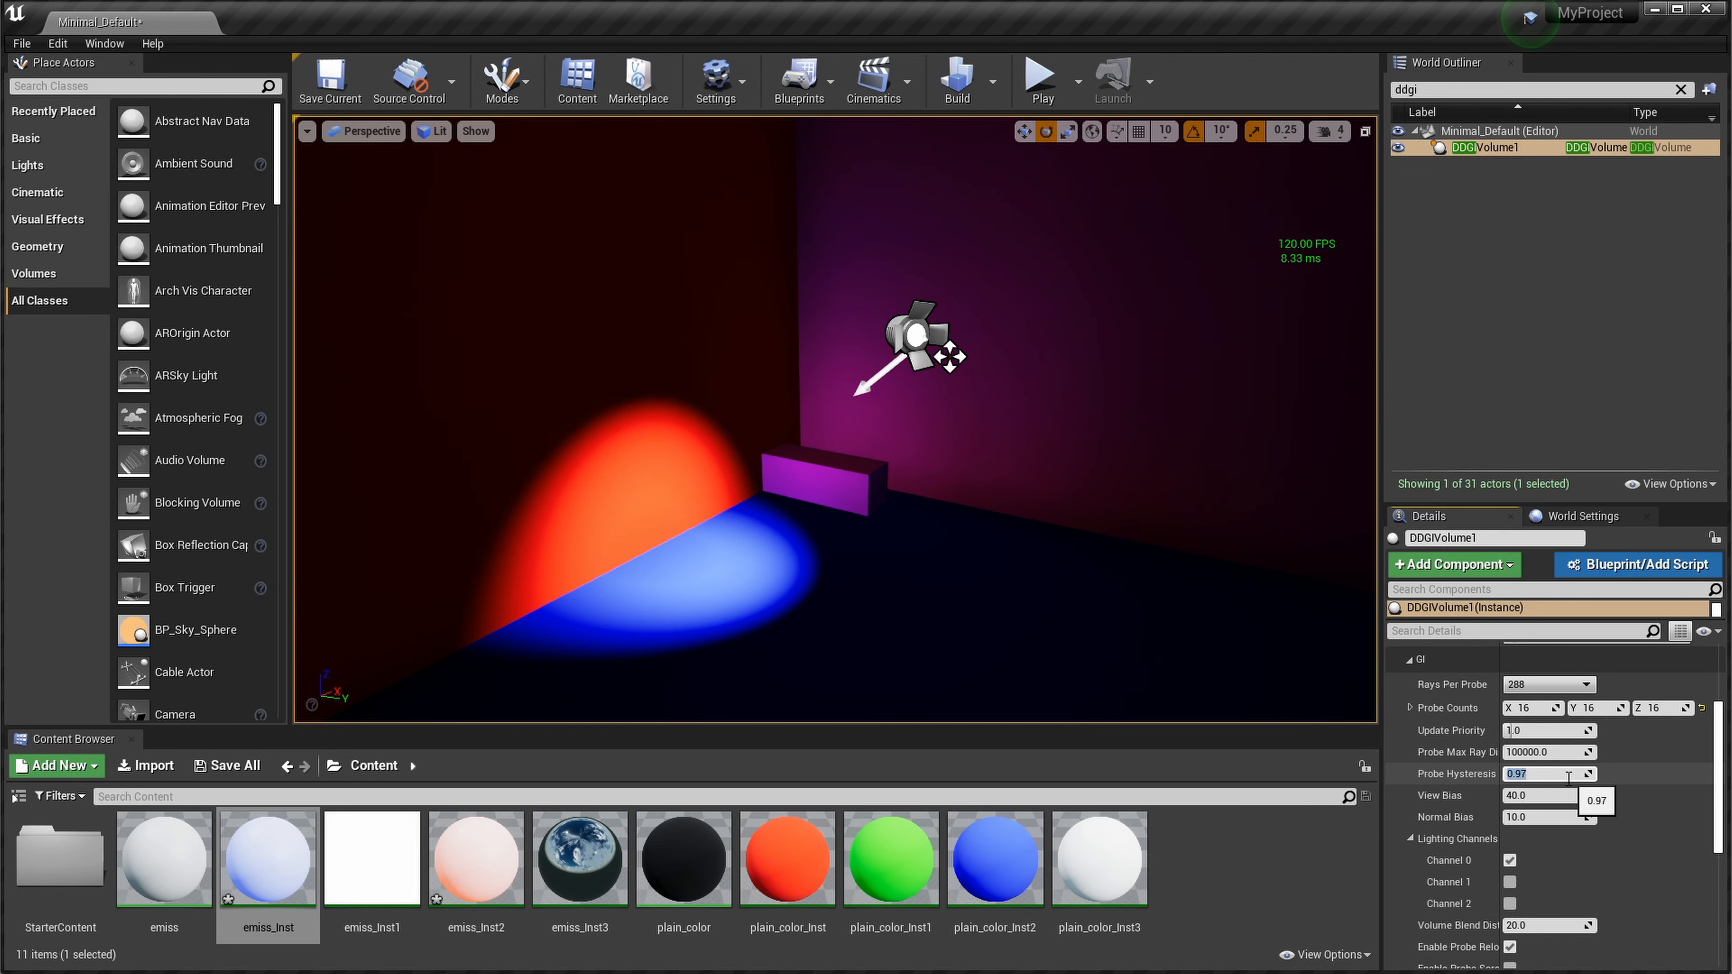
type("0.0")
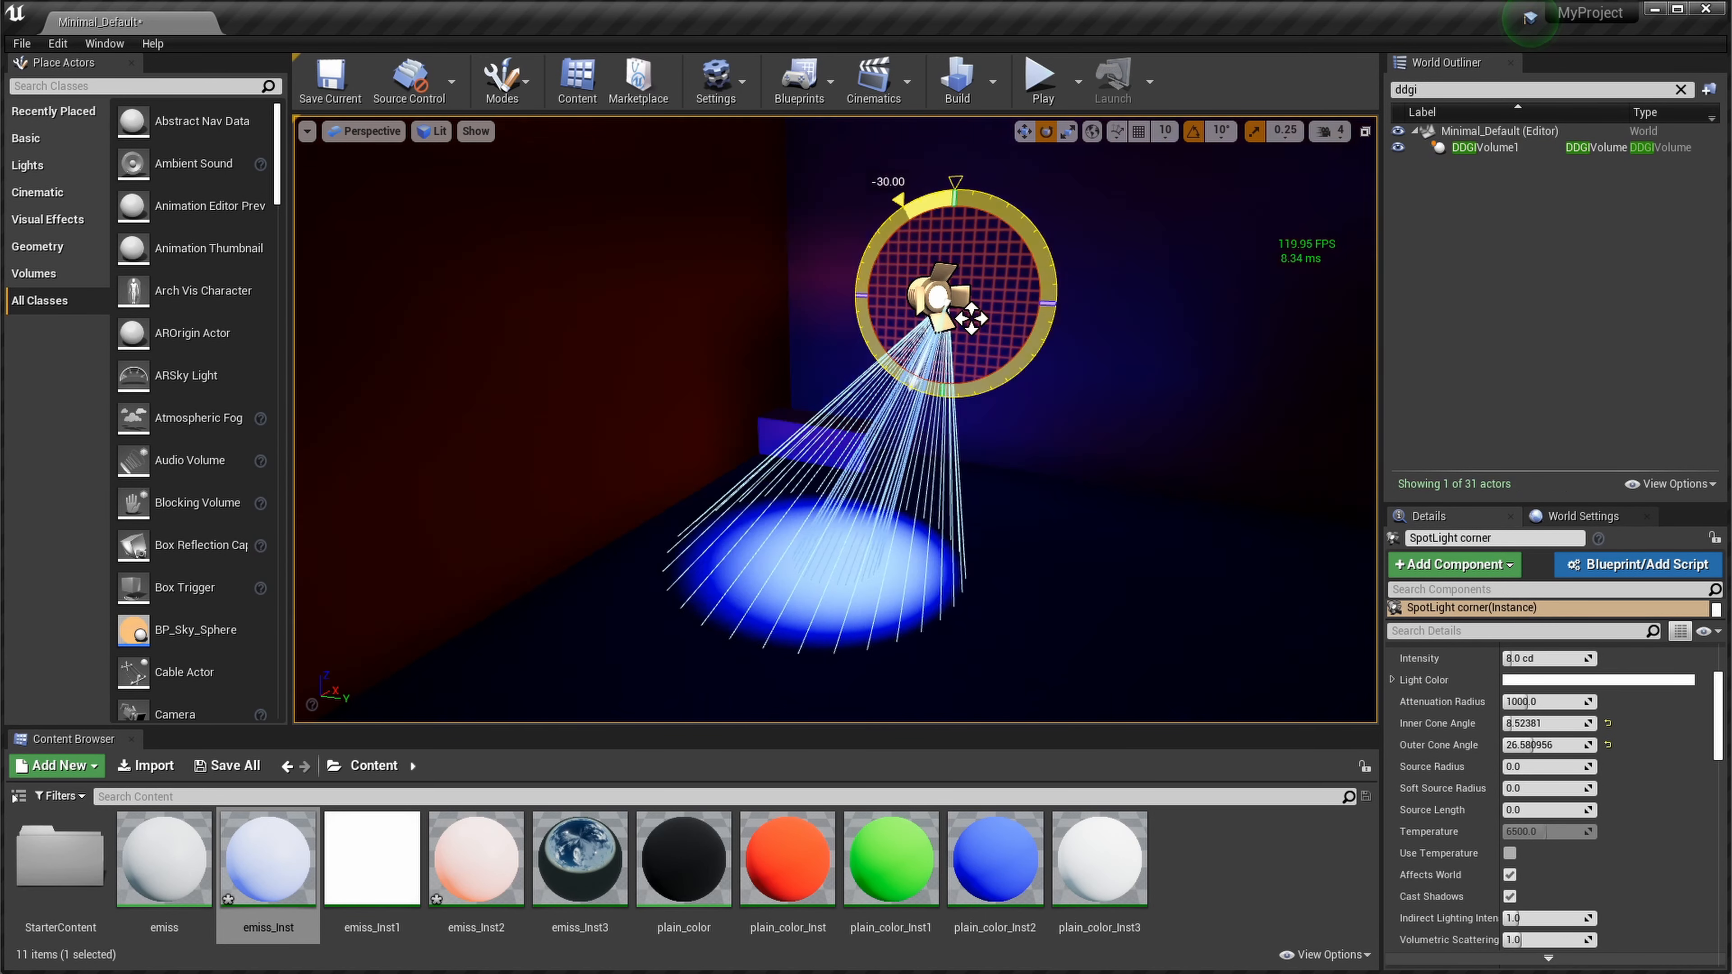
left_click_drag(900, 188, 983, 166)
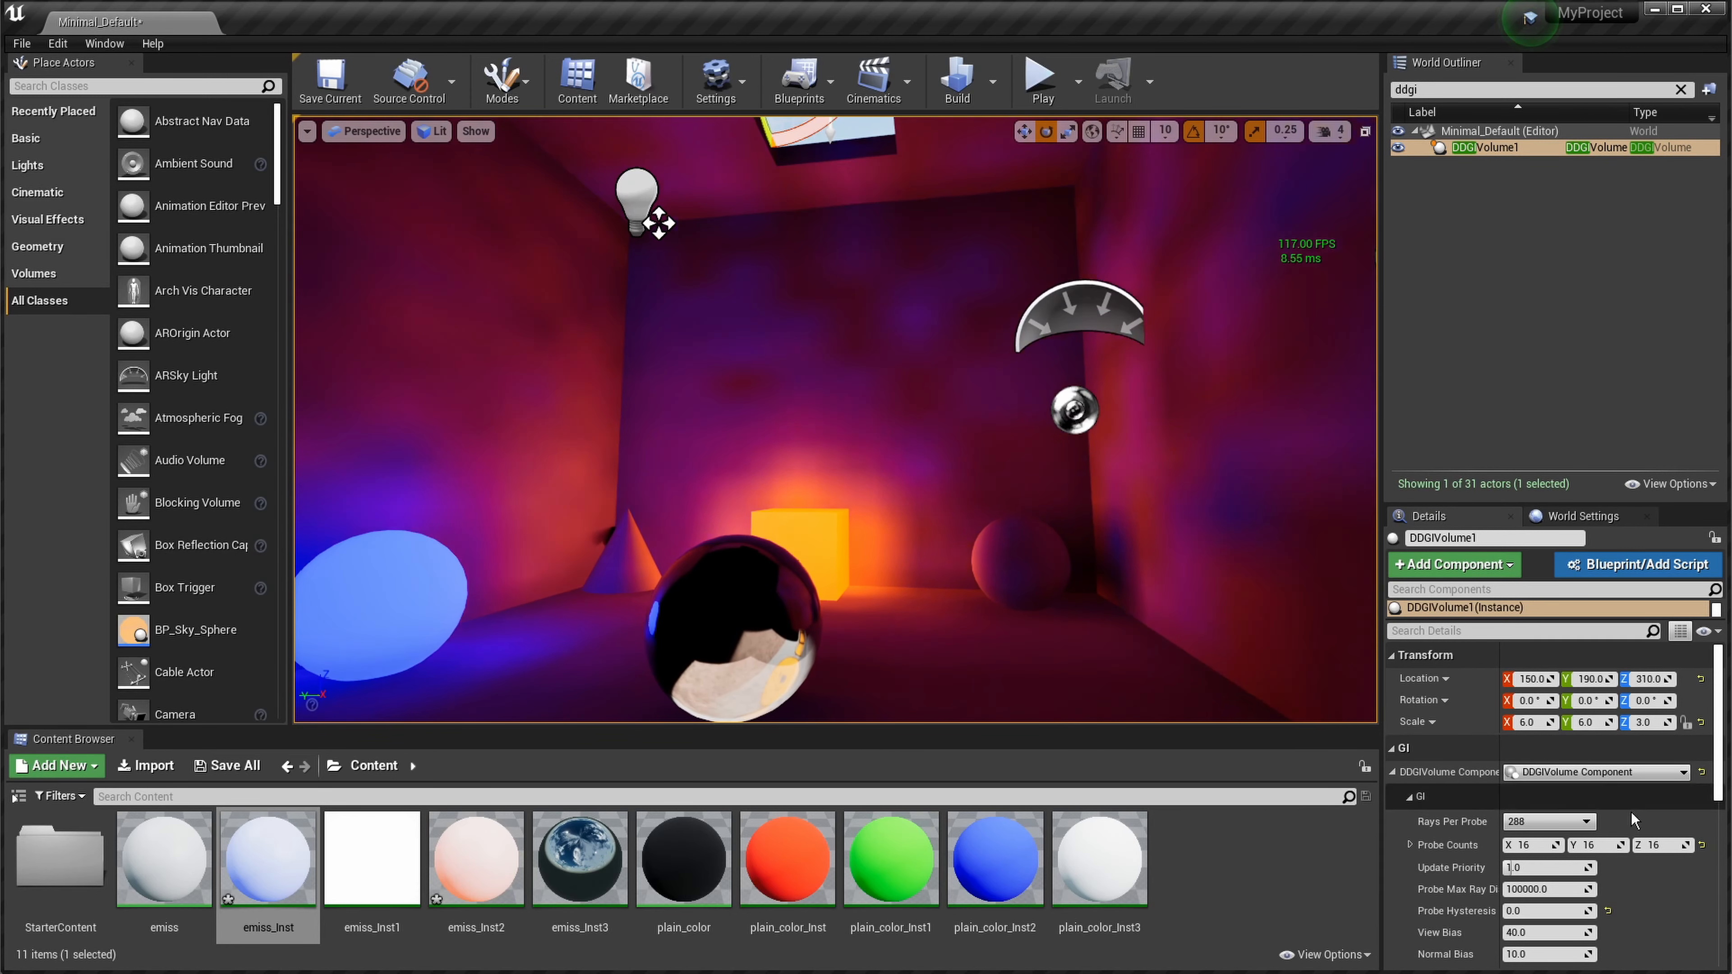
Step: Set the DDGI volume's Rays Per Probe to 1008
left_click(1579, 821)
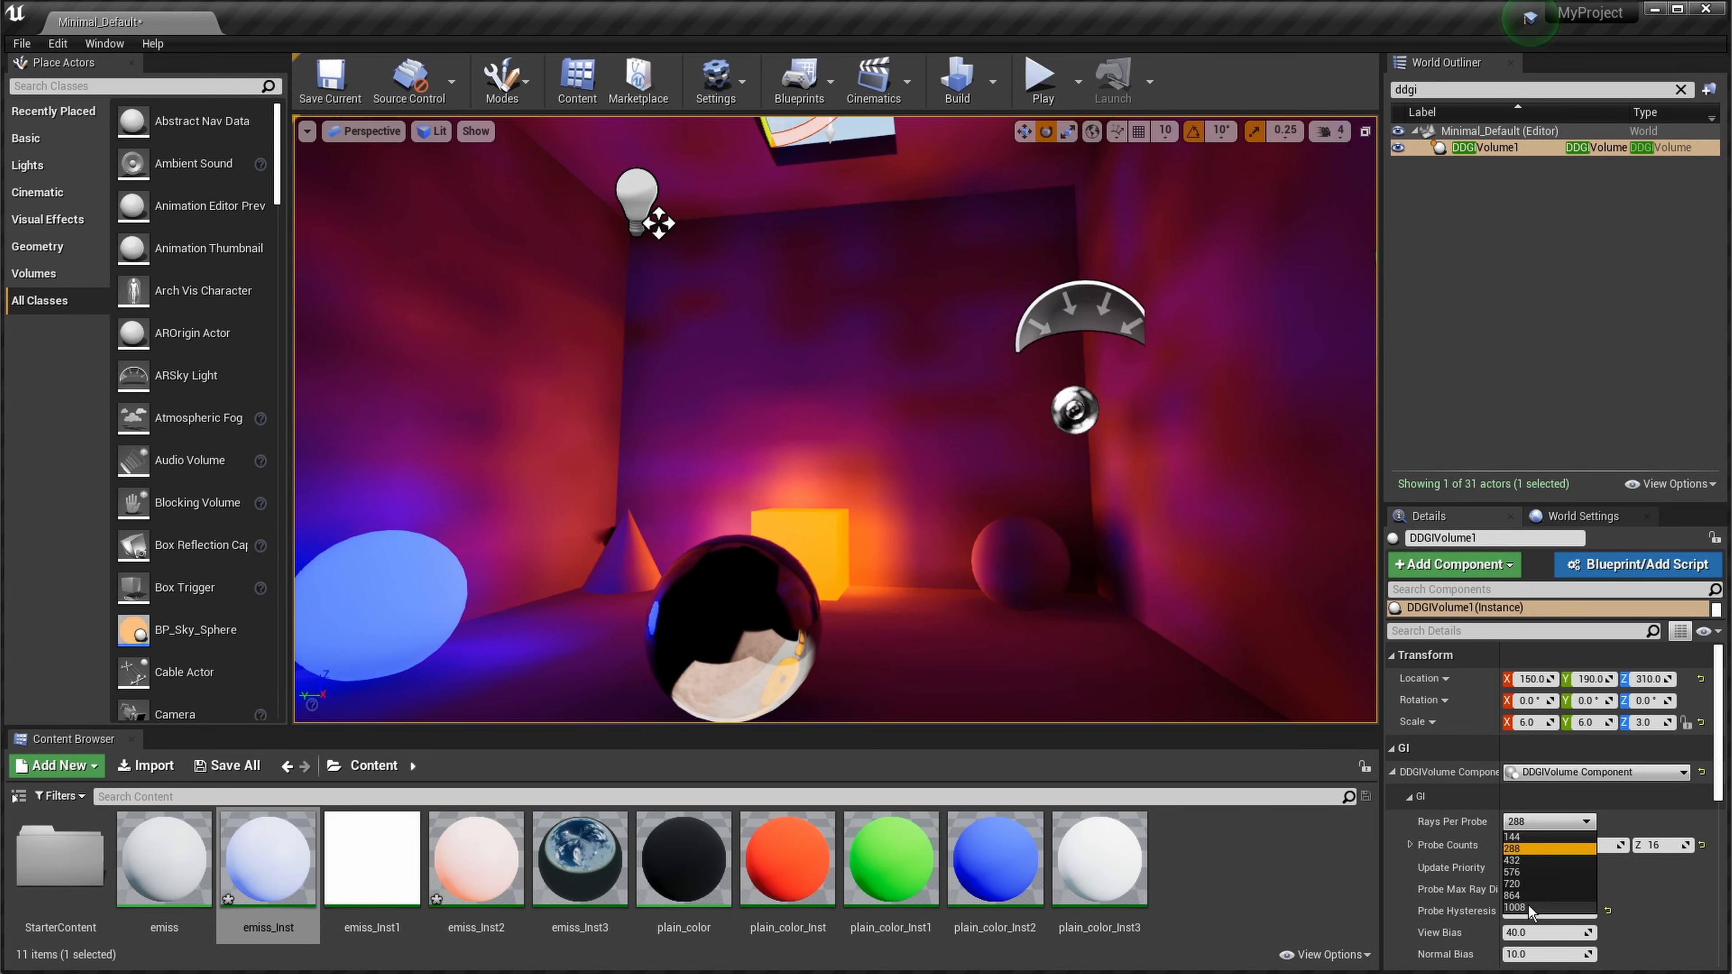
left_click(1537, 905)
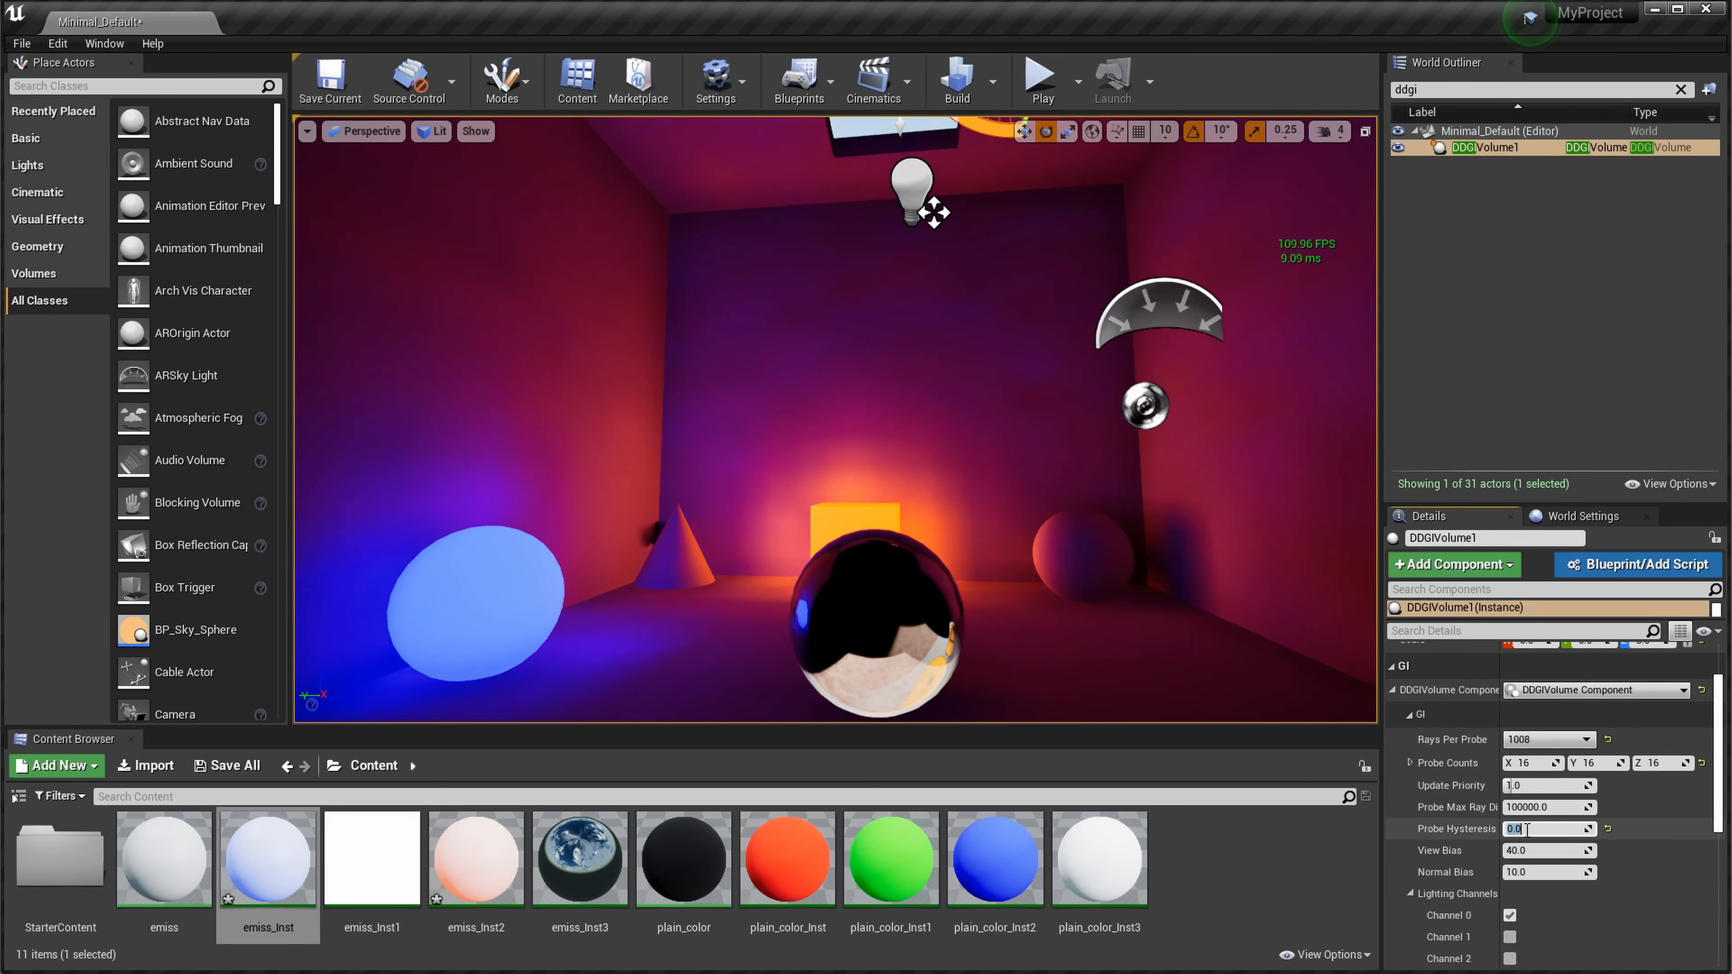
Step: Set Probe Hysteresis to 0.65 for smoother but still responsive bounce light
type("0.6")
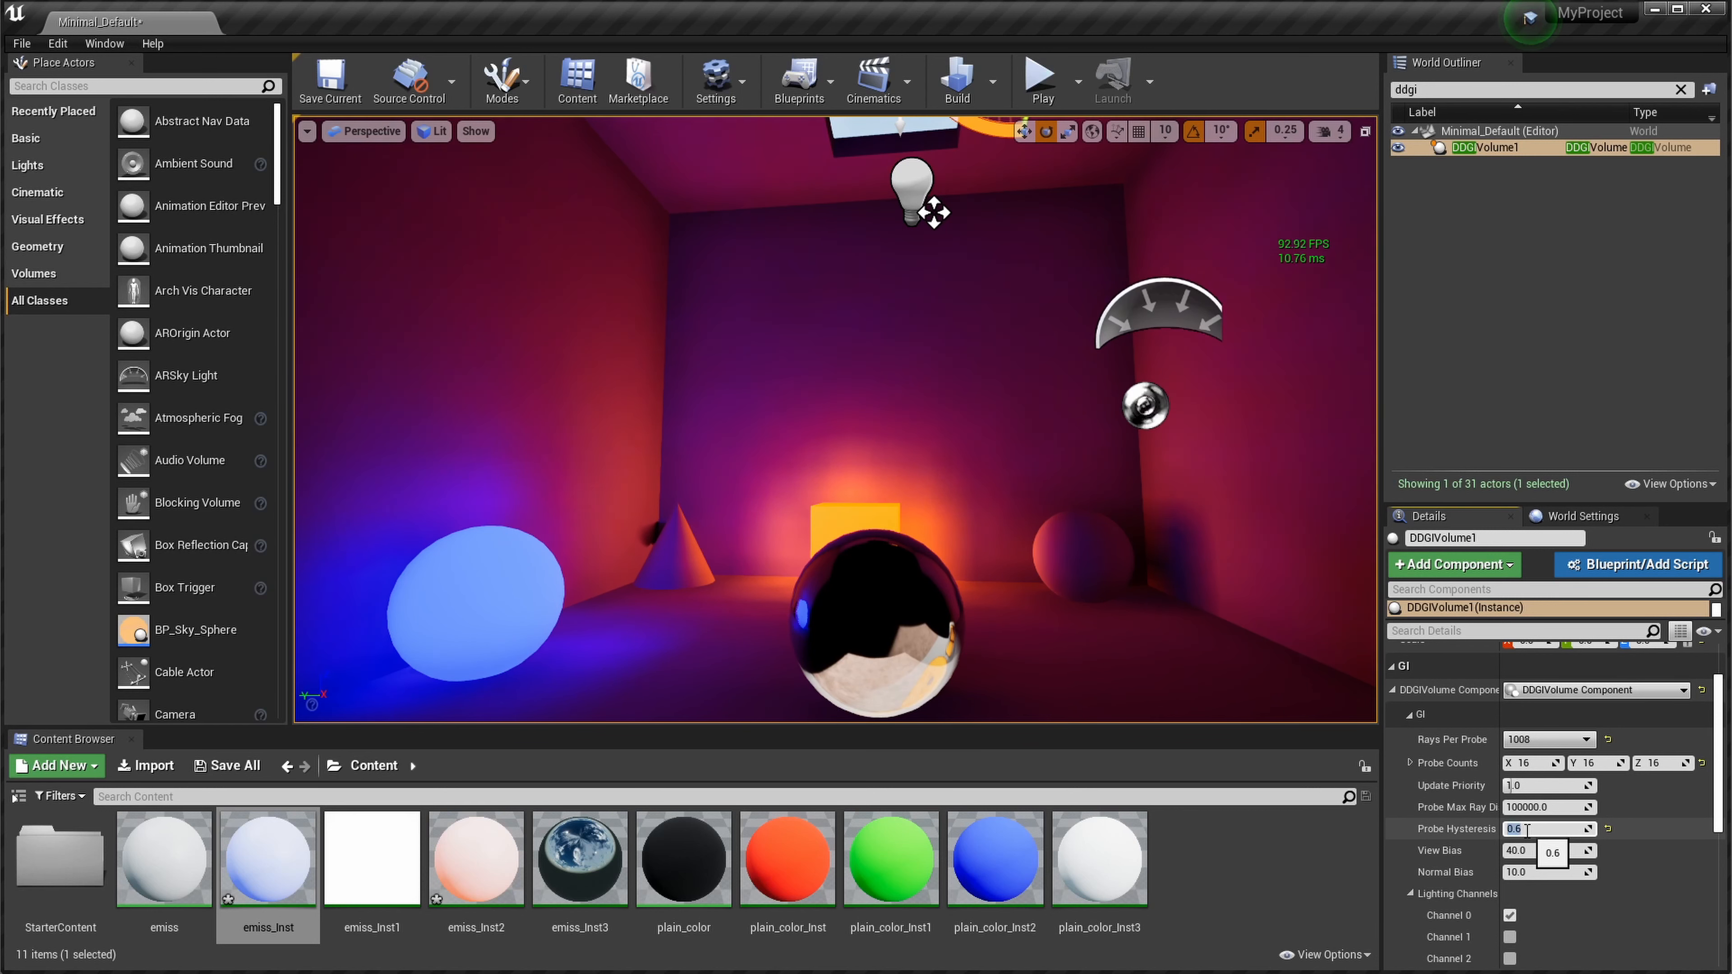
type(".65")
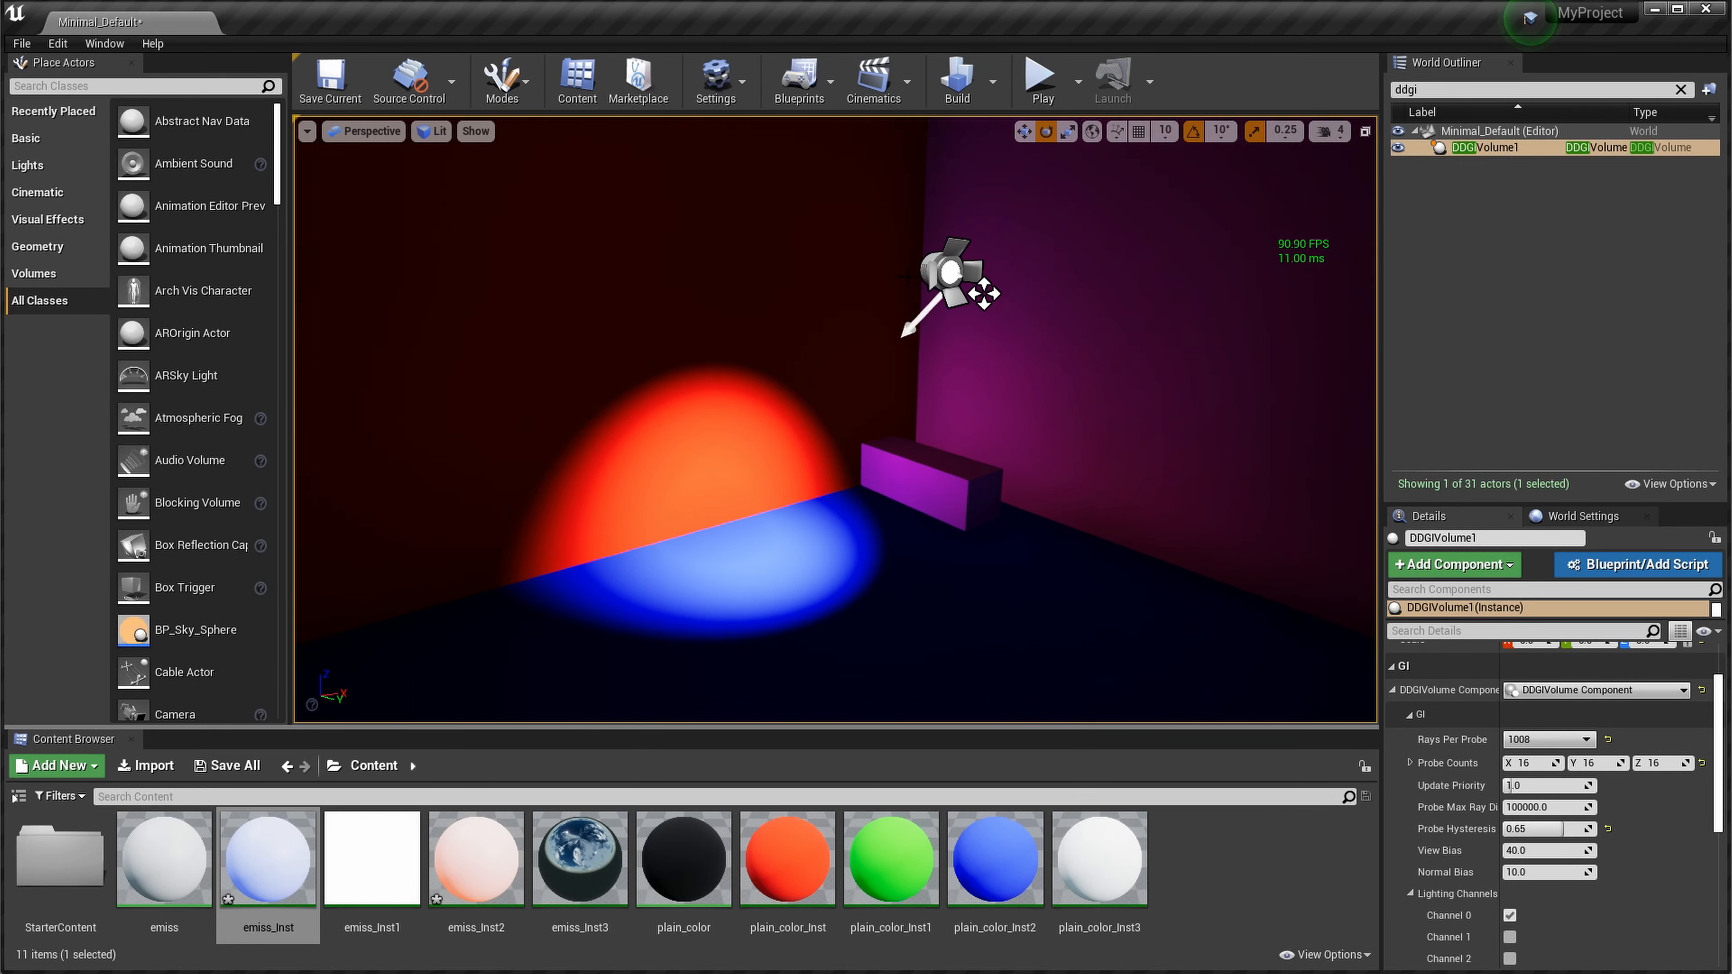
left_click(948, 272)
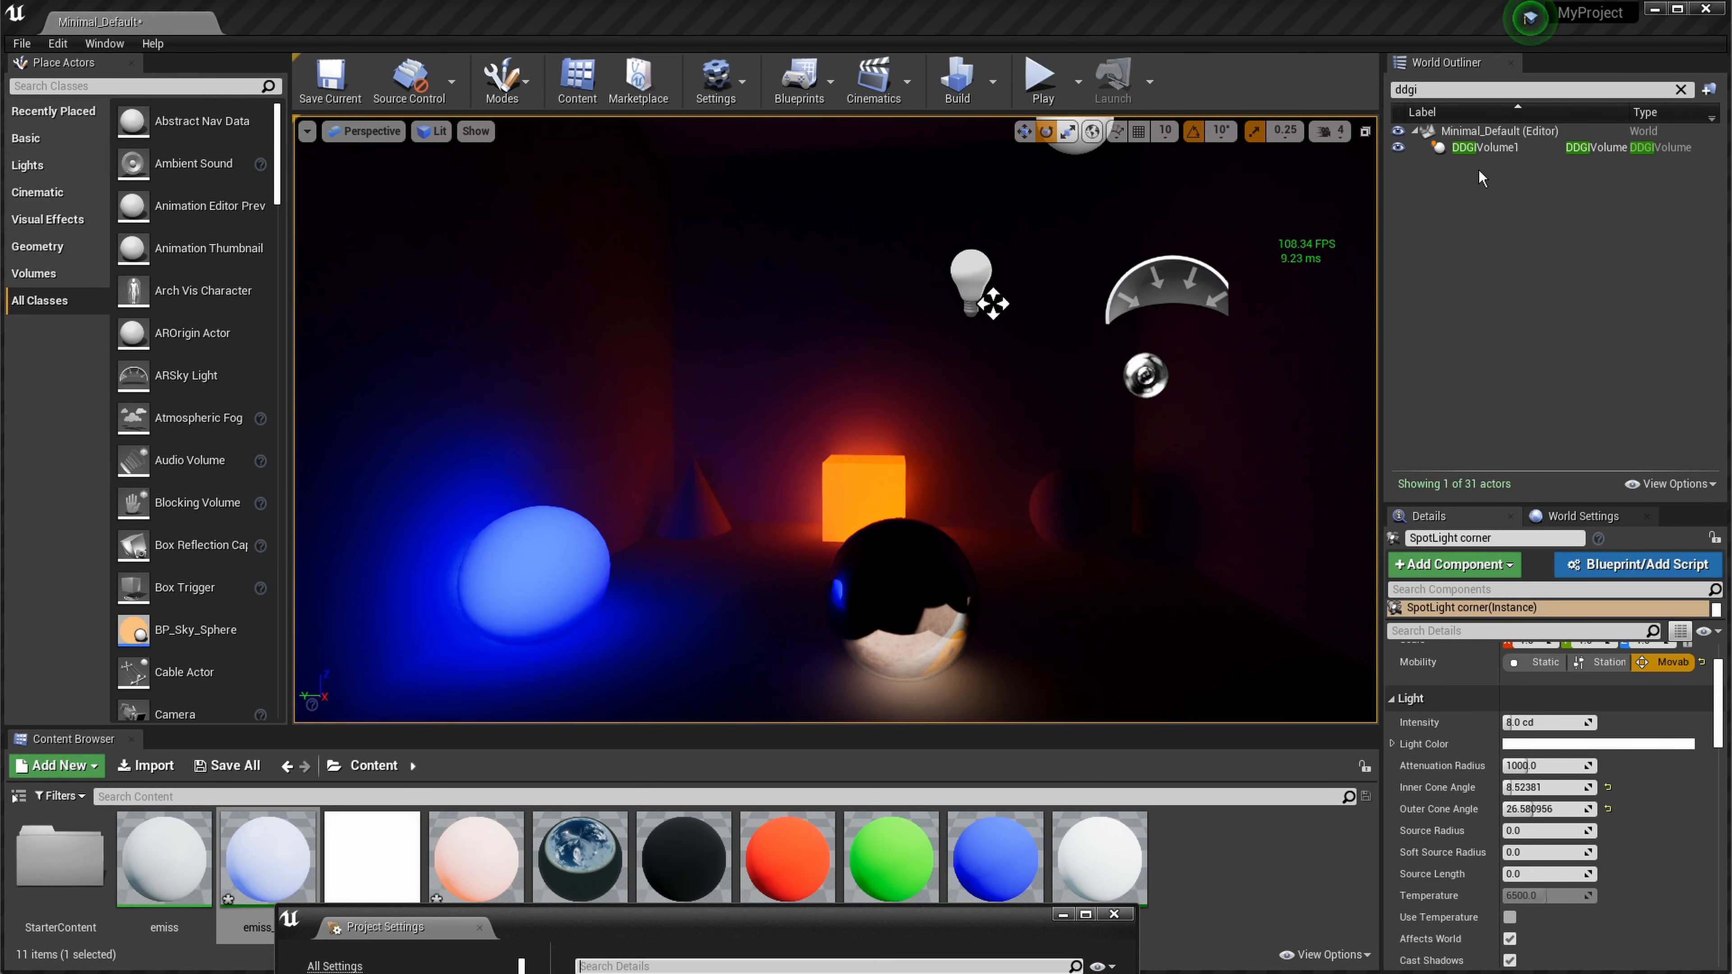
Step: Start a new World Outliner search to locate the scene's actors
left_click(1535, 89)
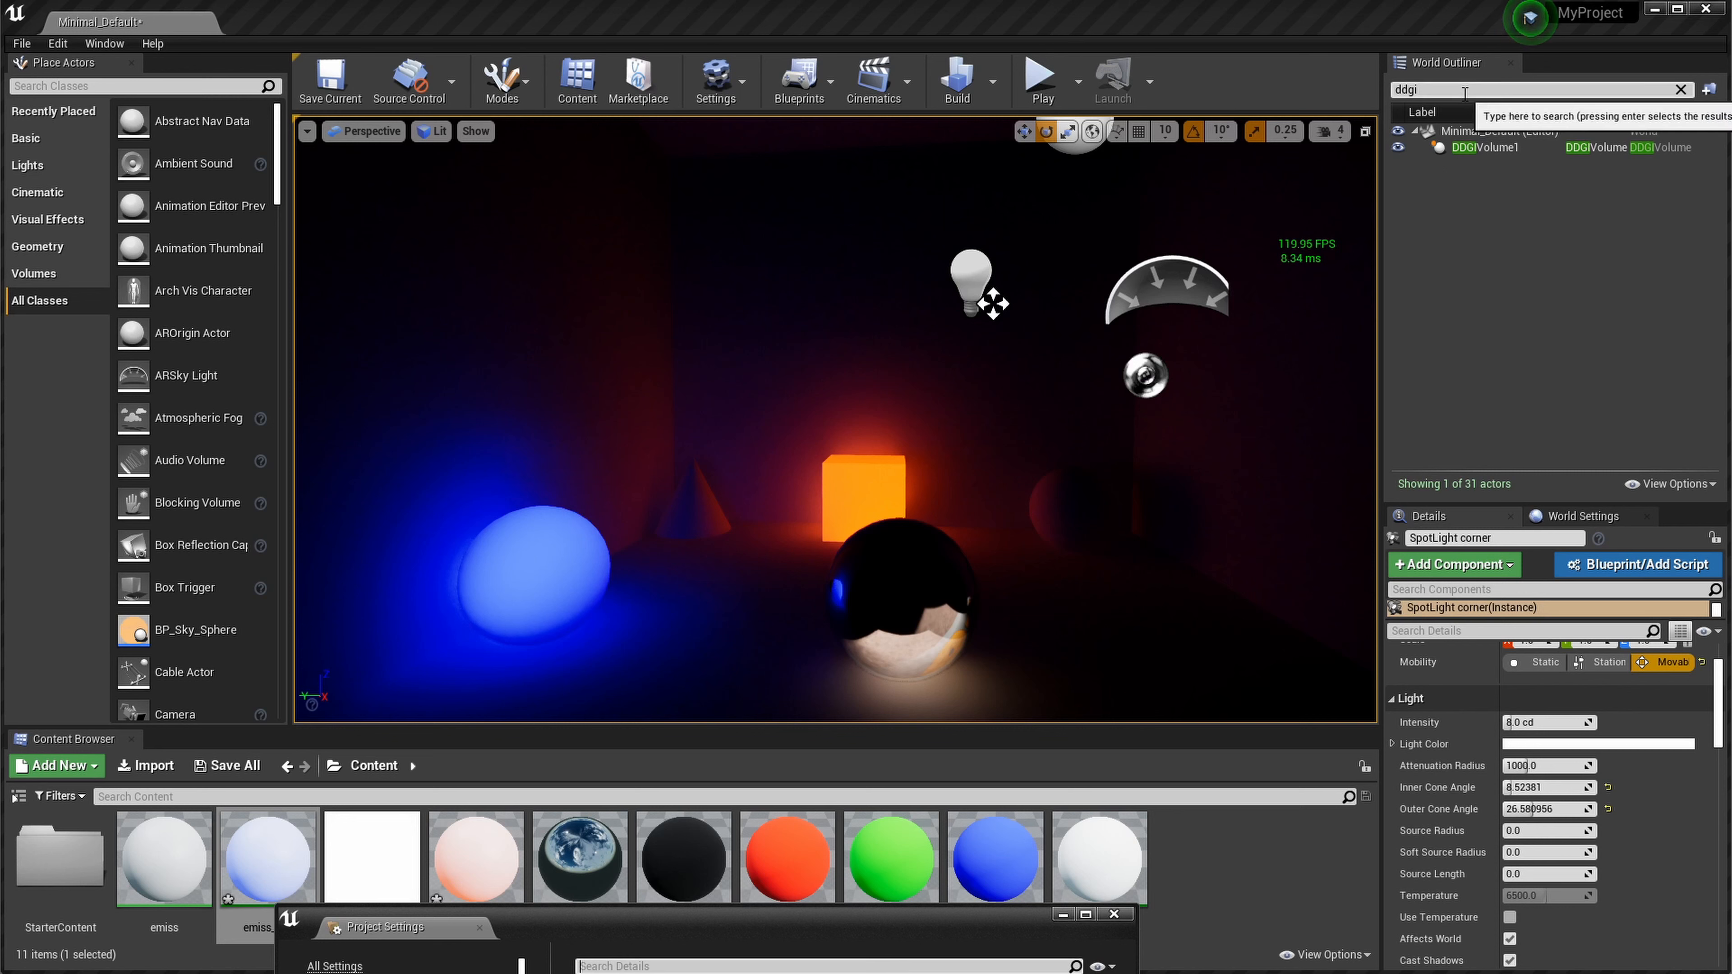
Step: Filter the outliner for 'post', select GlobalPostProcessVolume and reveal its Ray Tracing GI Type, currently Disabled
type("post")
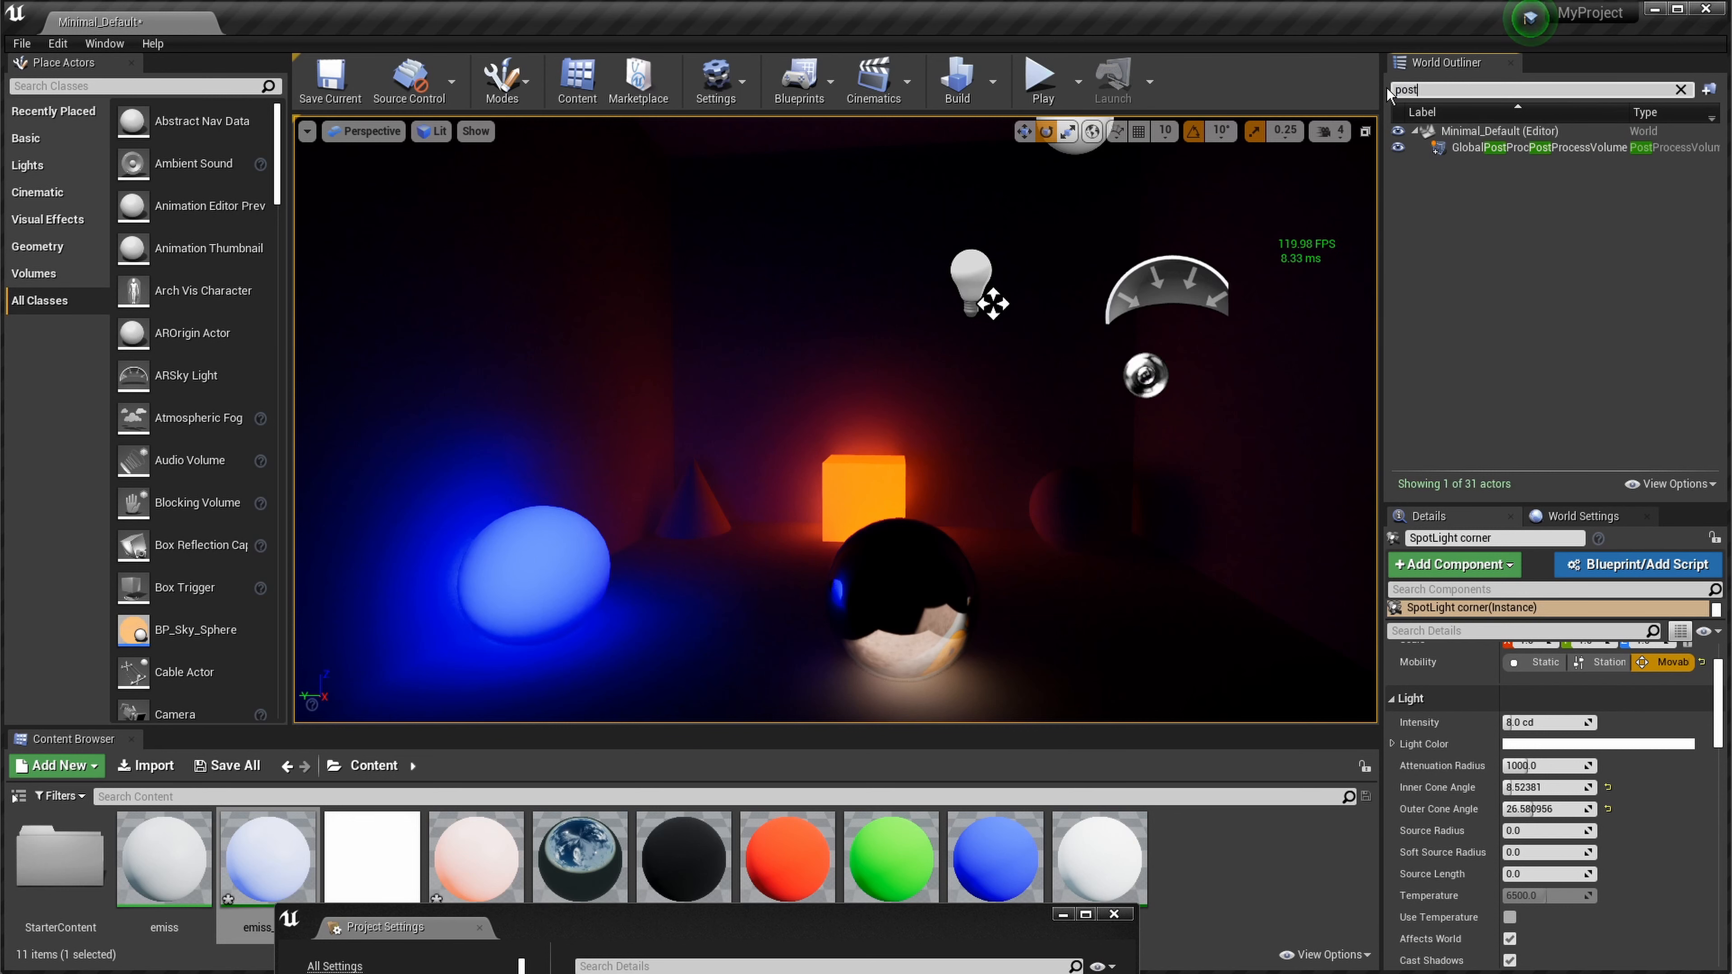
left_click(1579, 148)
type("type")
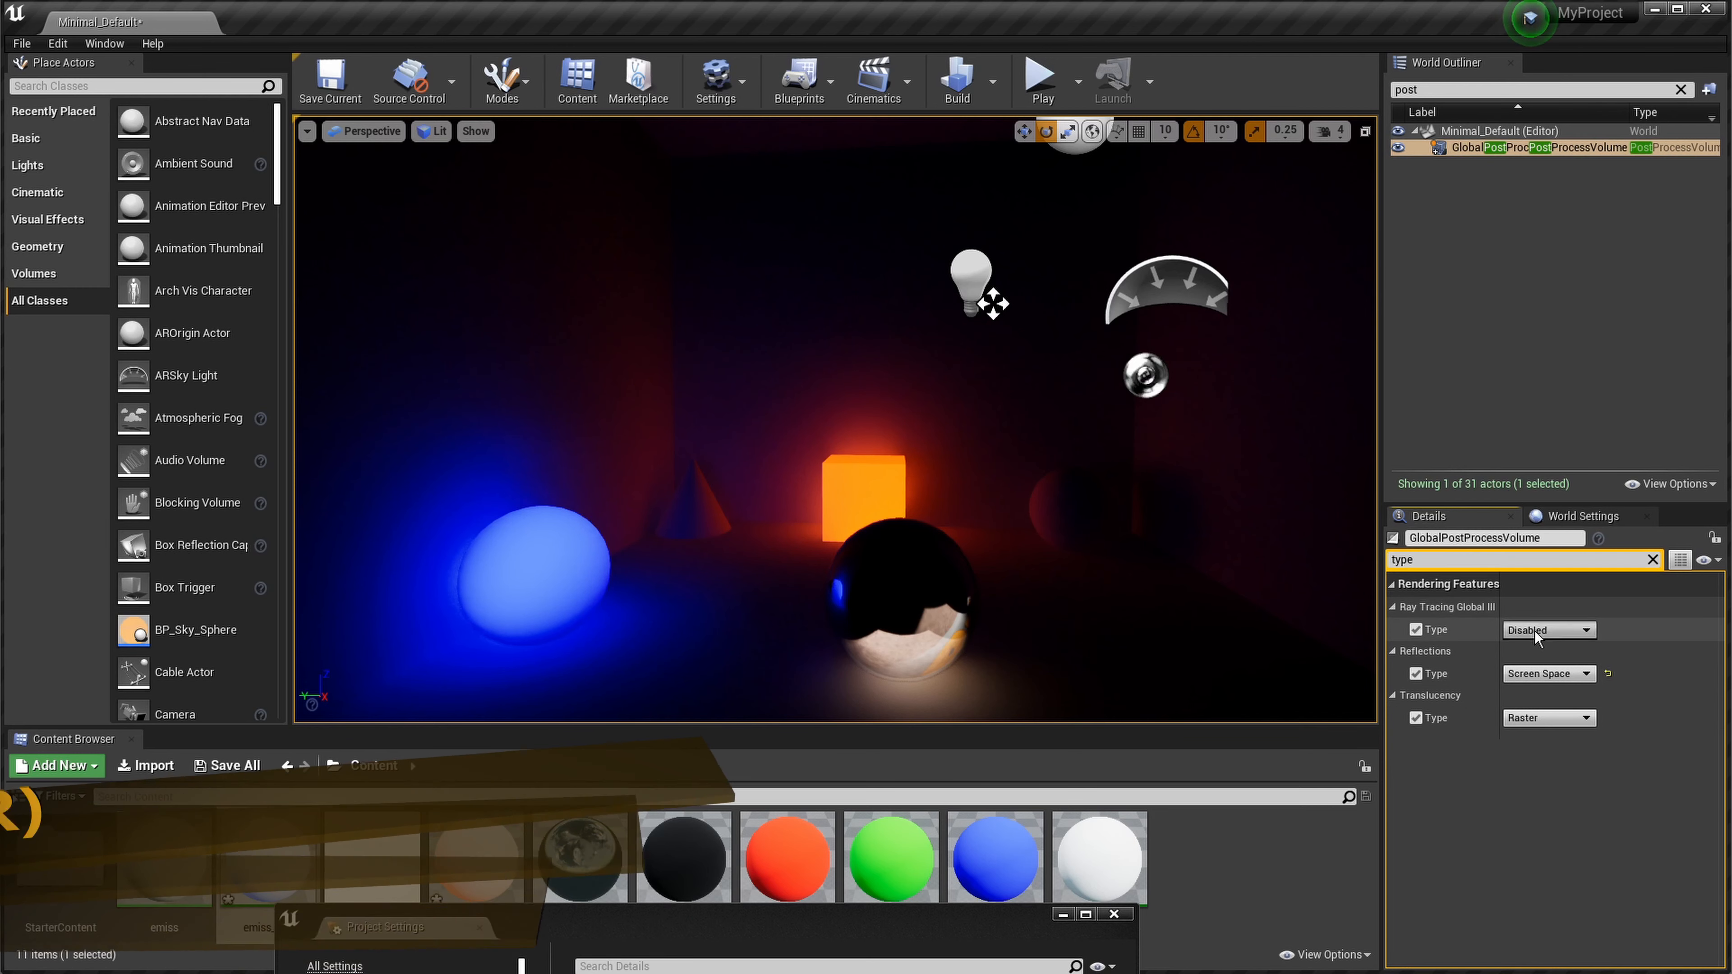
left_click(1545, 629)
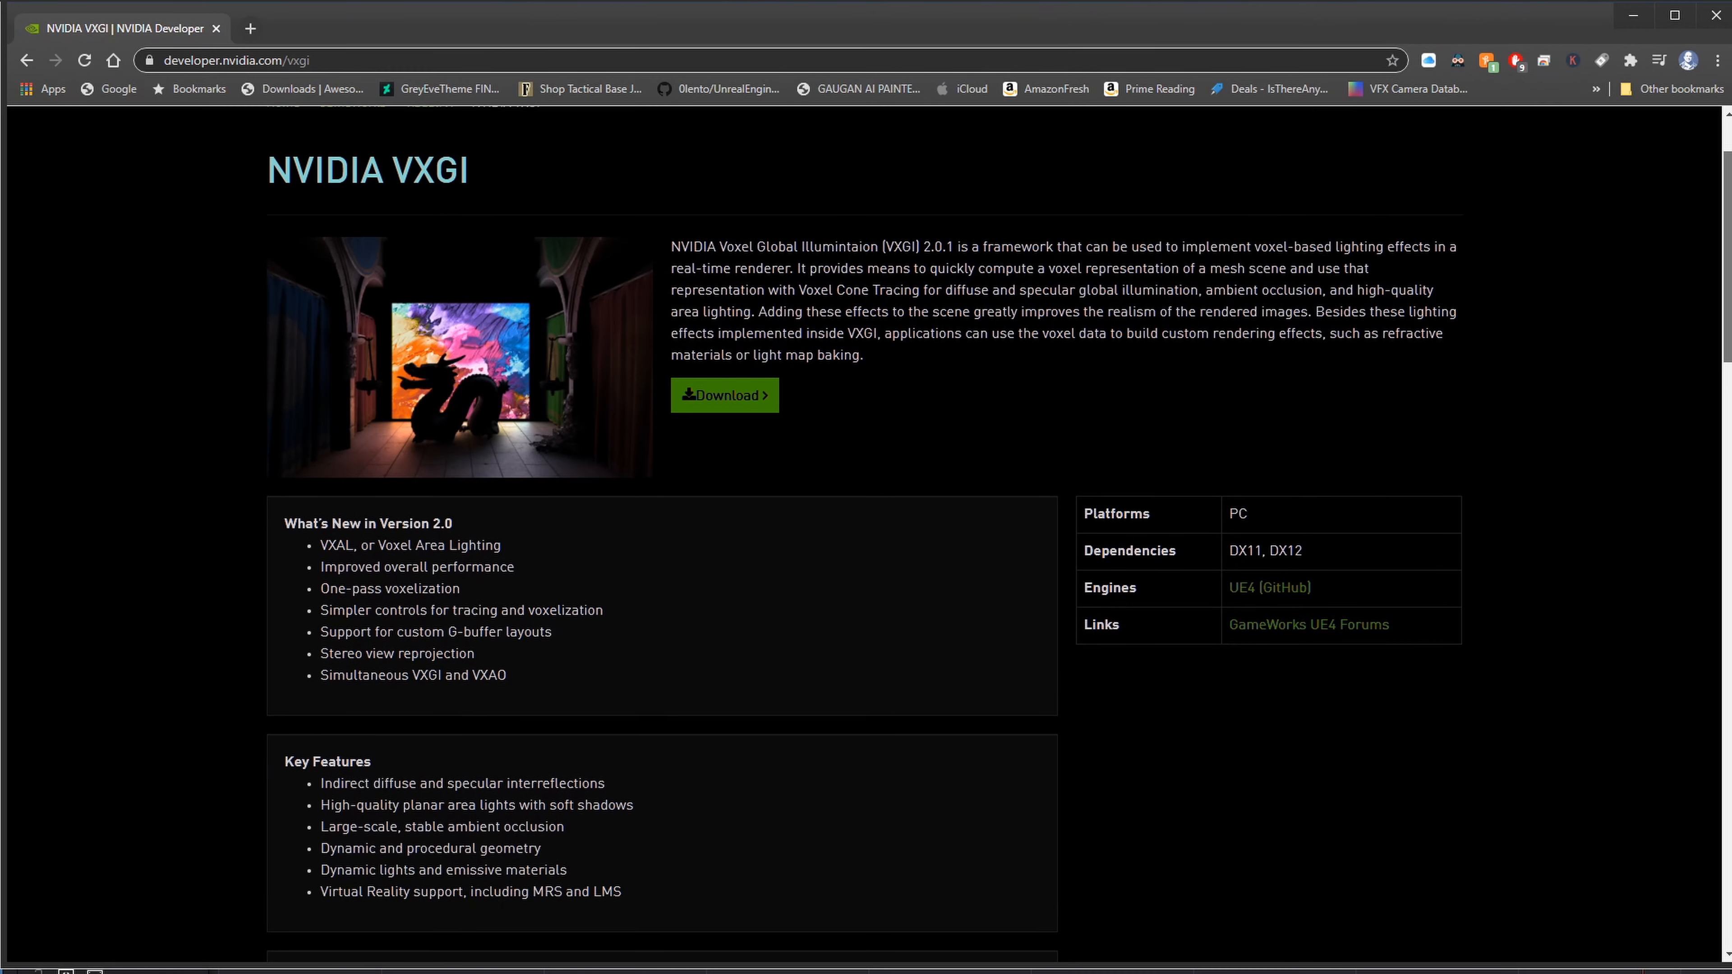
Step: Scroll the NVIDIA VXGI page down to its Game/Demo video examples
scroll("down", 3)
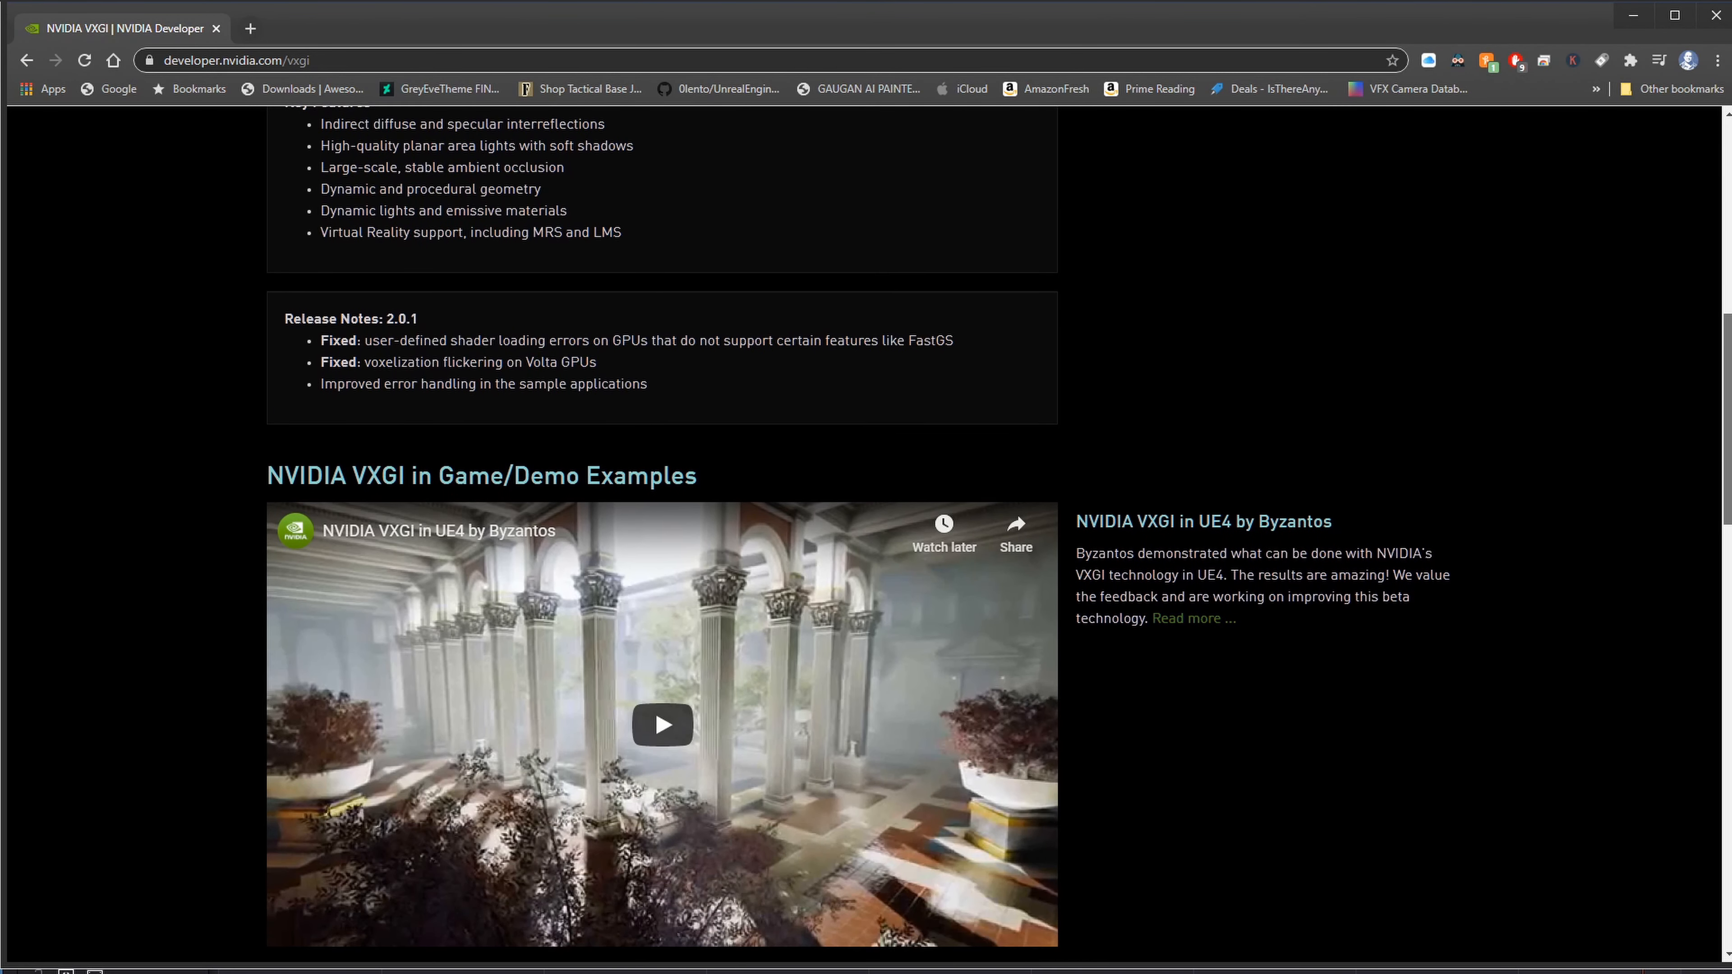
scroll("down", 3)
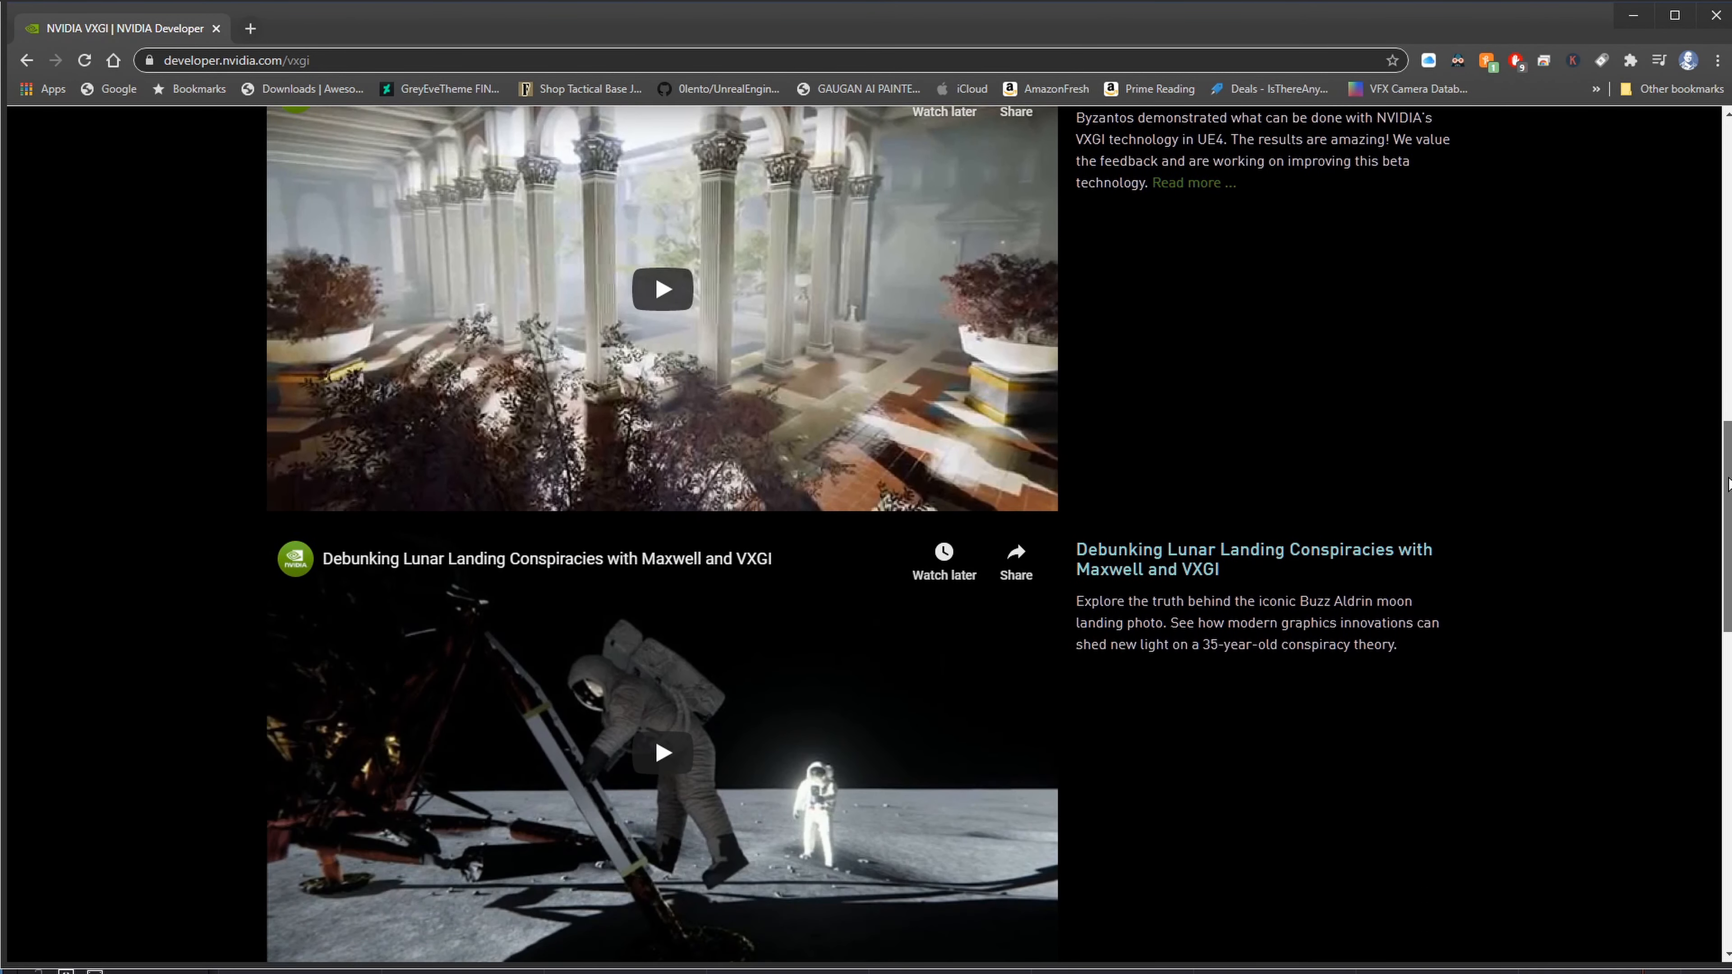
scroll("down", 3)
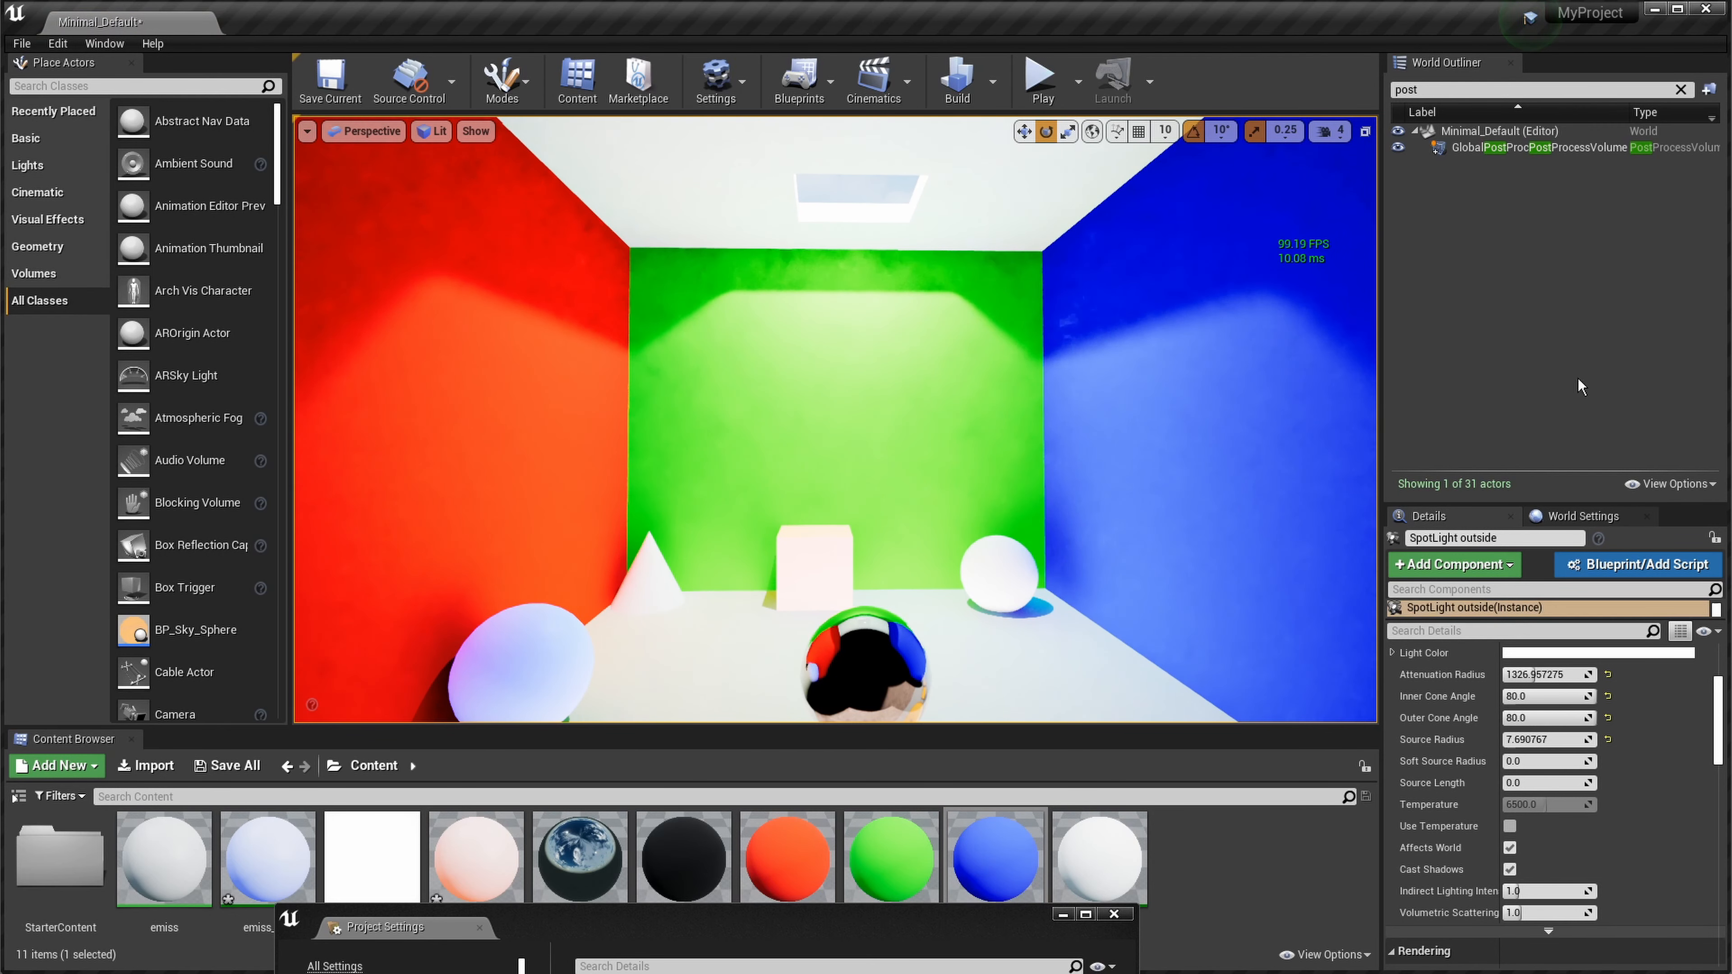
Step: Select GlobalPostProcessVolume and set its Ray Tracing Global Illumination Type to Final Gather
left_click(1546, 146)
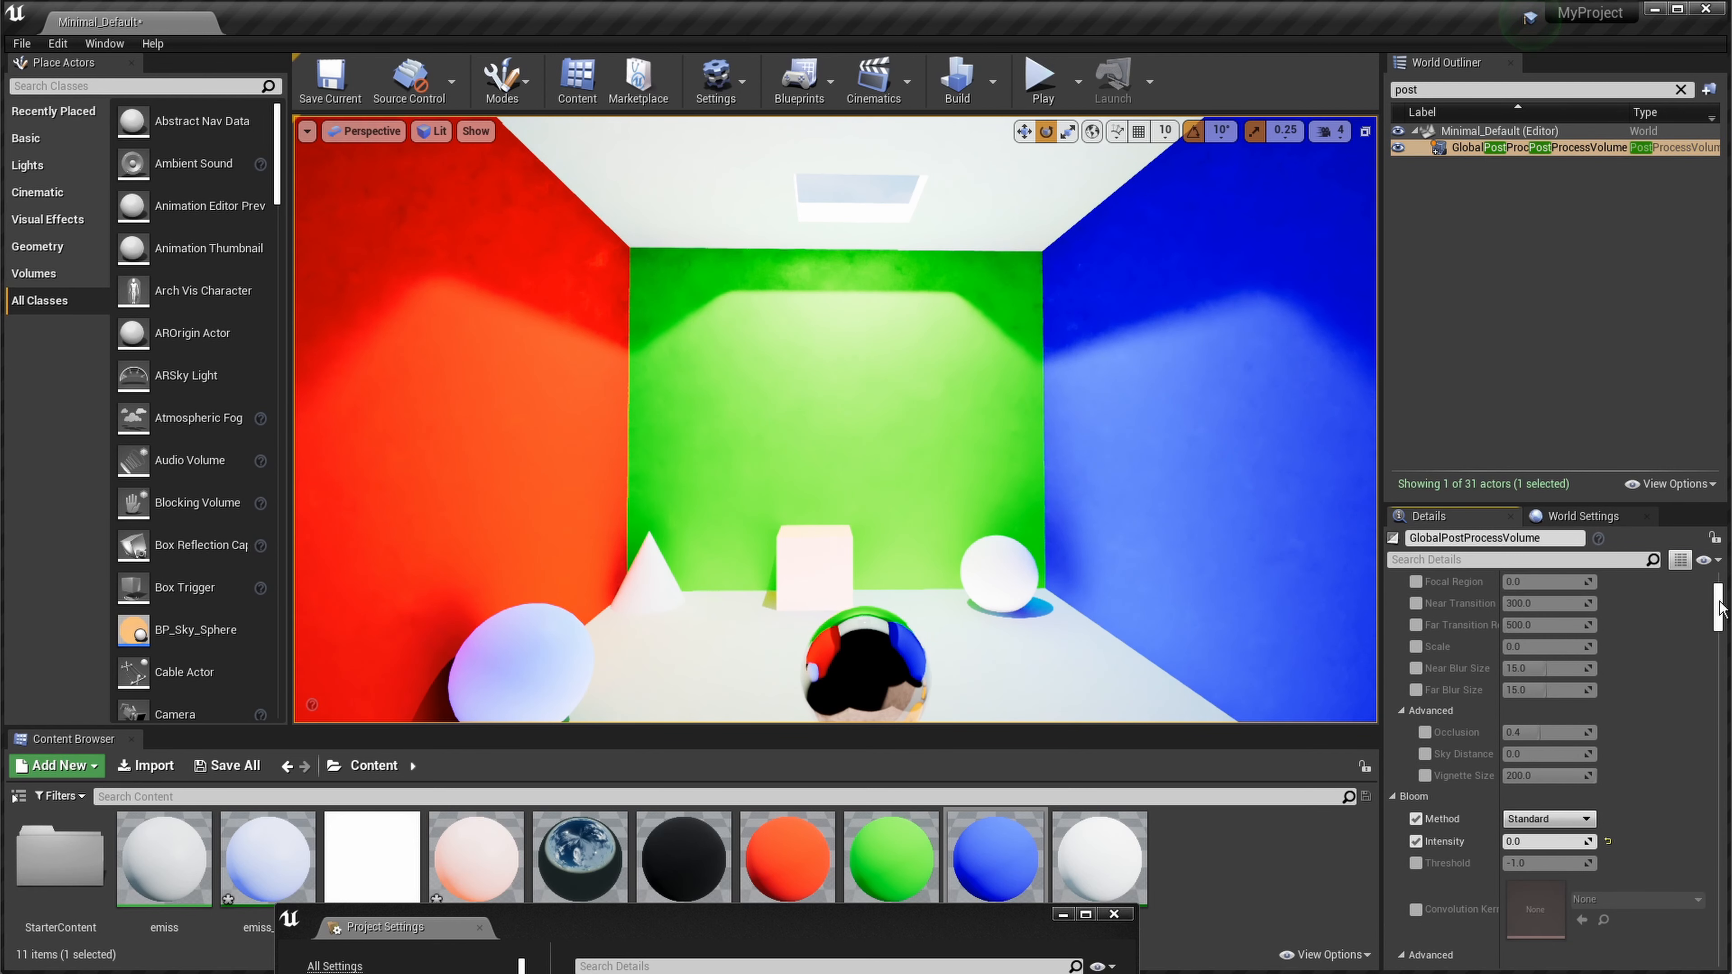
scroll("down", 3)
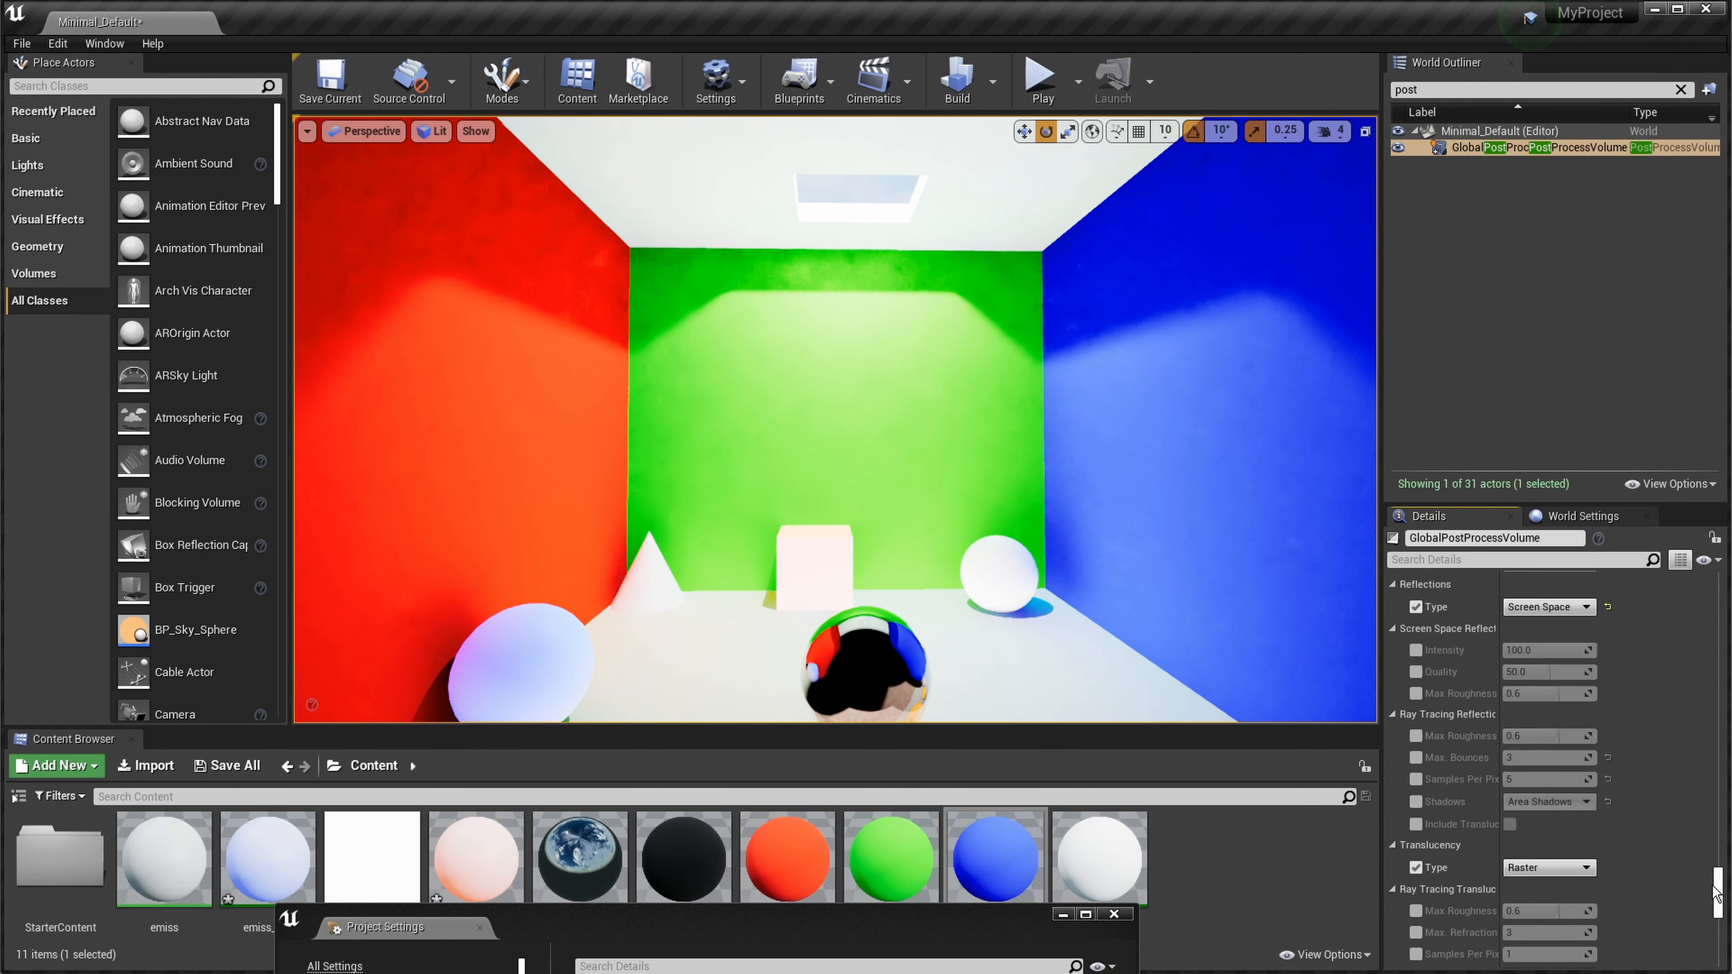
scroll("down", 3)
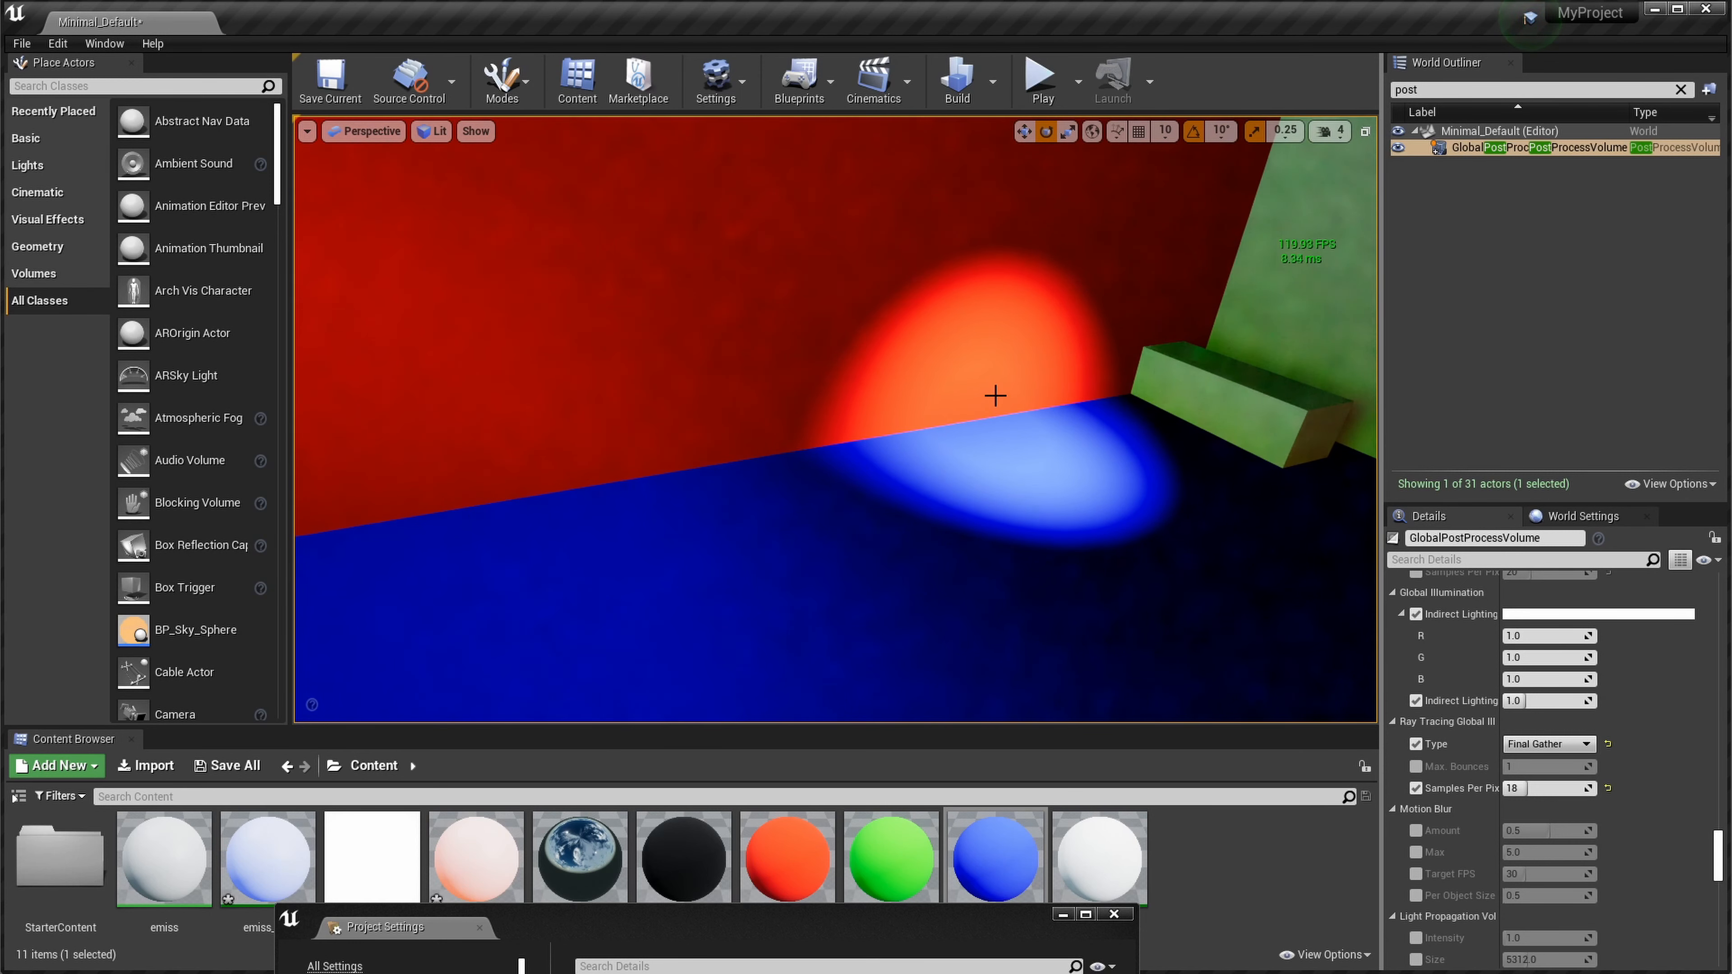
Step: Select the corner SpotLight and raise its Intensity so the red and blue pools brighten on the floor
left_click_drag(994, 395, 994, 408)
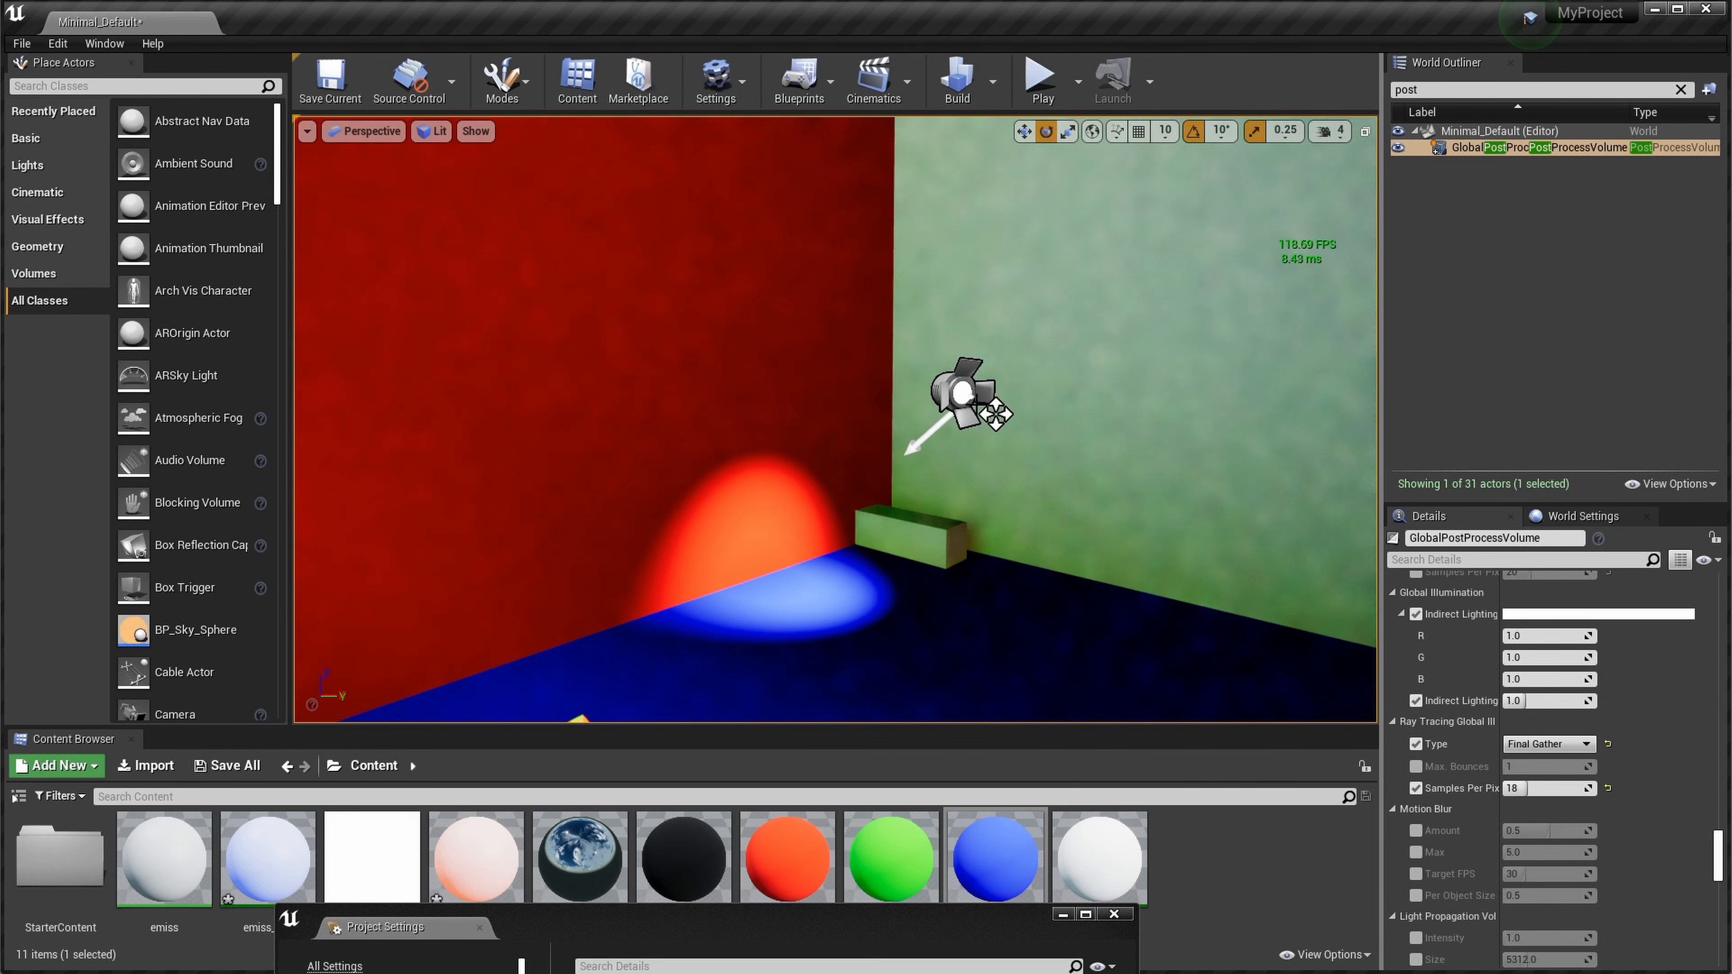
left_click(963, 397)
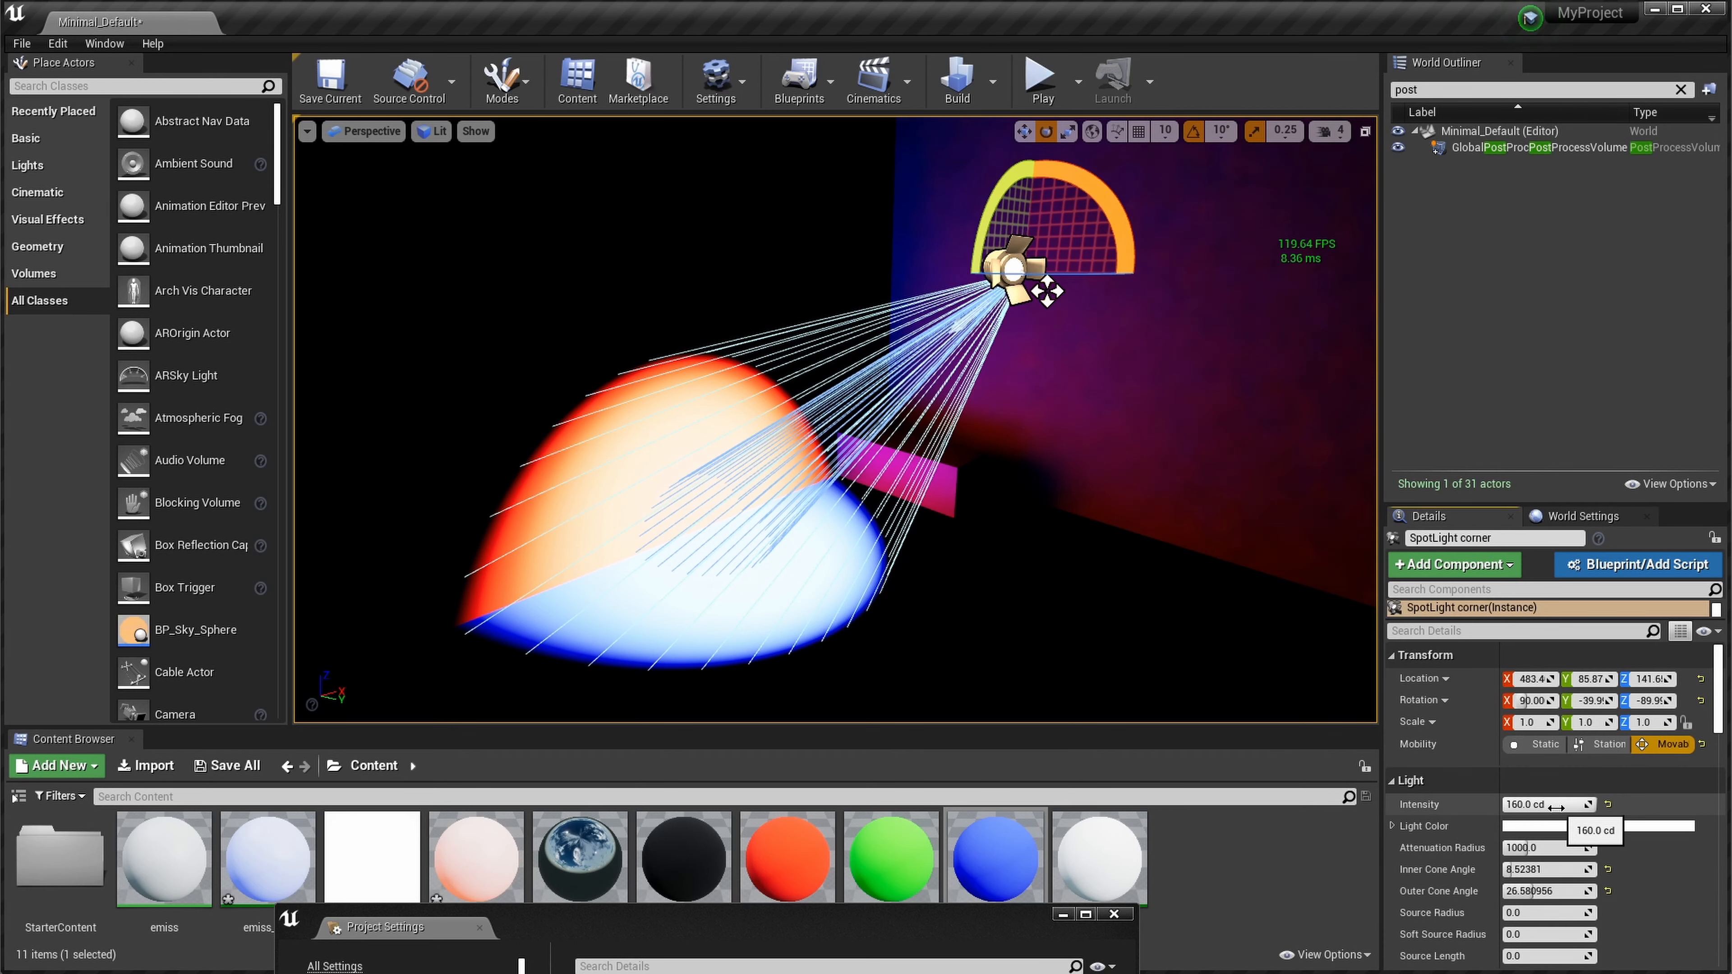
type("8.0")
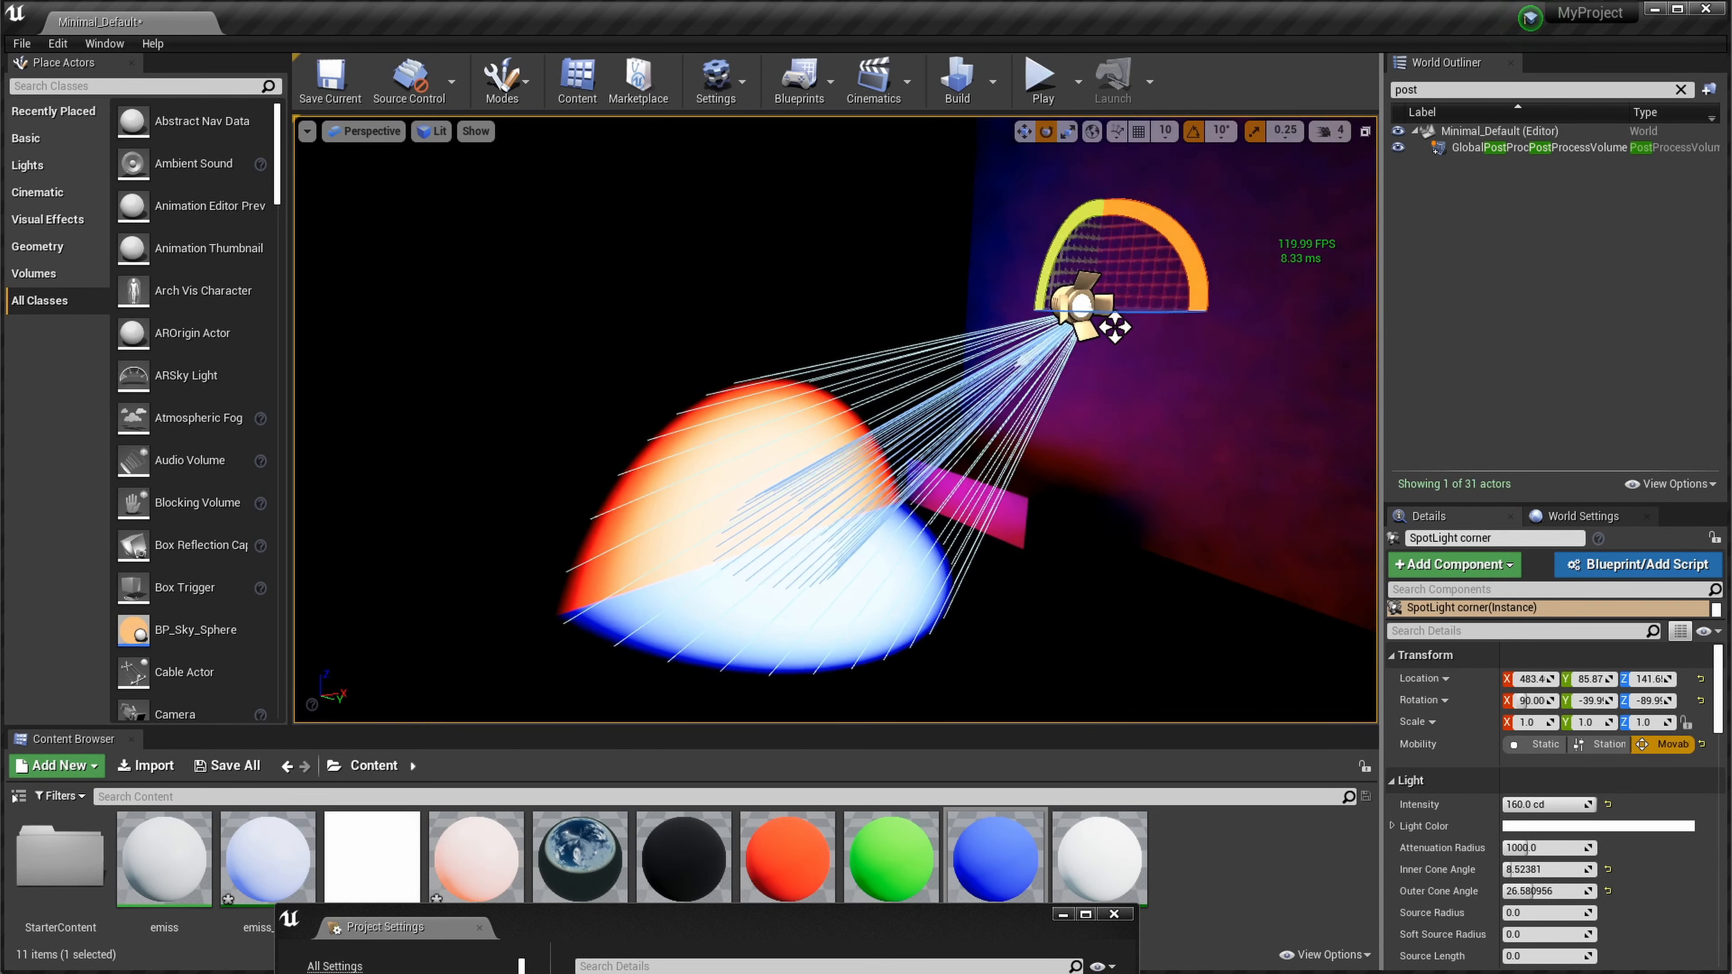
Step: Switch GlobalPostProcessVolume's Ray Tracing Global Illumination Type to Brute Force
left_click(1546, 147)
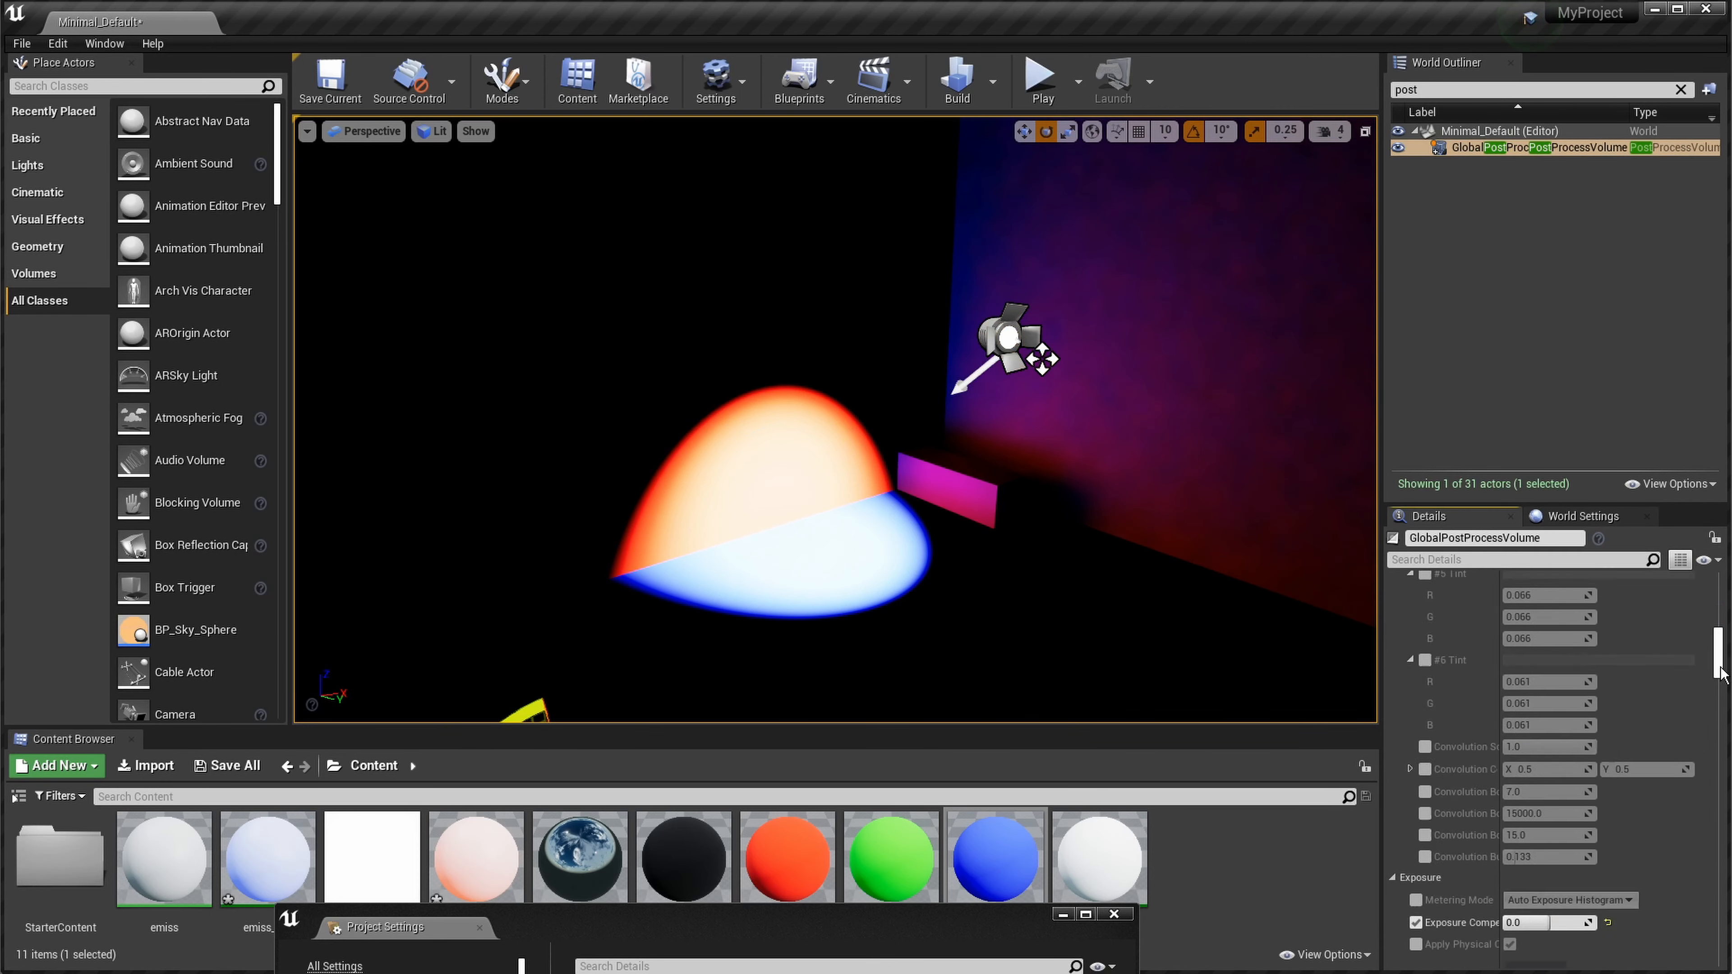
scroll("down", 3)
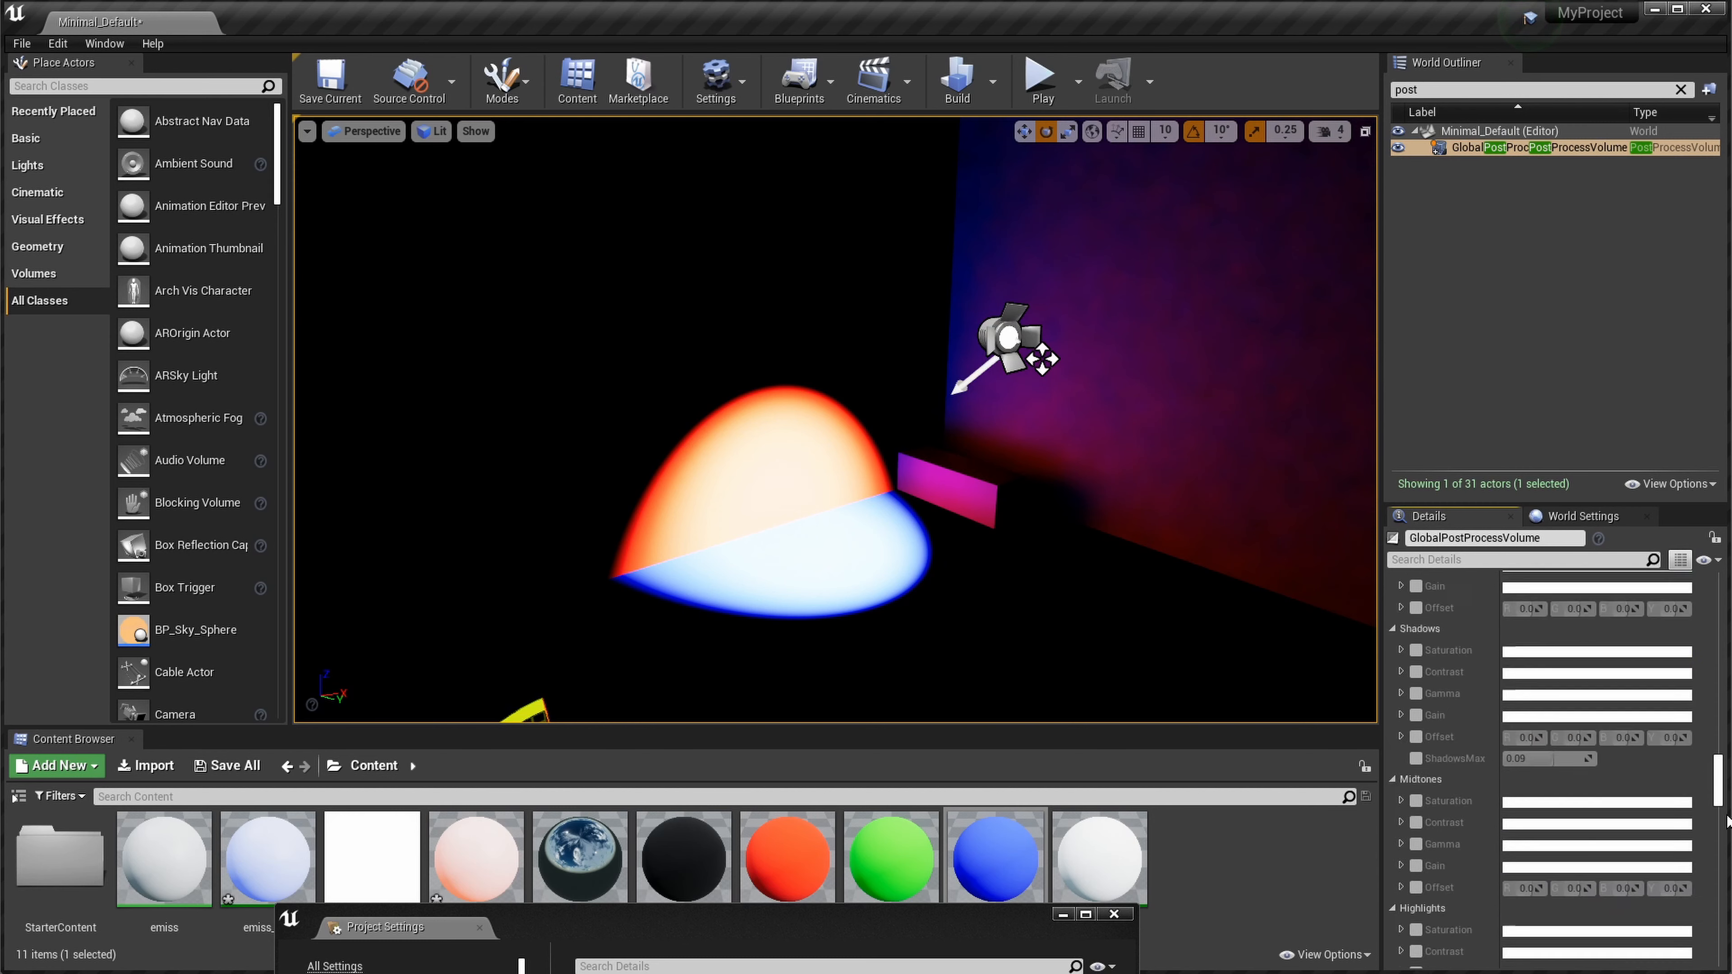
scroll("down", 3)
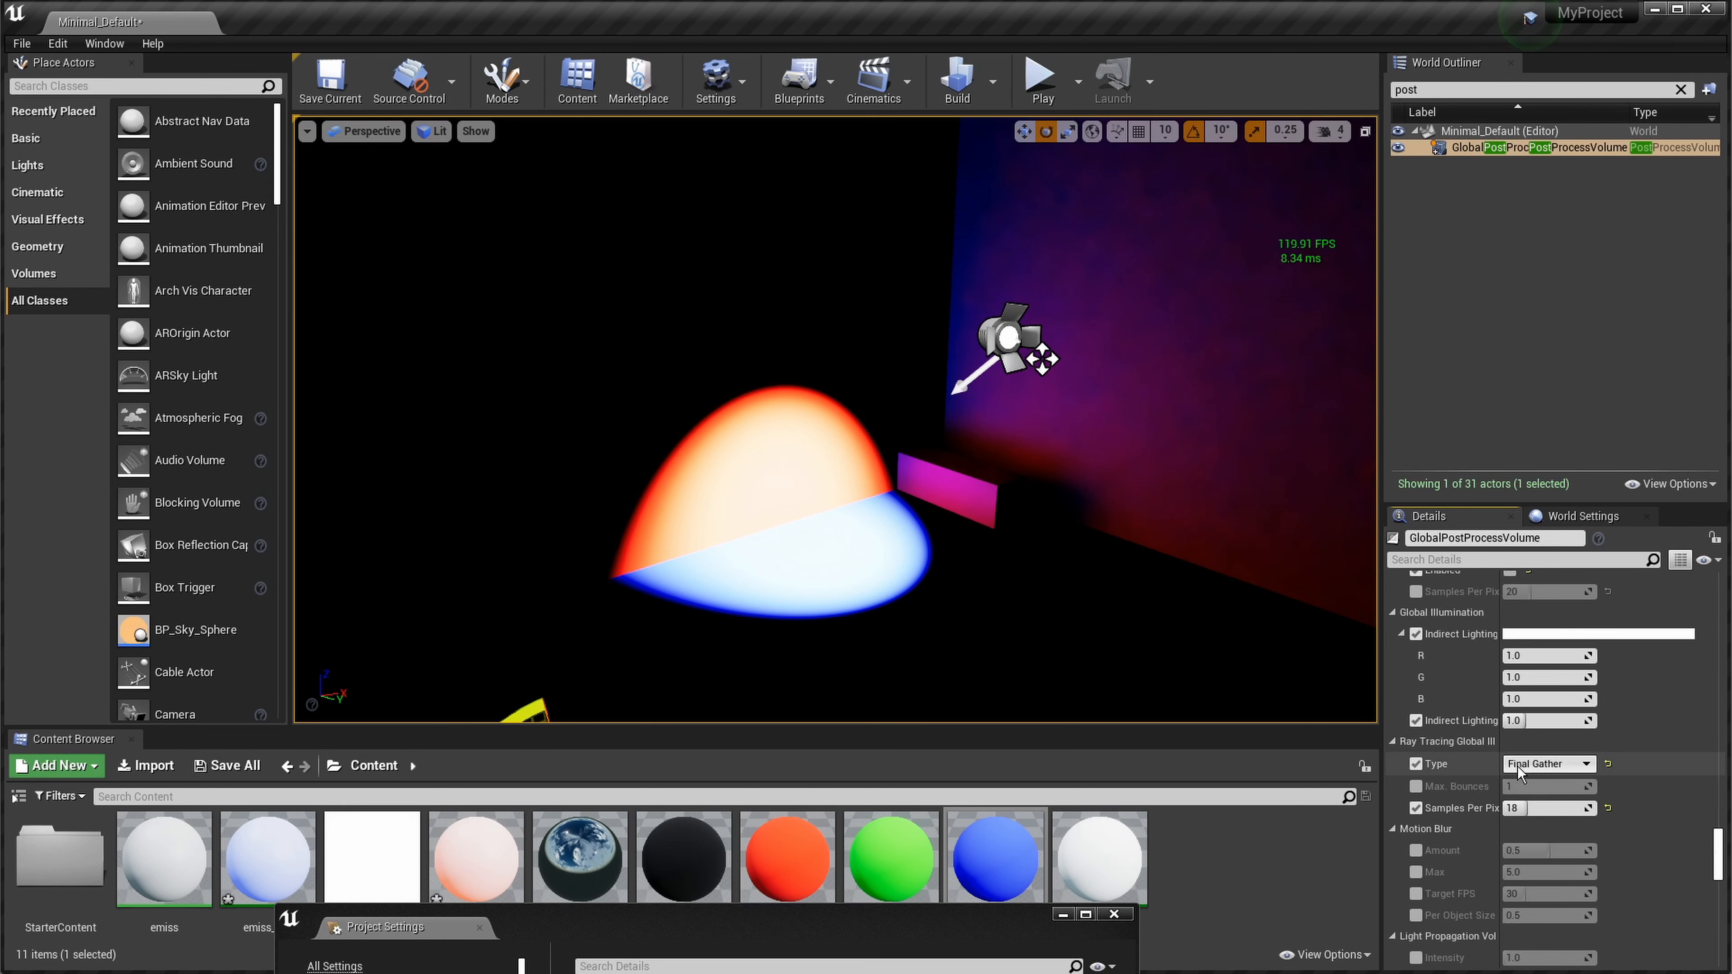
left_click(1545, 763)
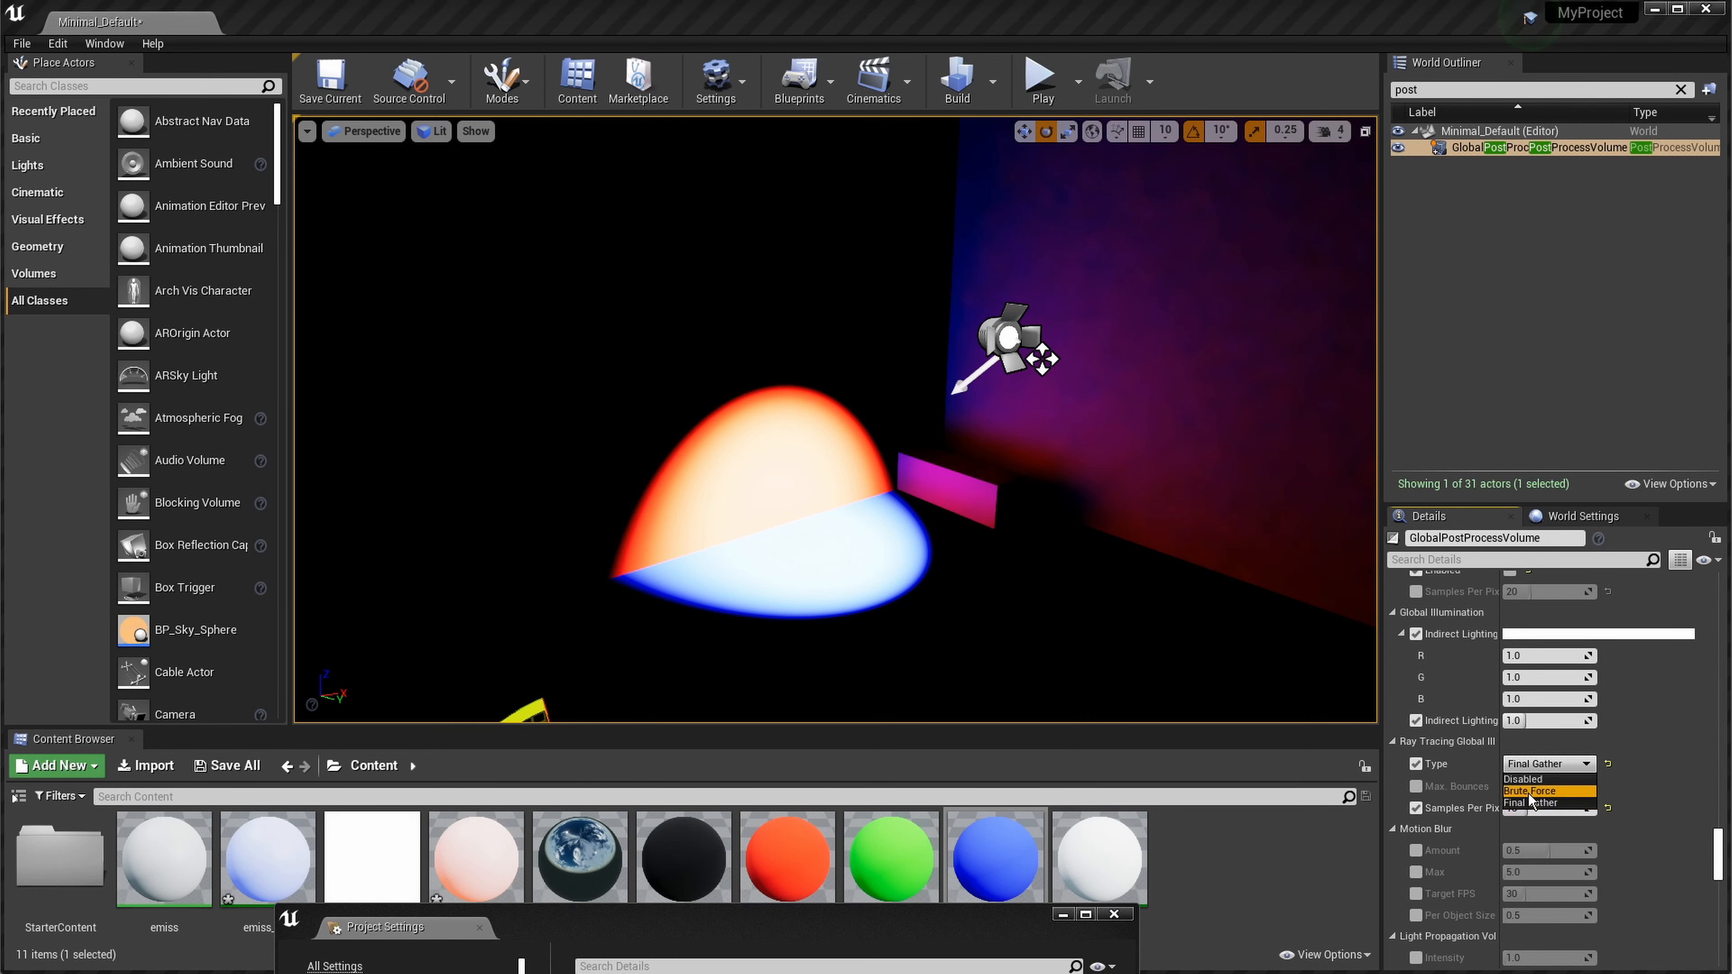
left_click(1529, 791)
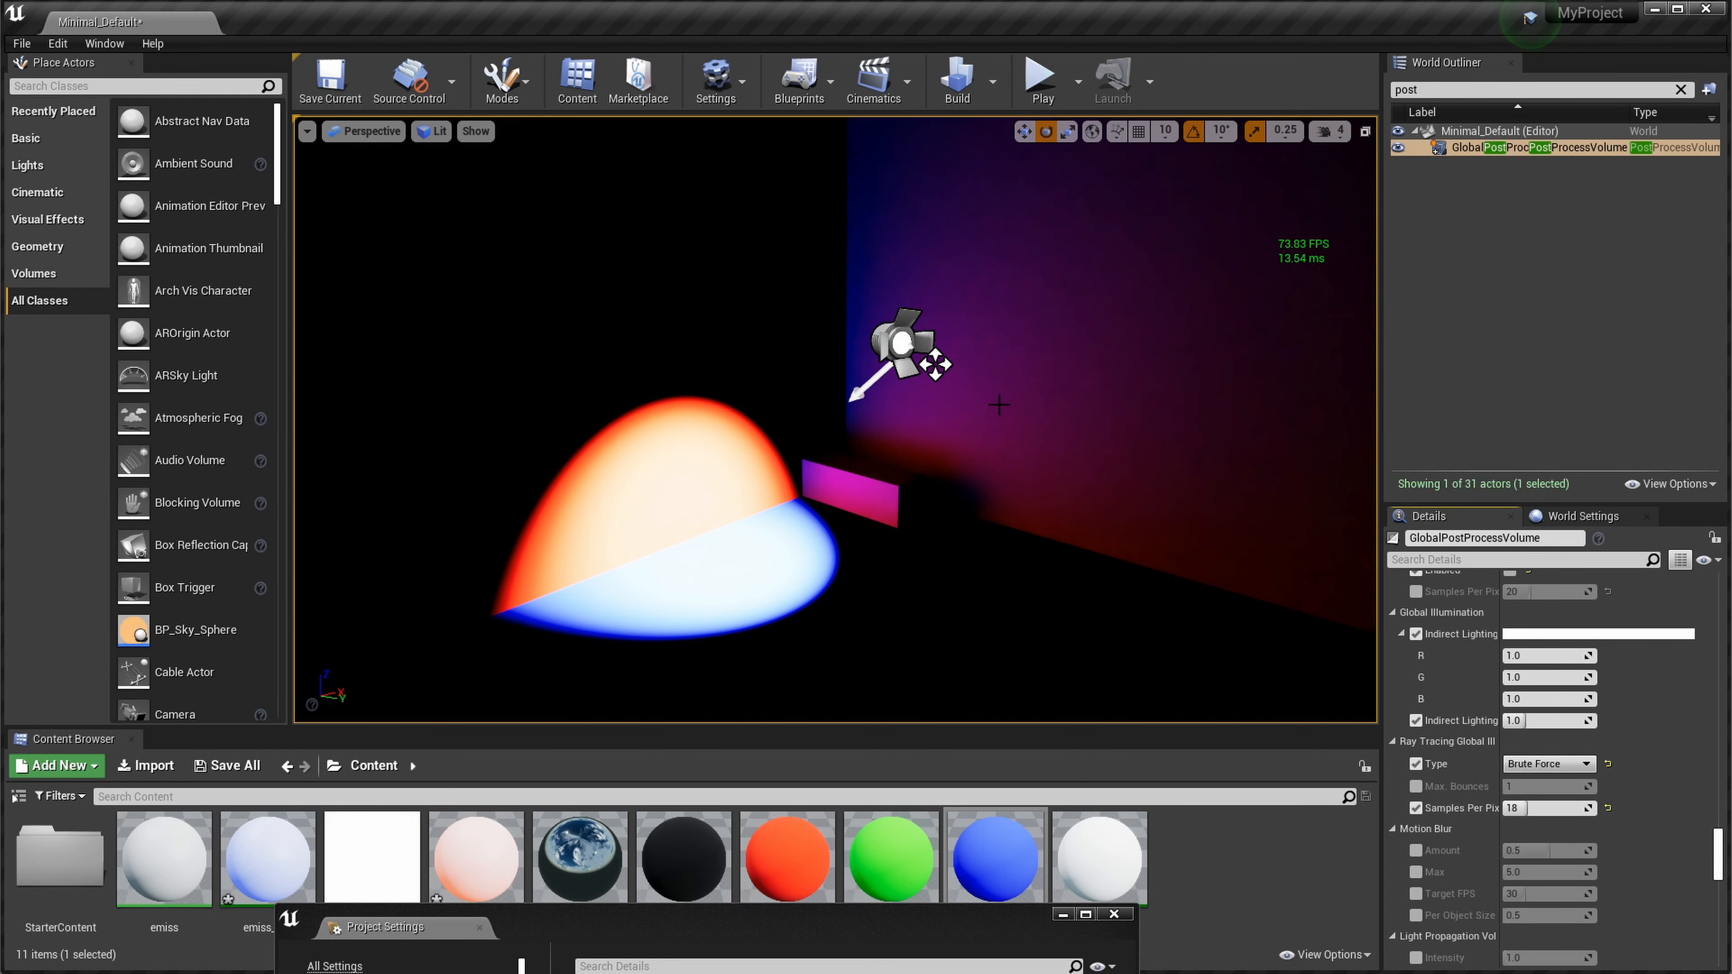
Step: Set the ray-traced GI Max. Bounces to 8 while viewing the lit floor
left_click_drag(994, 409, 1127, 580)
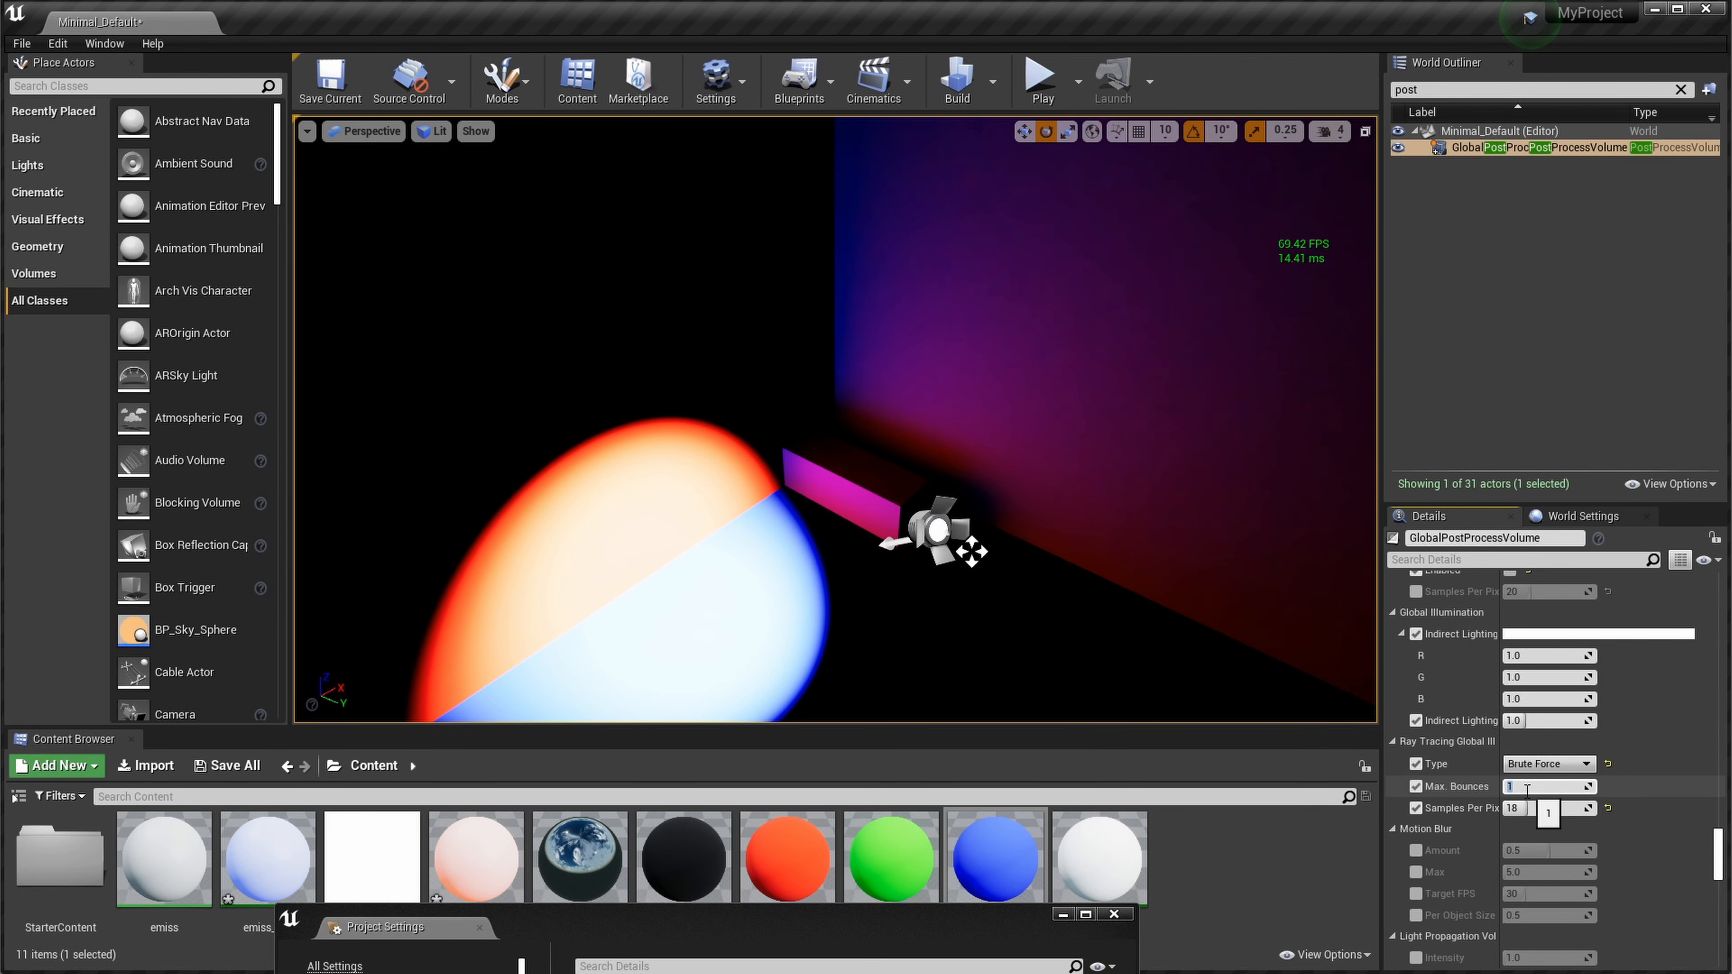
type("8")
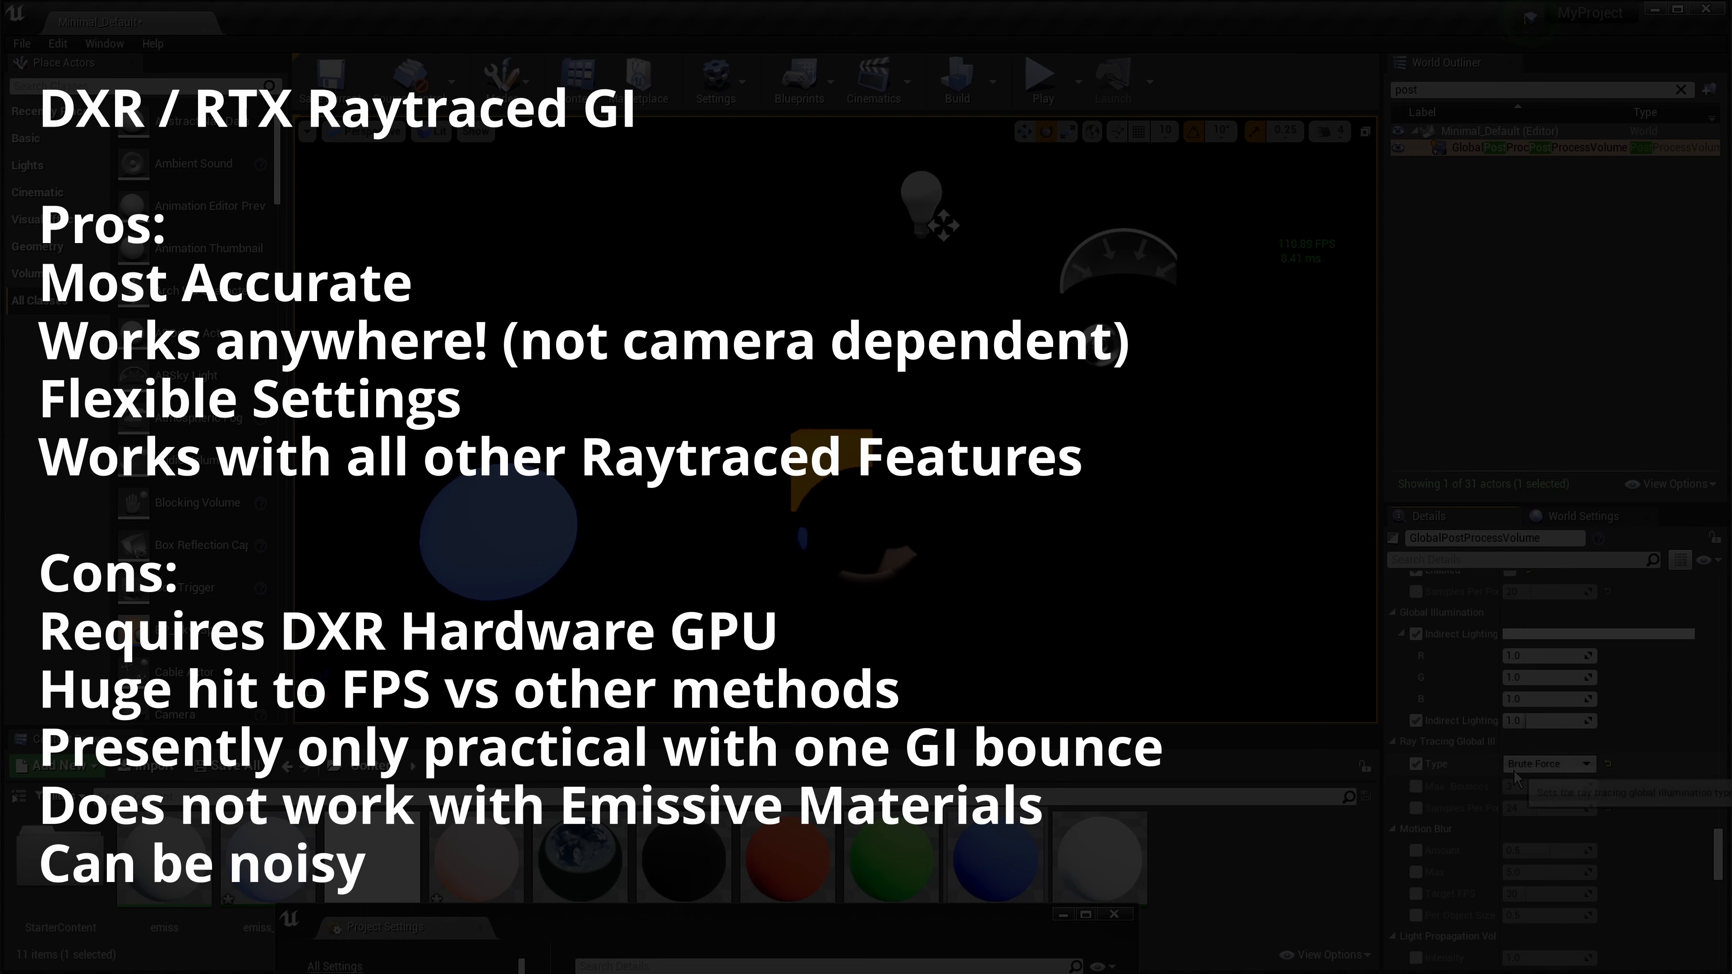
Step: Return to DDGIVolume1's GI properties with the room lit by DDGI bounce light
left_click(1548, 763)
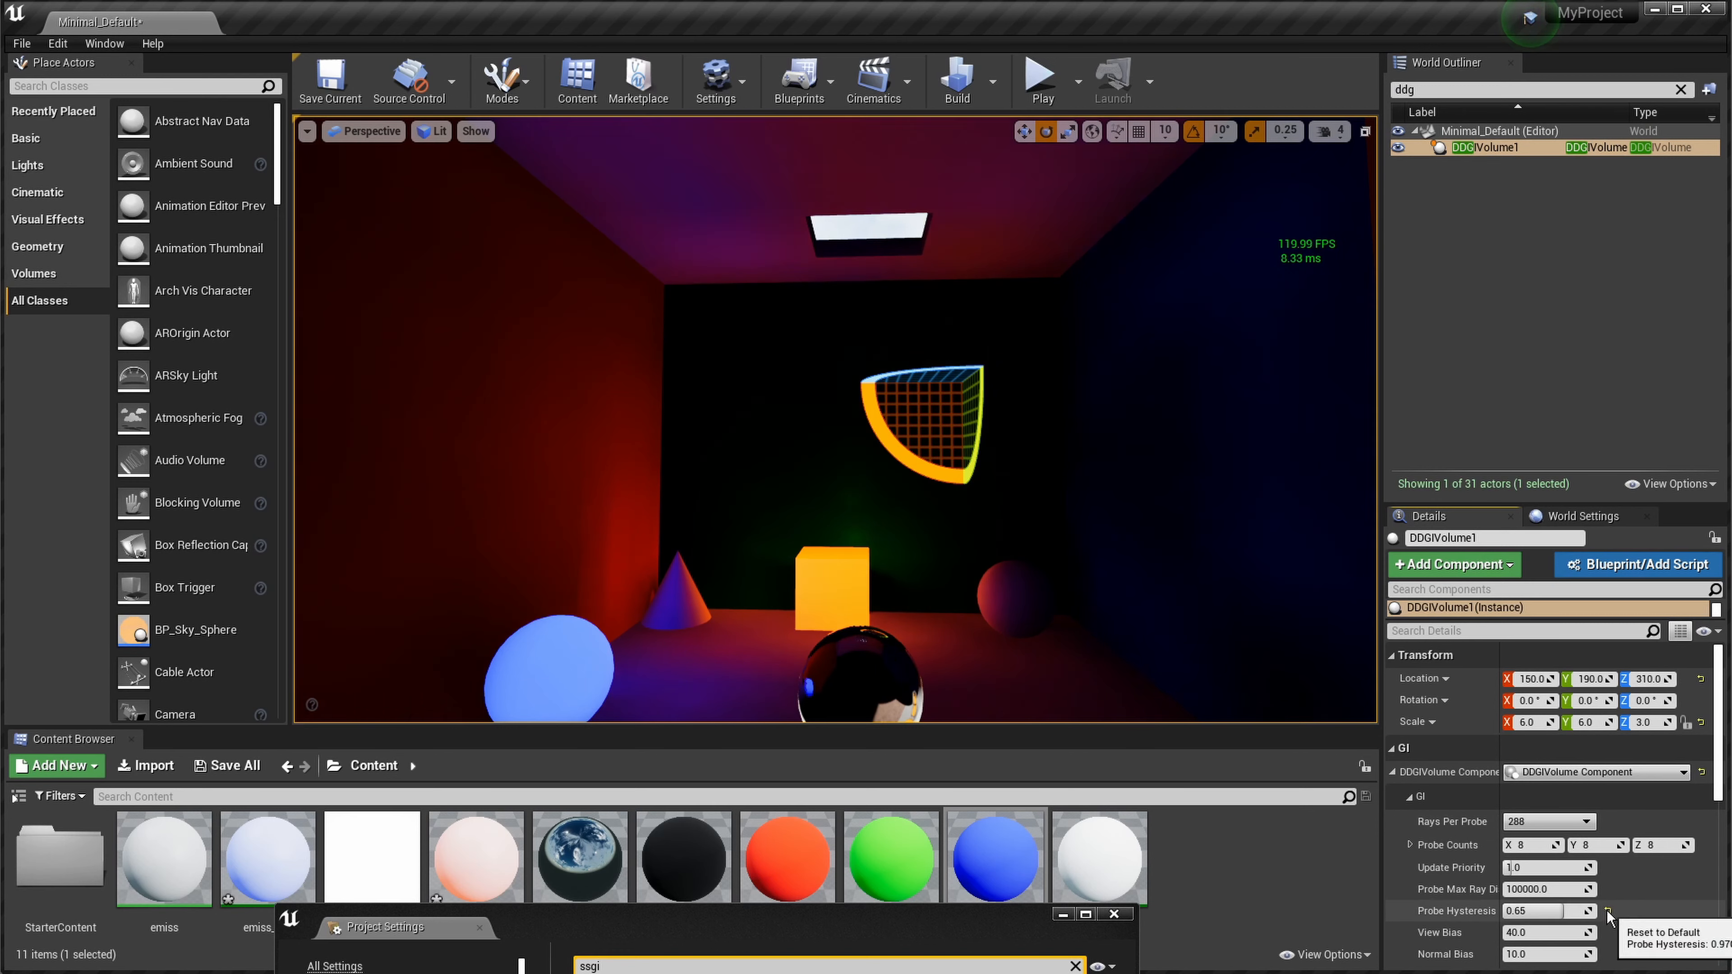
Step: Reset the DDGI volume's Probe Hysteresis to its default of 0.97
left_click(1610, 910)
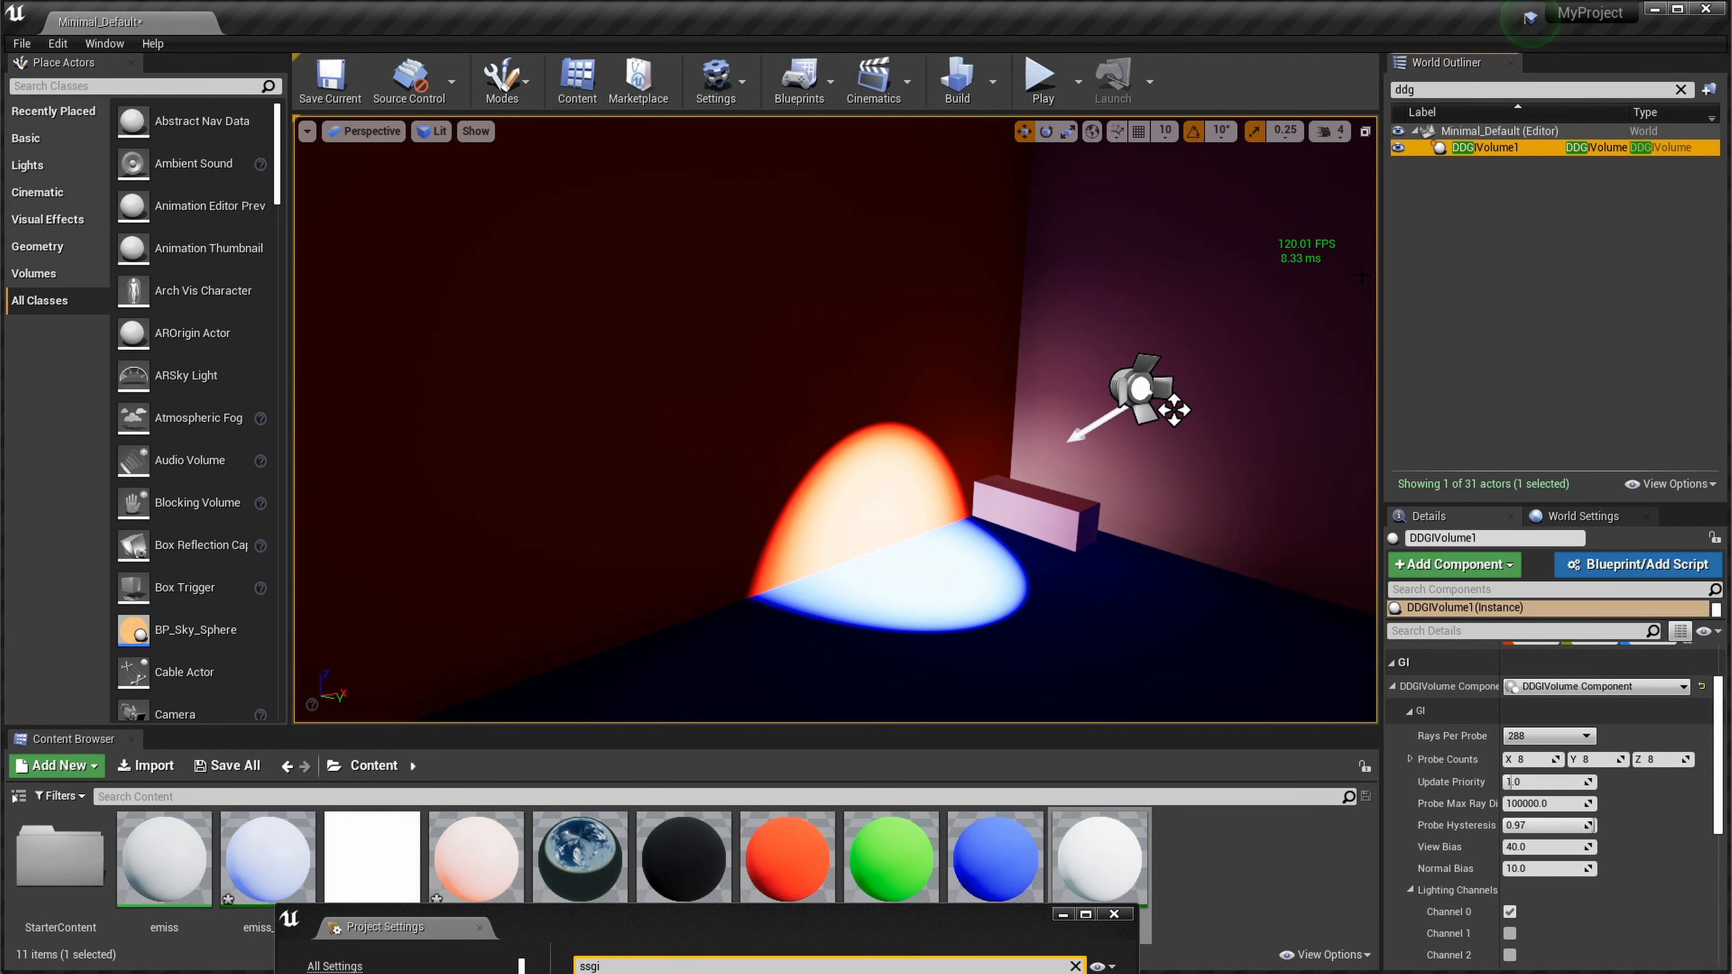
mouse_move(1188, 365)
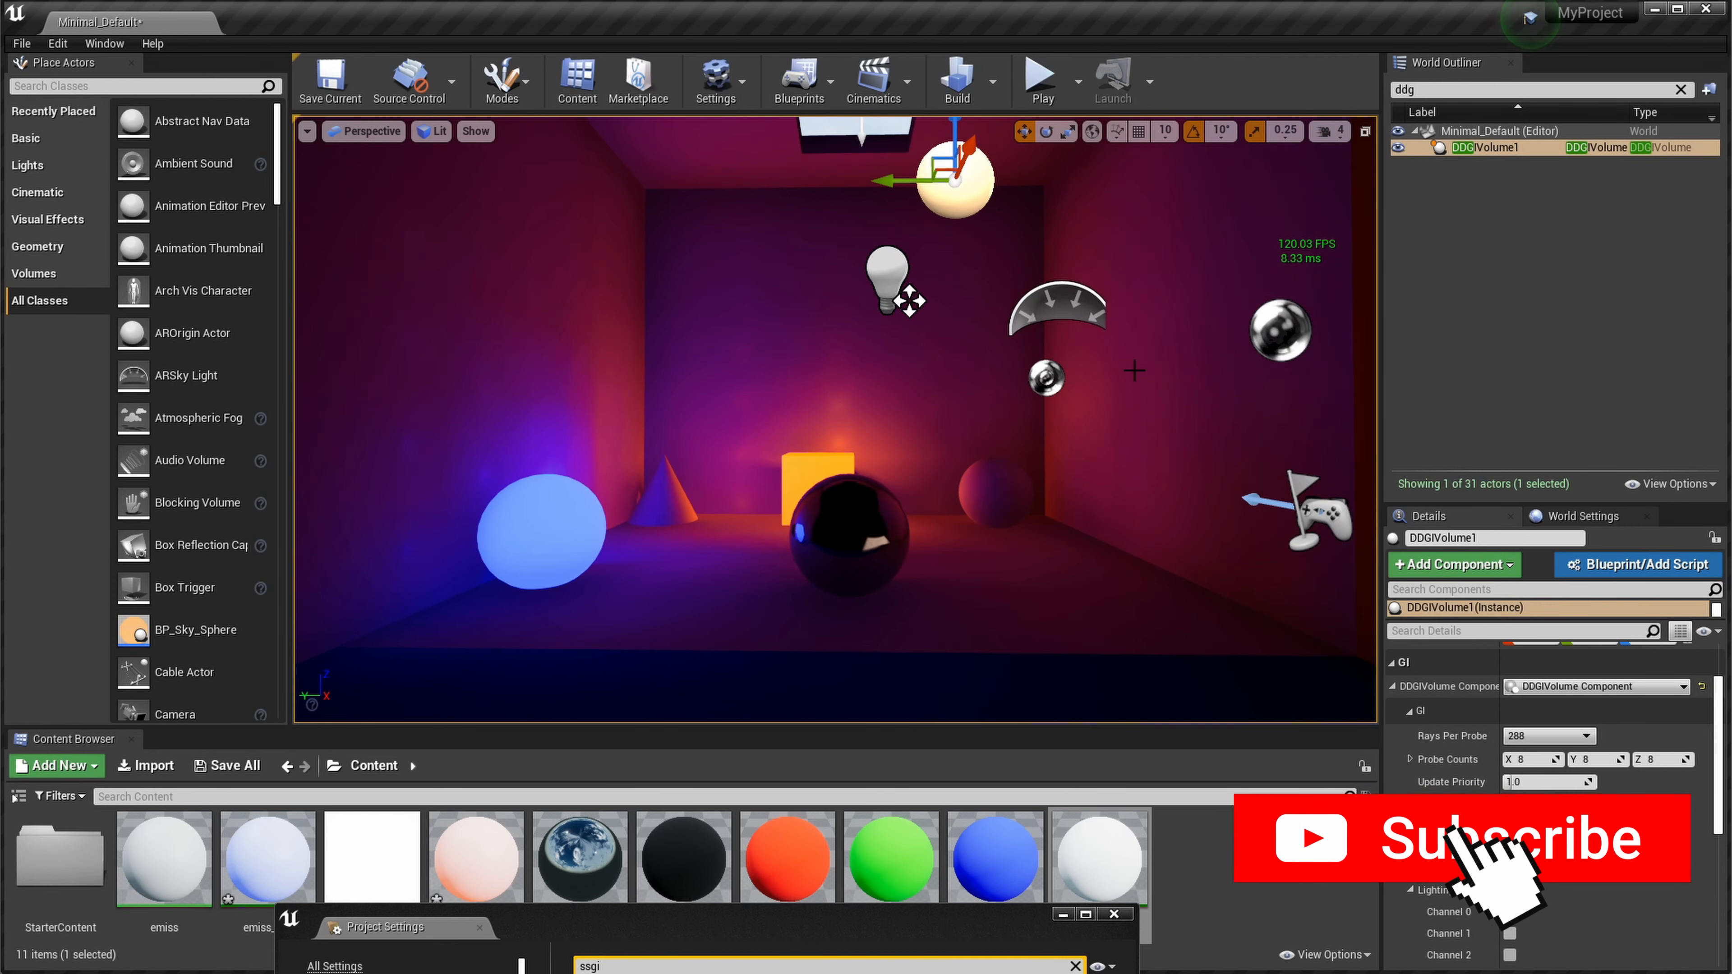
left_click(1458, 838)
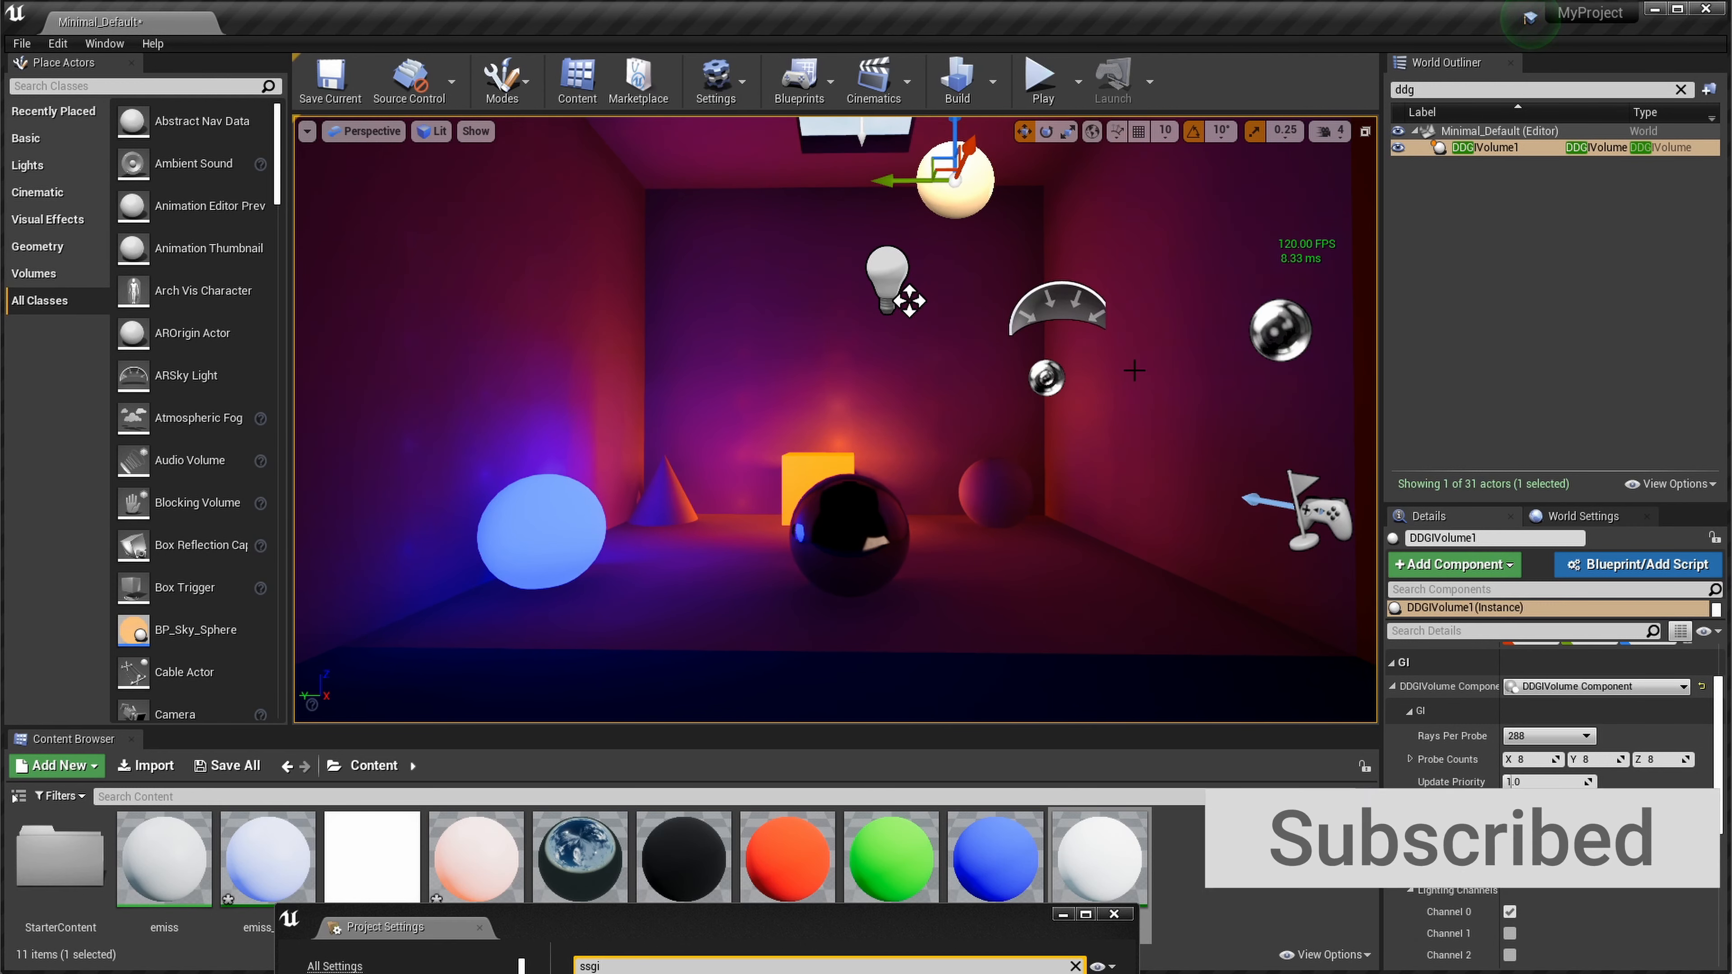